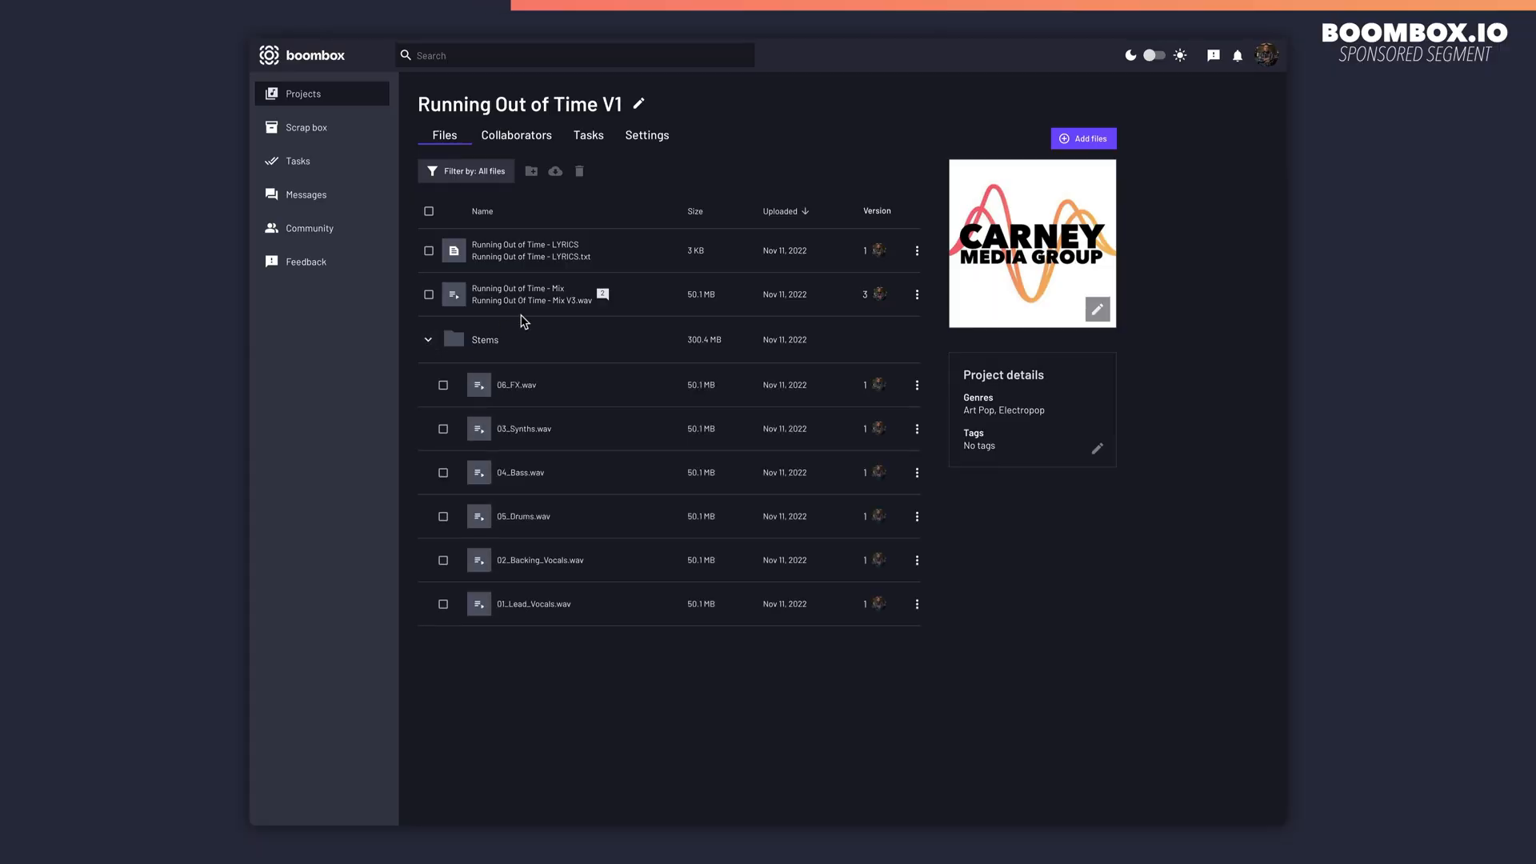
mouse_move(615, 600)
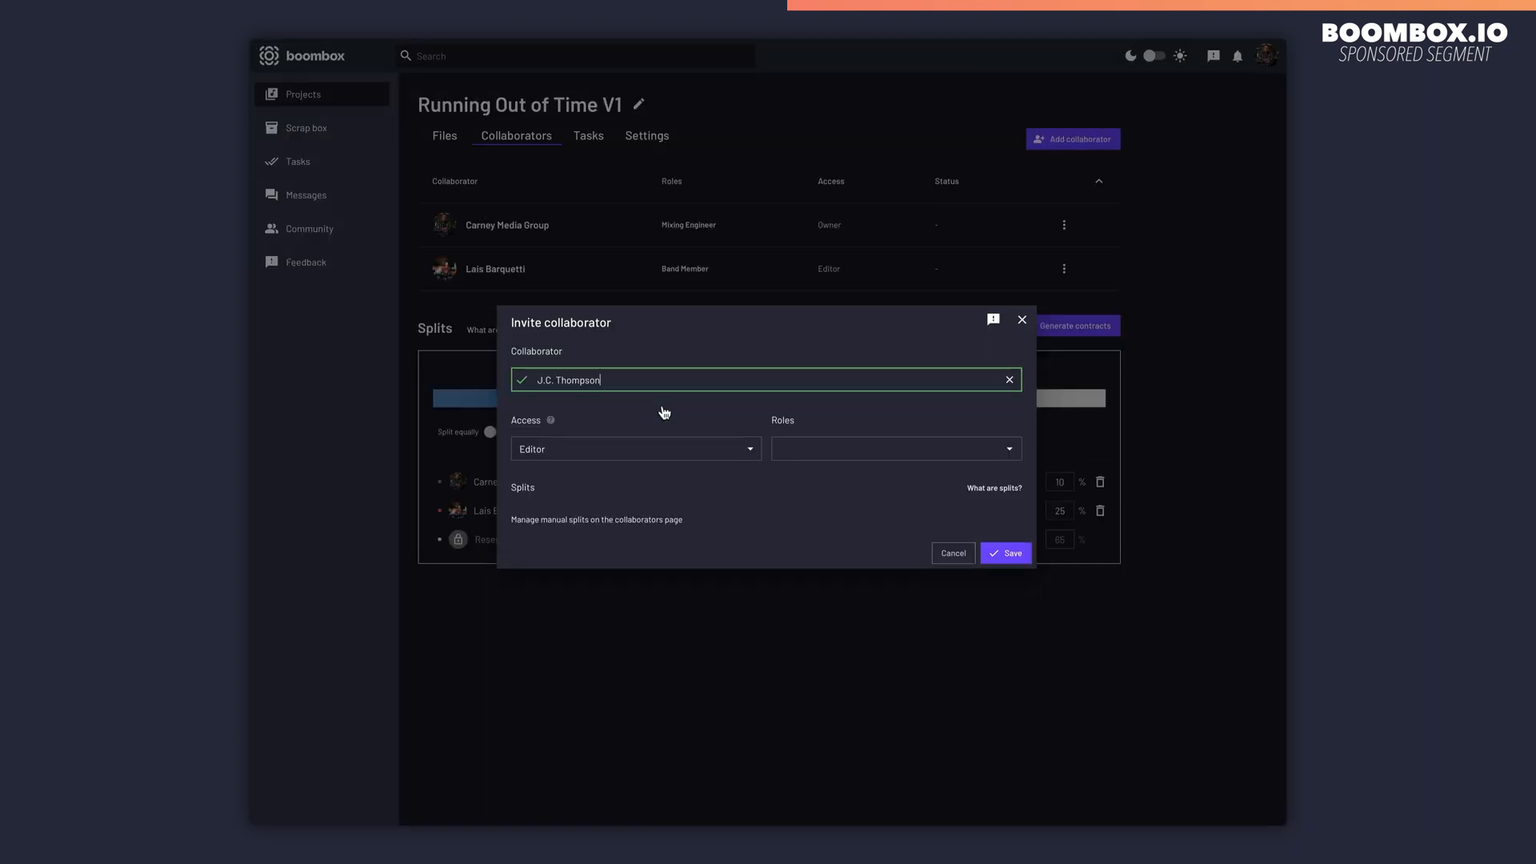
- Add a new collaborator with Editor access to Running Out of Time V1
left_click(1005, 552)
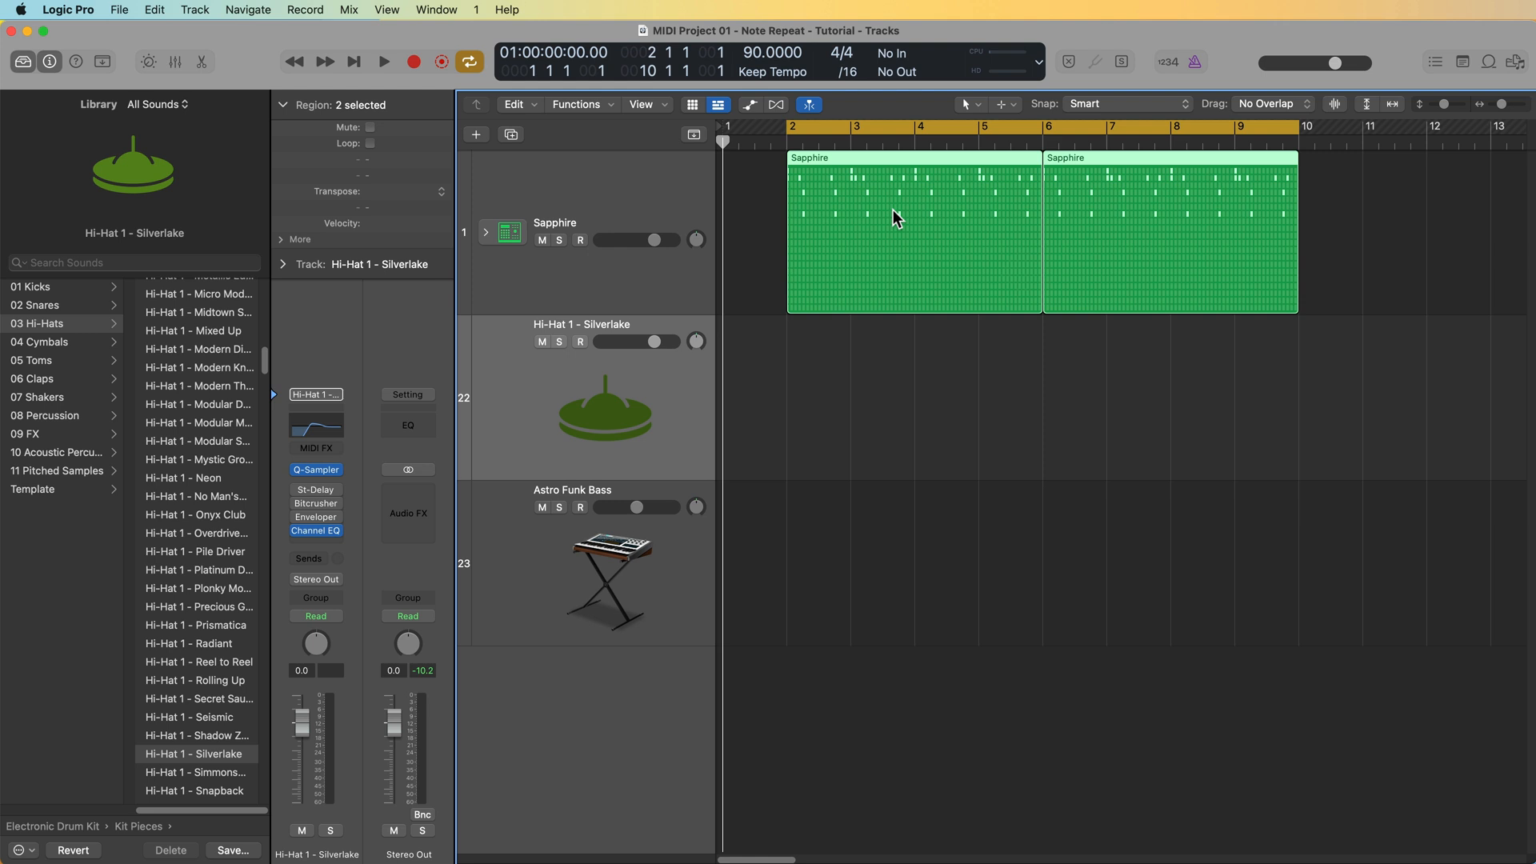
mouse_move(1085, 293)
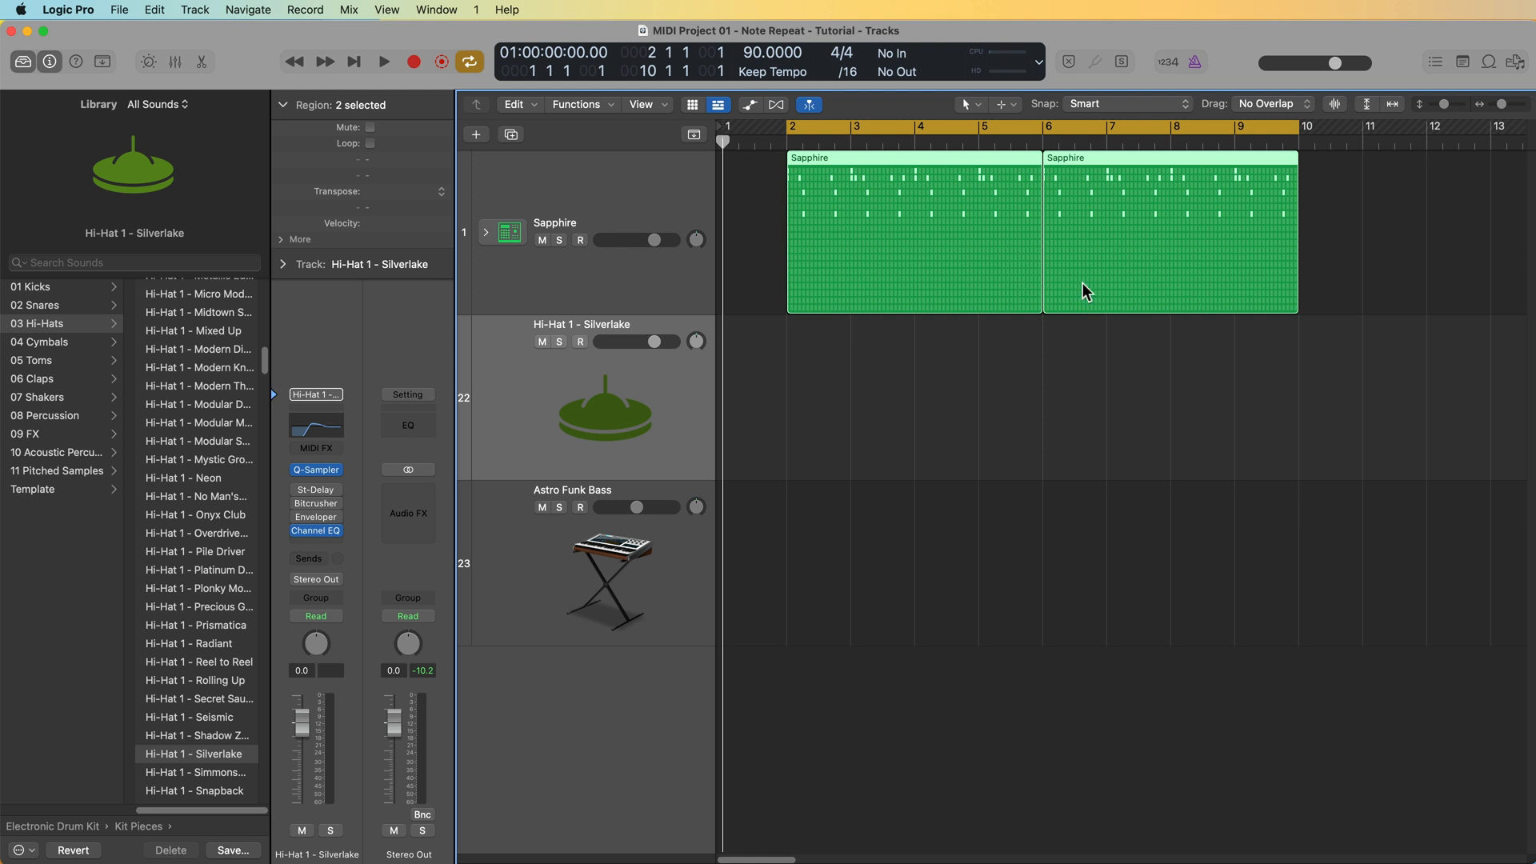
- Audition the Sapphire bass regions, then record-enable the Hi-Hat 1 - Silverlake track
left_click(382, 60)
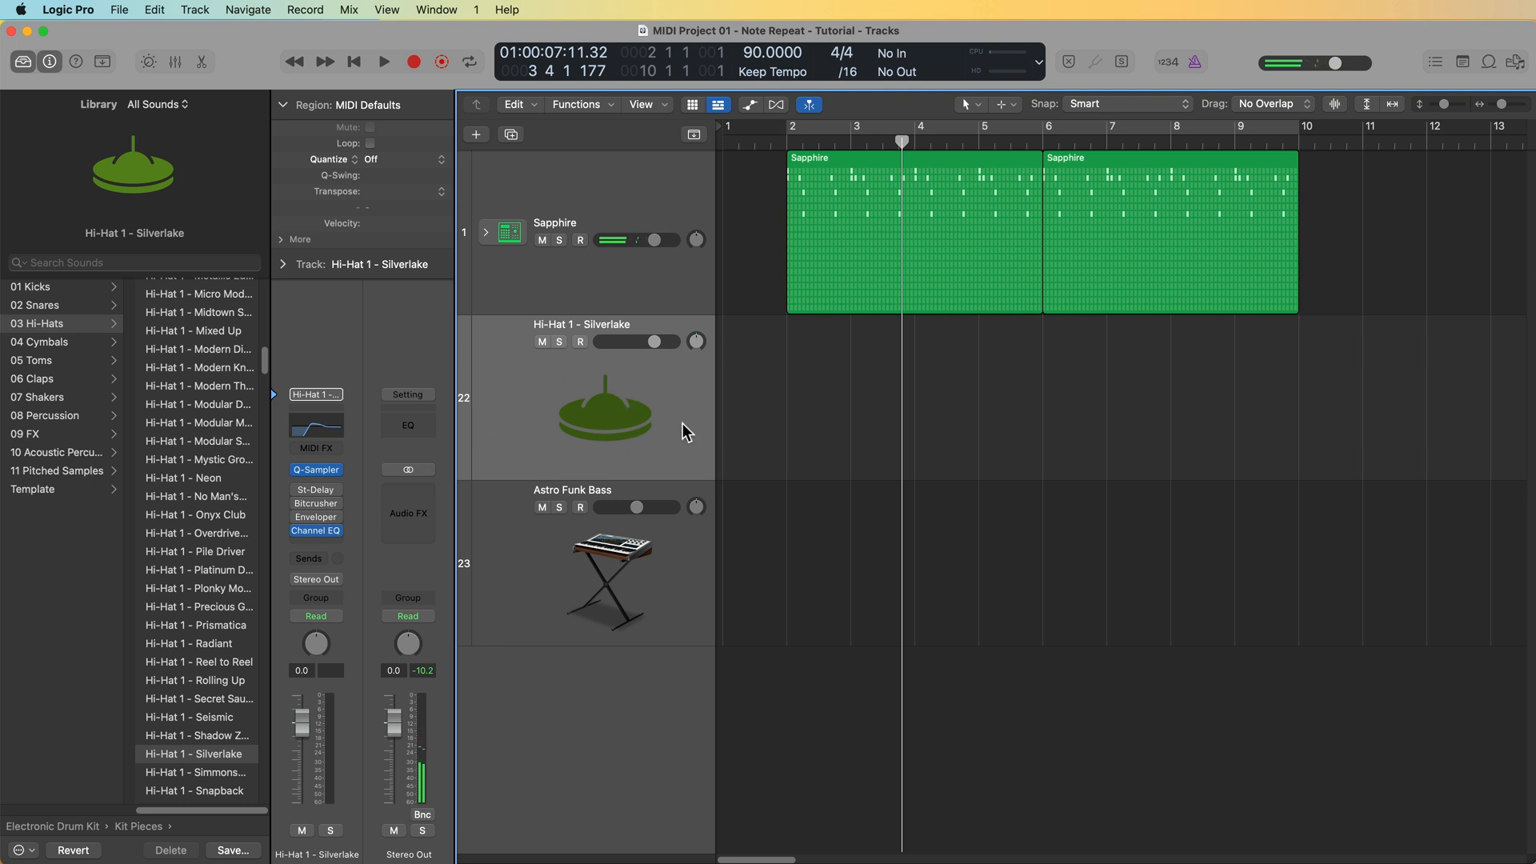
left_click(579, 340)
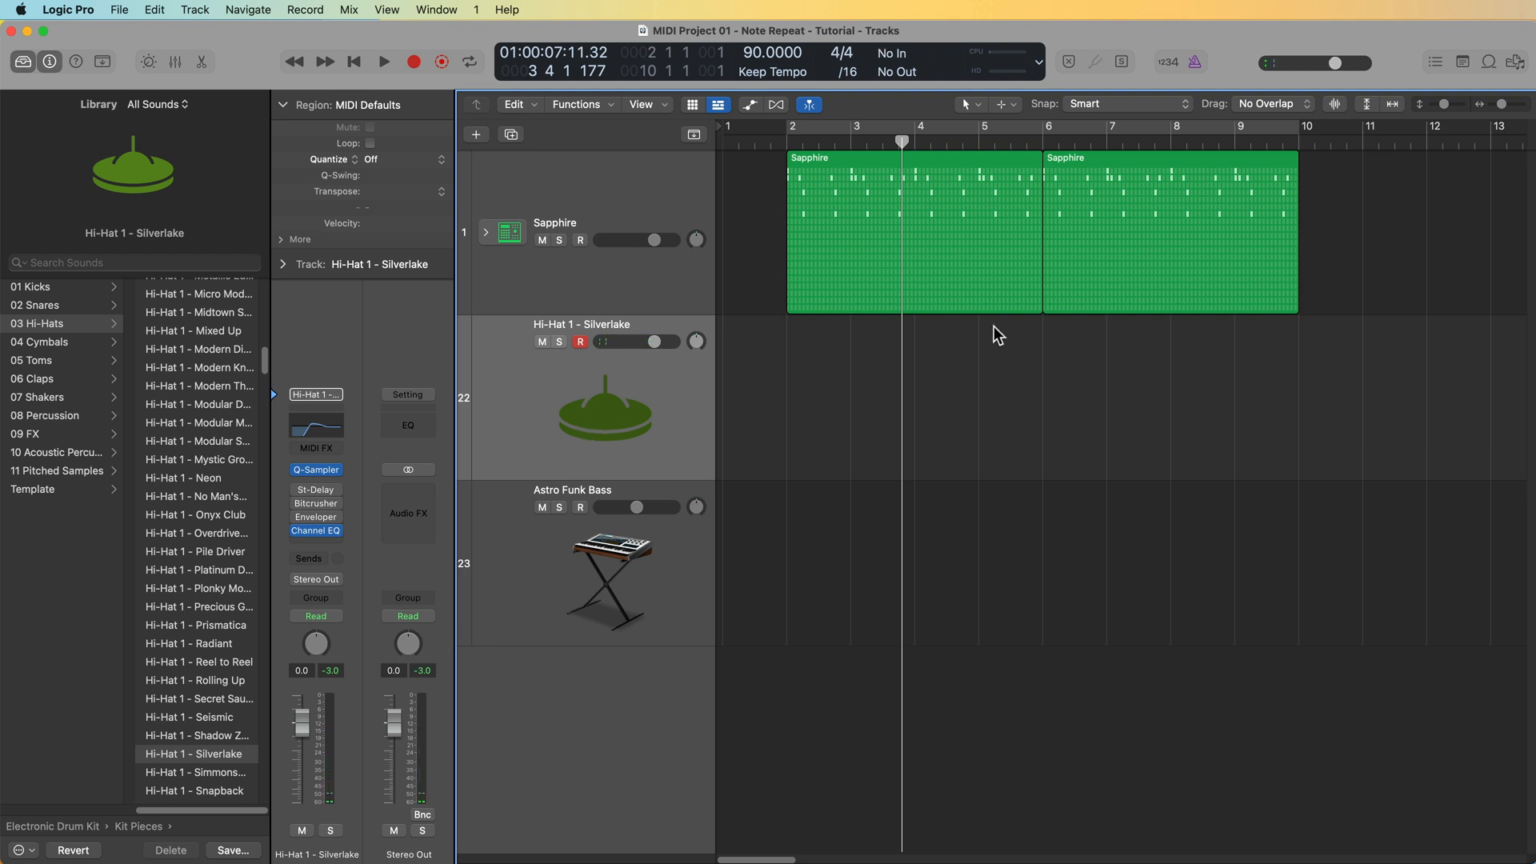
mouse_move(516, 398)
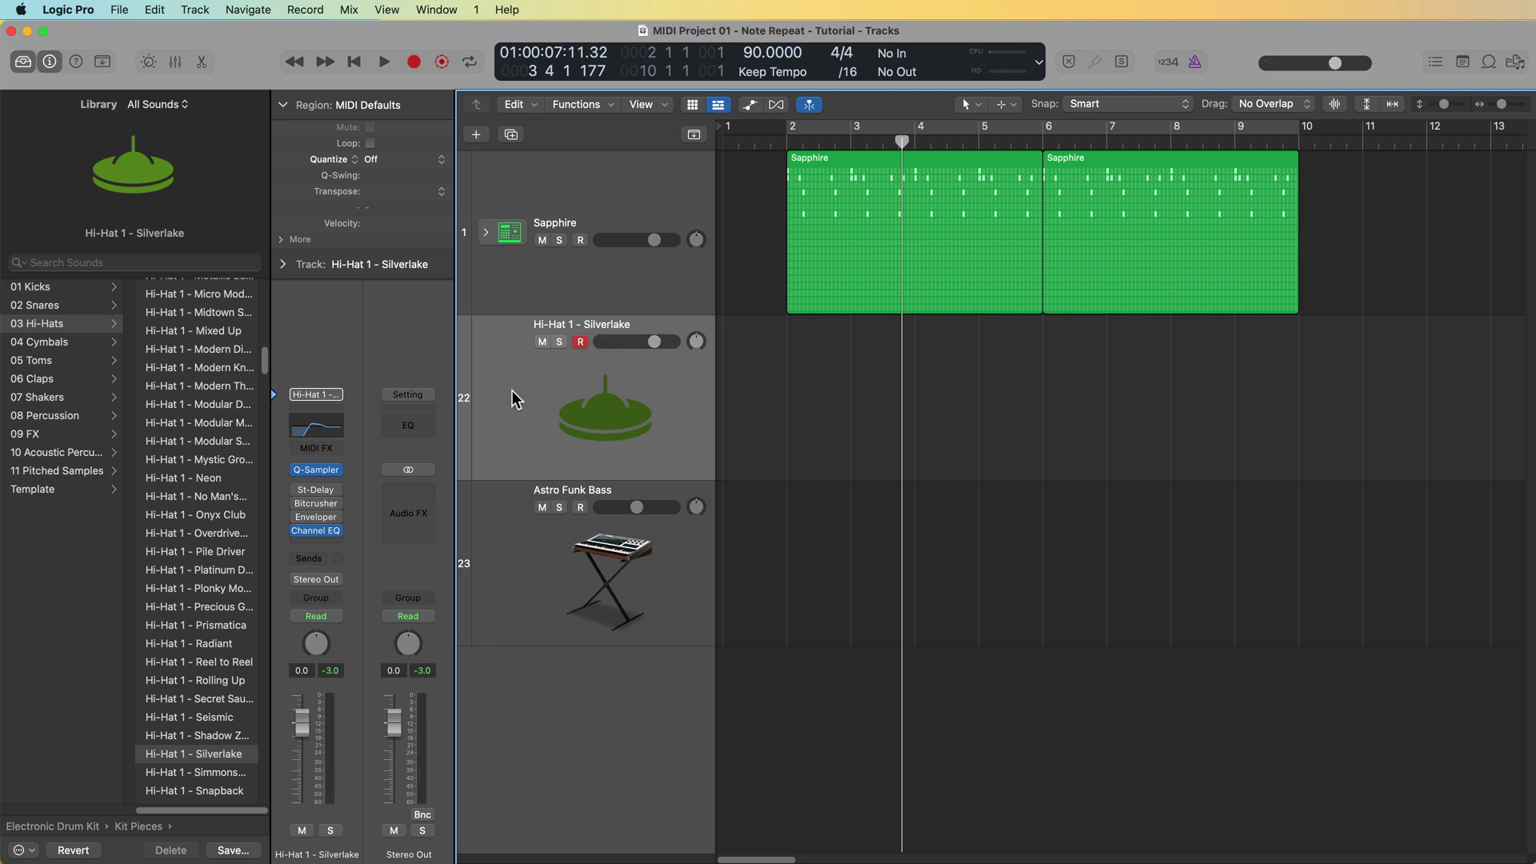
mouse_move(1002, 341)
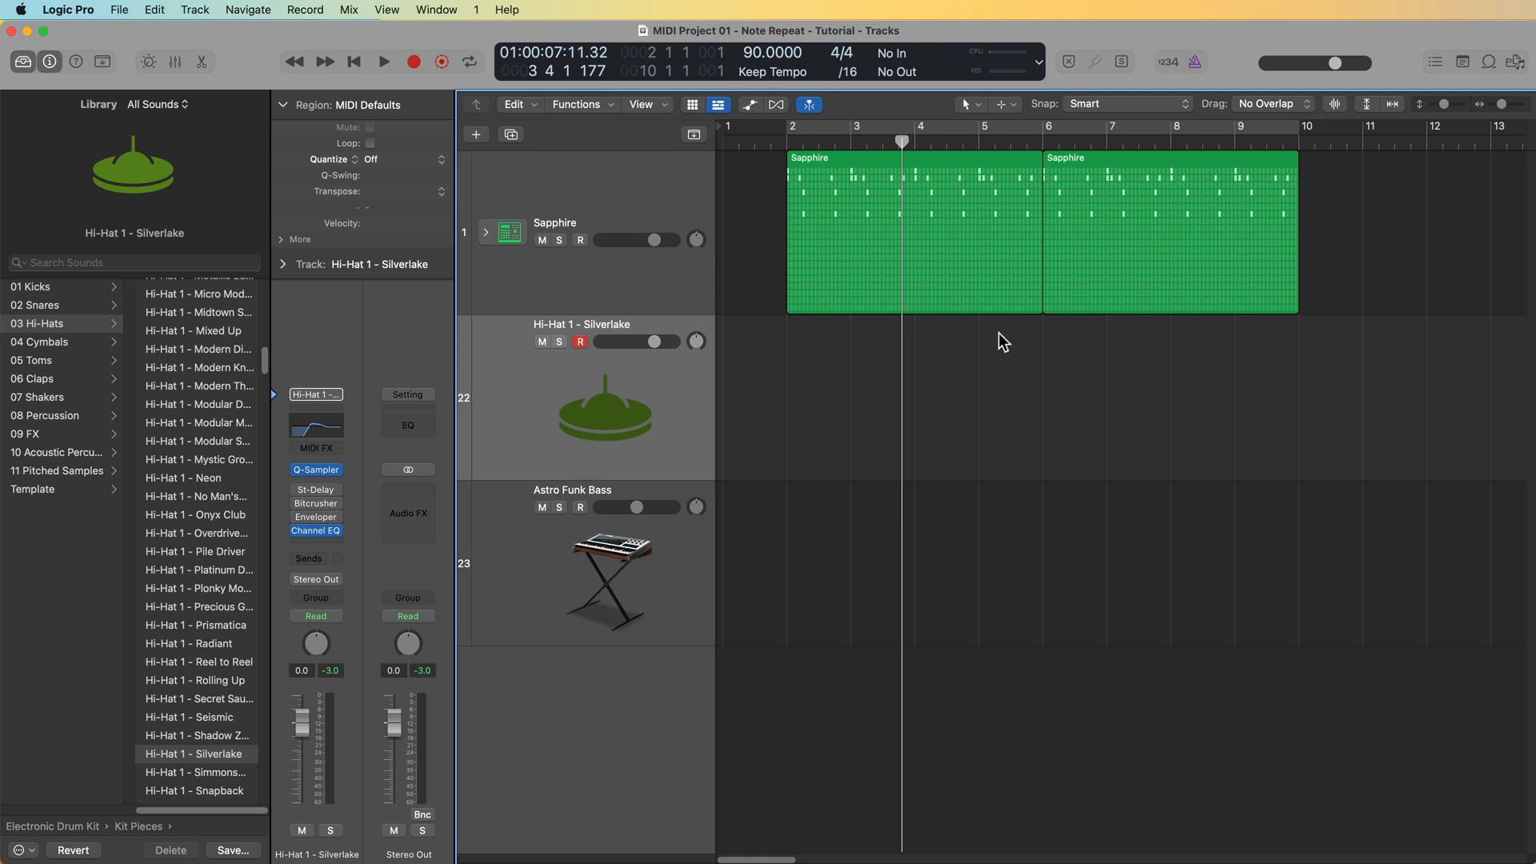
mouse_move(597, 432)
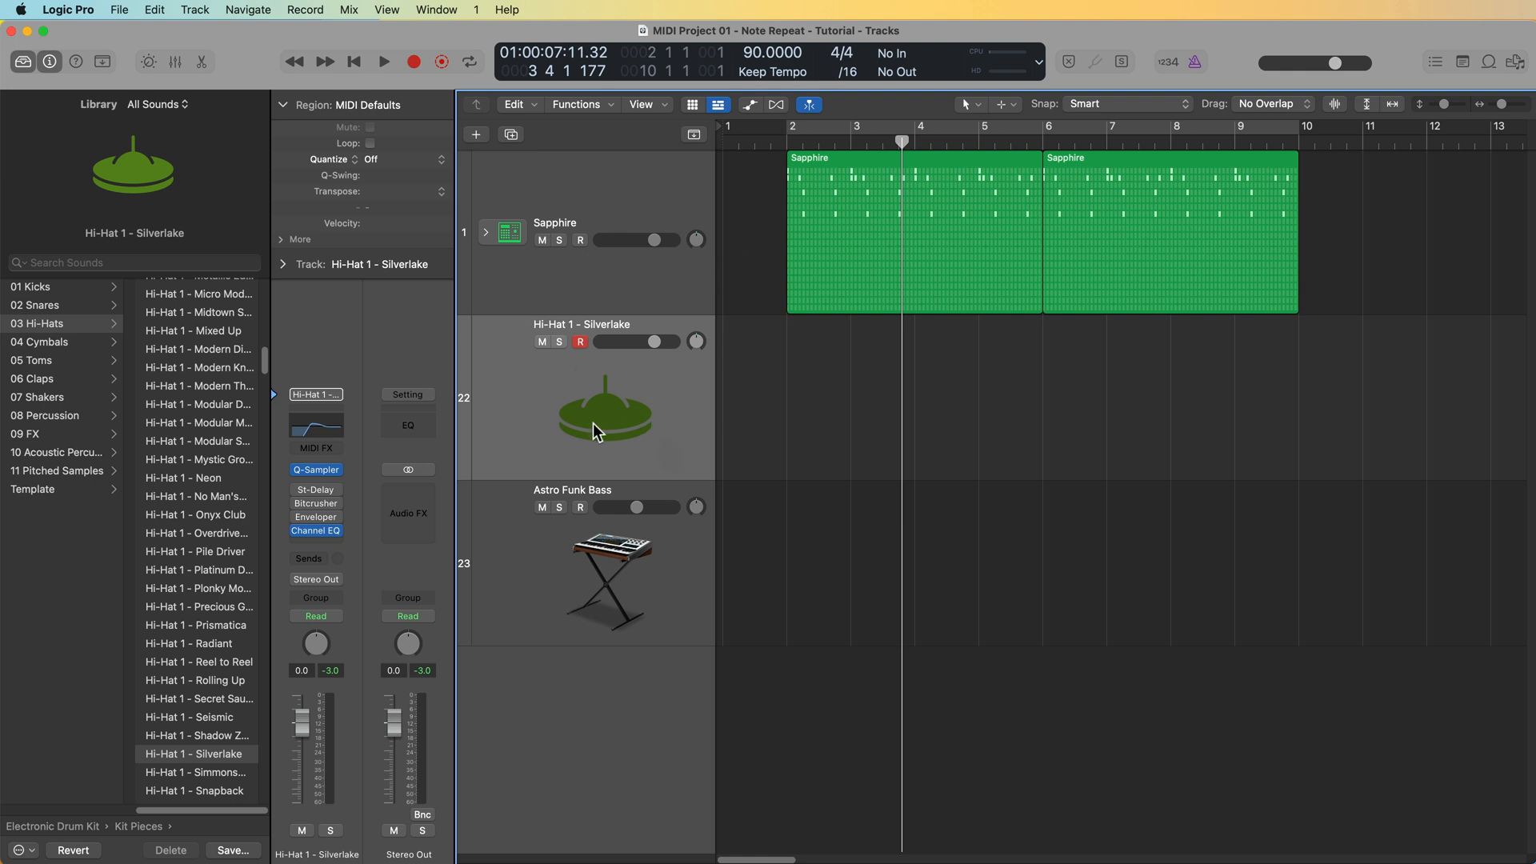
mouse_move(621, 437)
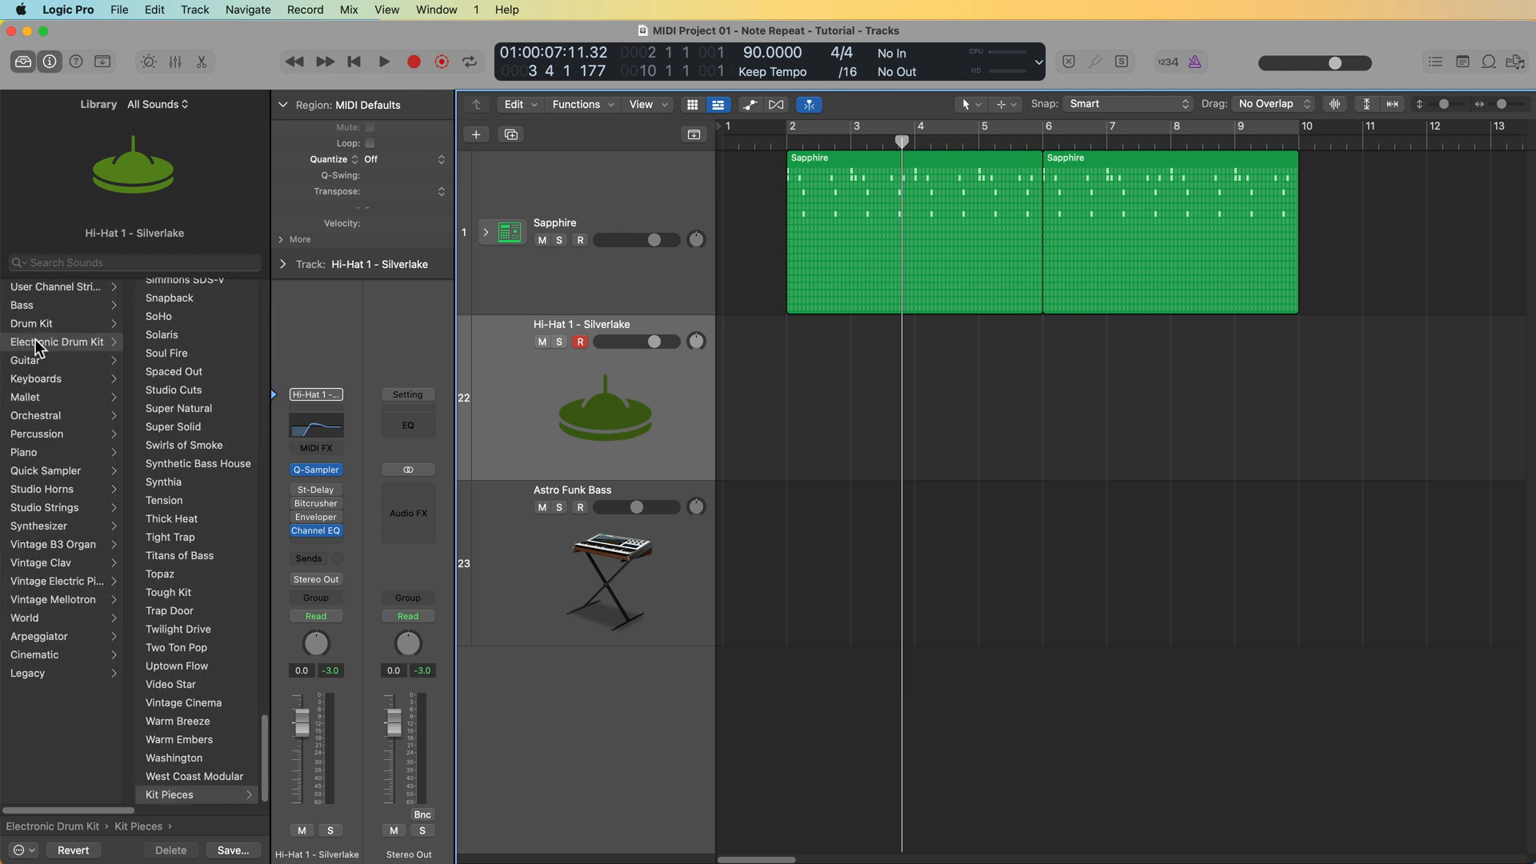
mouse_move(206, 769)
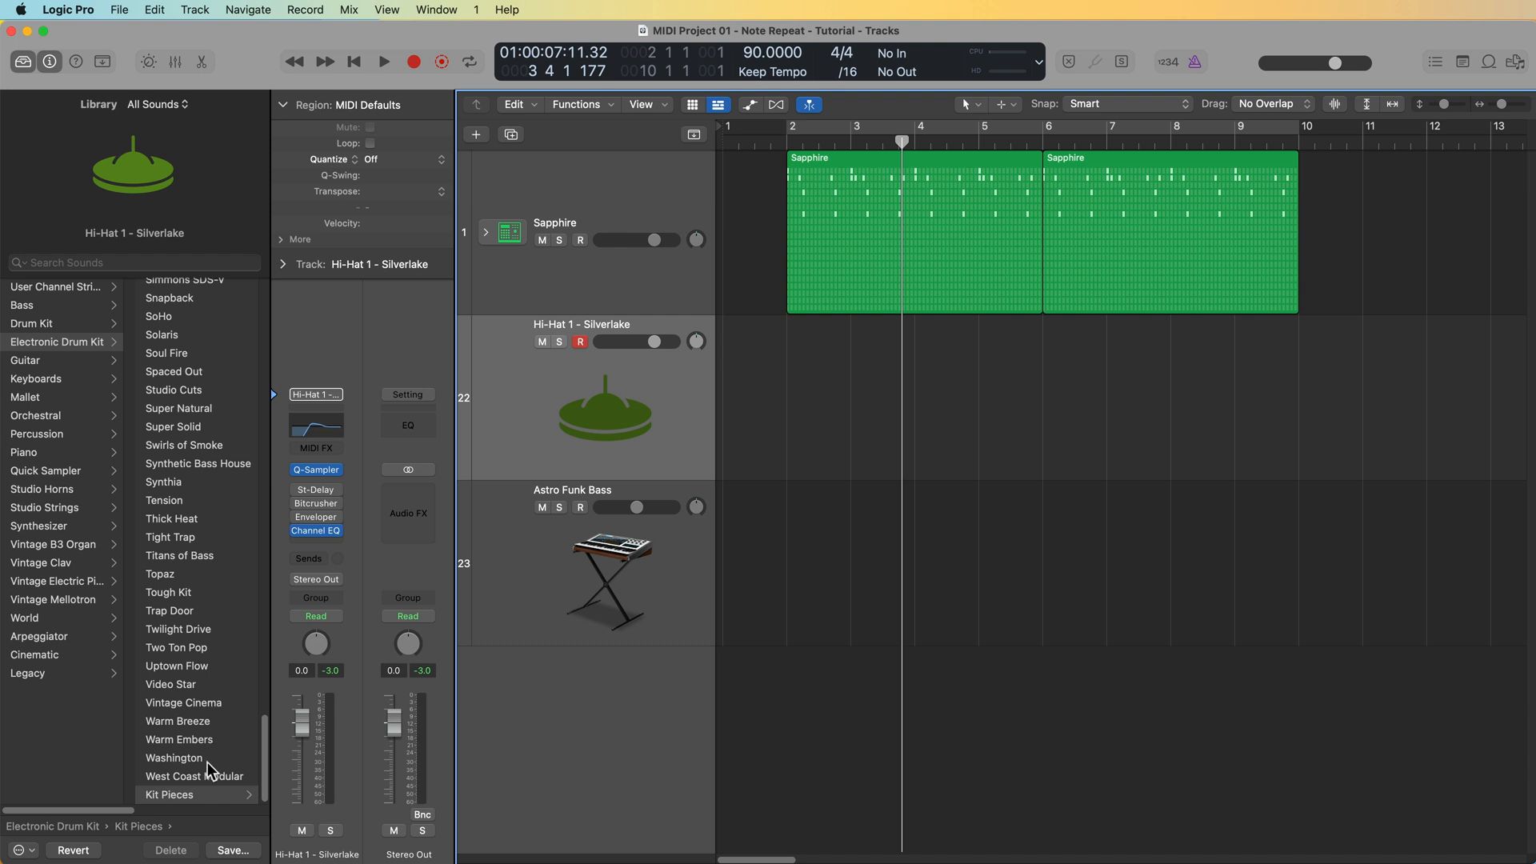
mouse_move(212, 800)
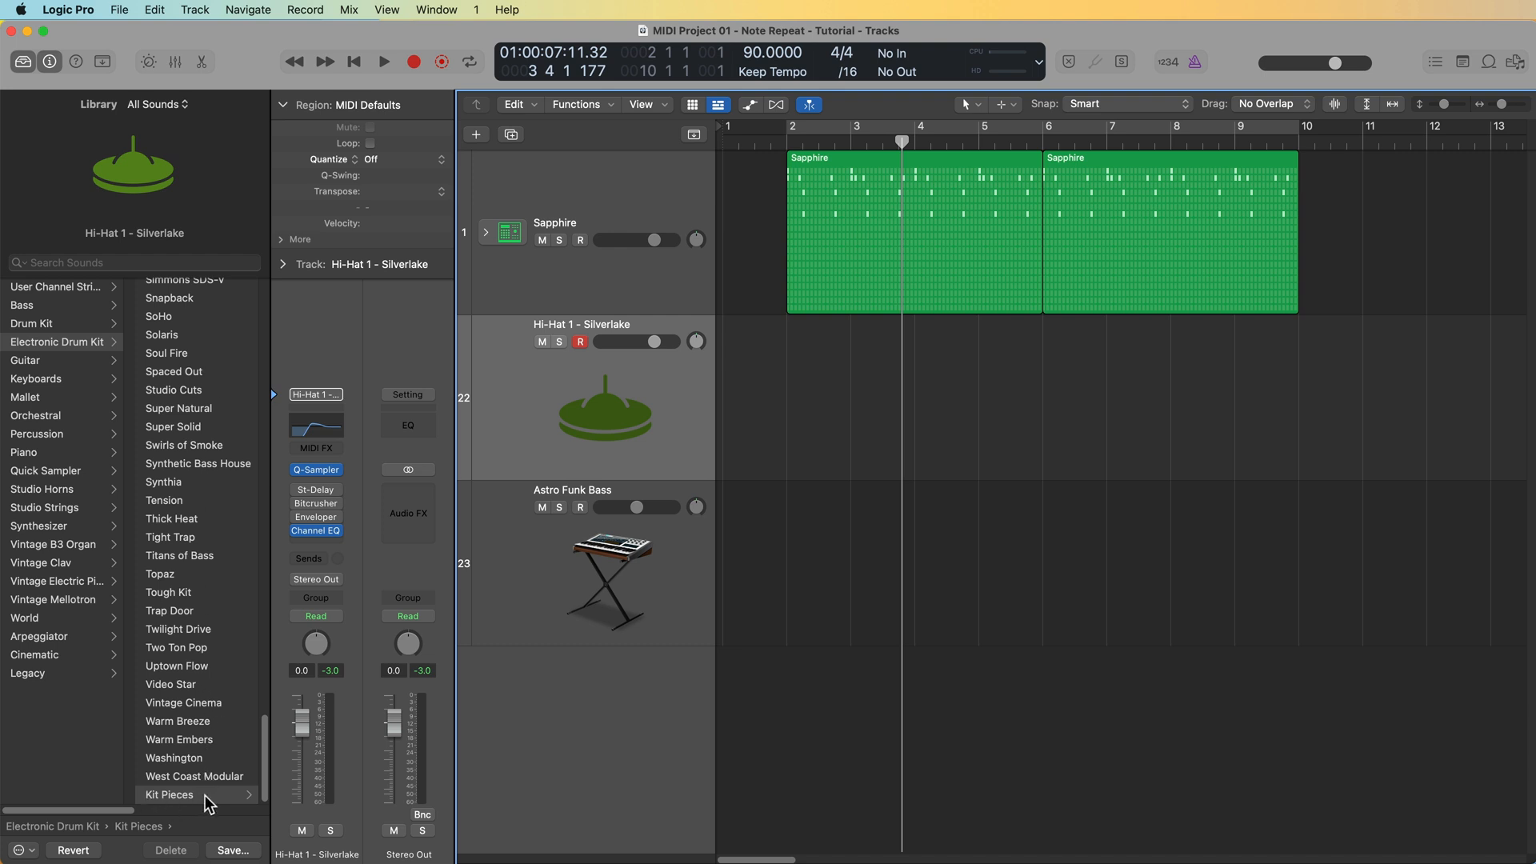
left_click(170, 794)
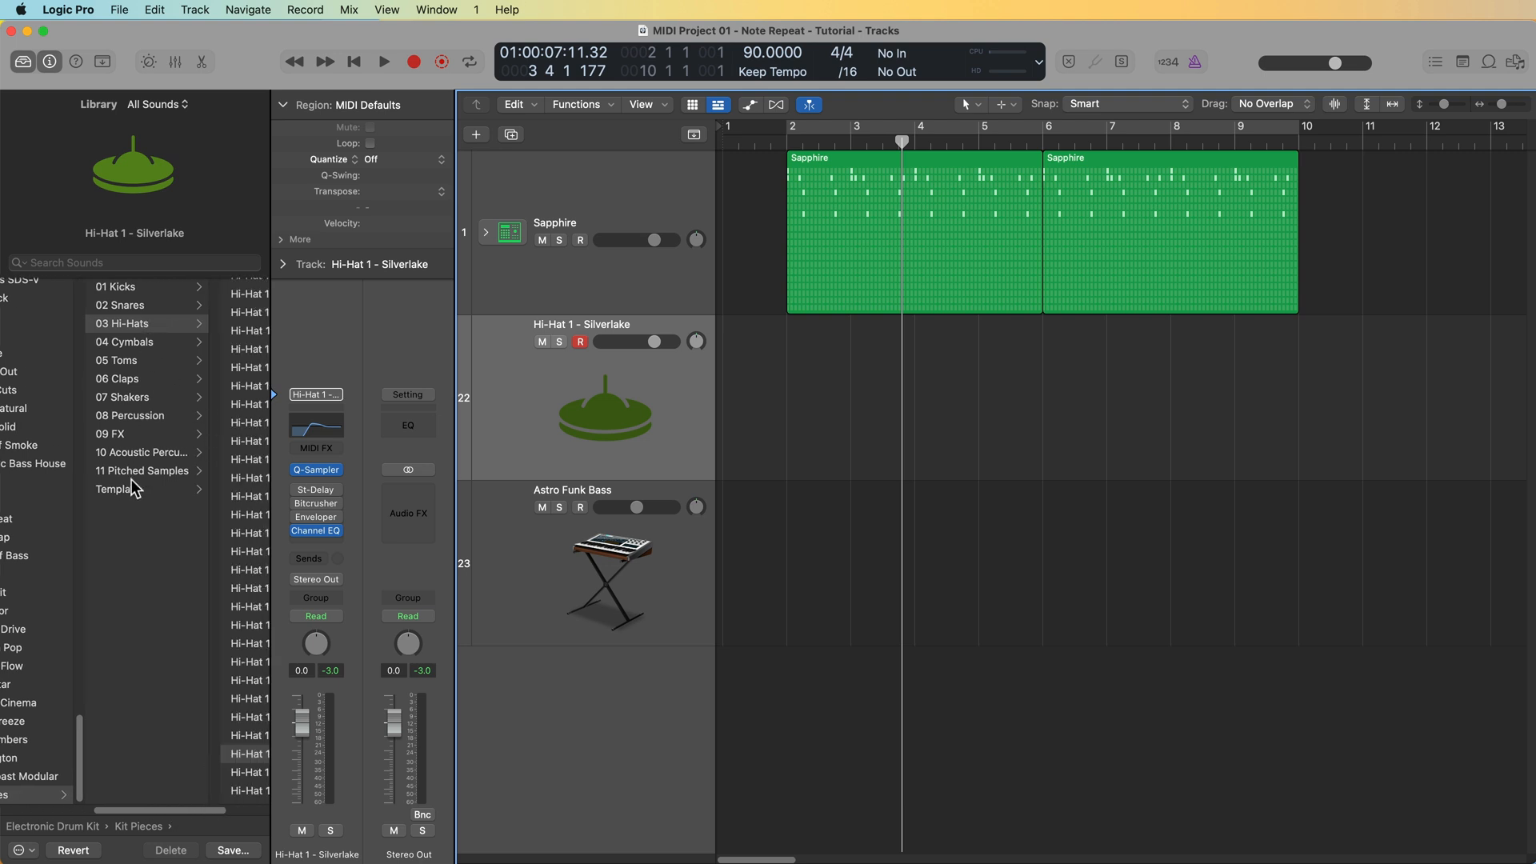
mouse_move(136, 392)
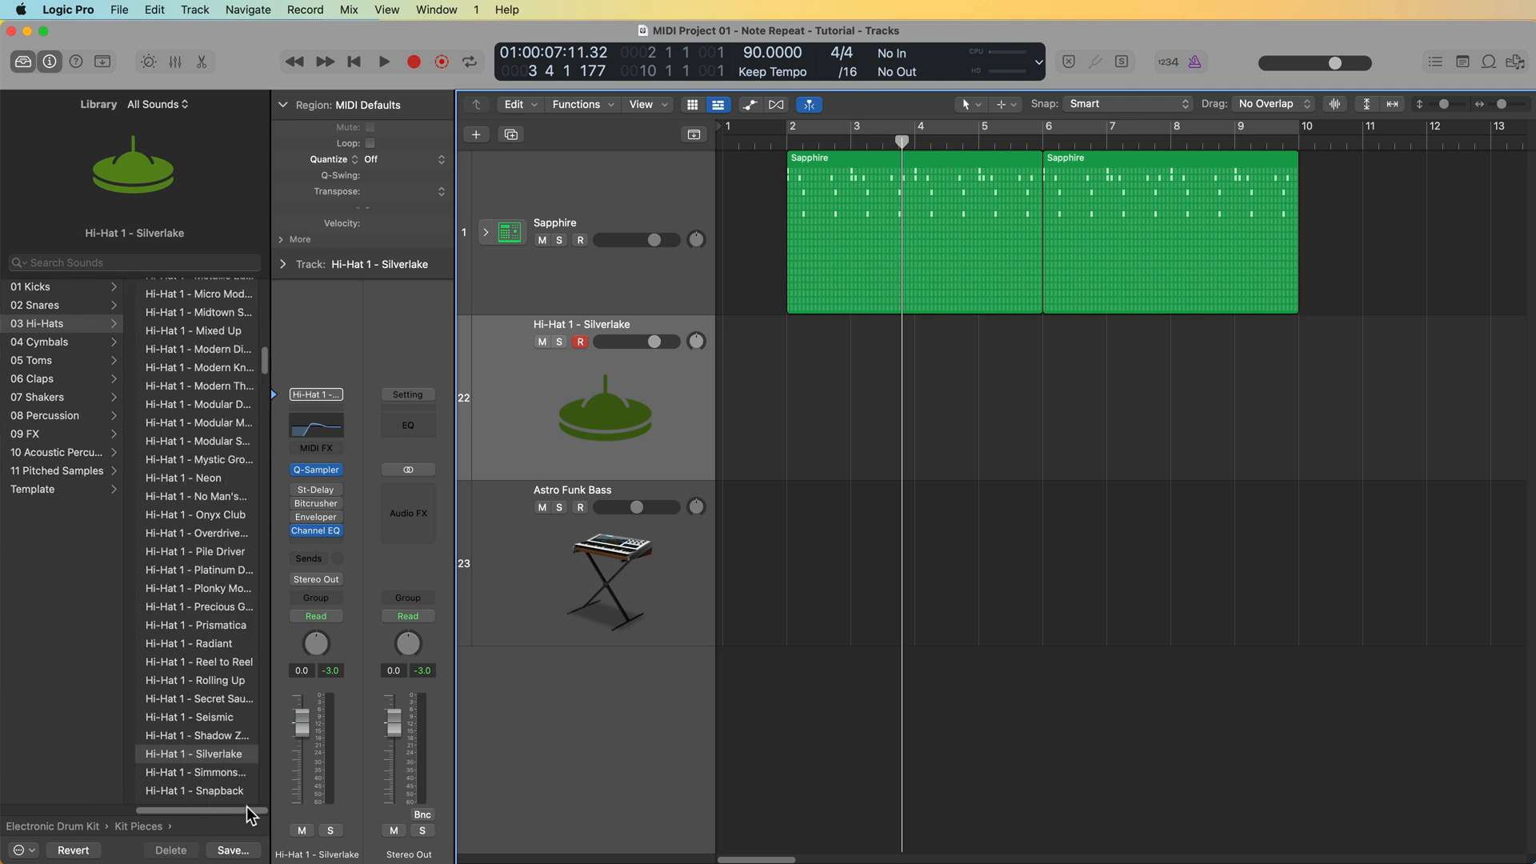
mouse_move(223, 592)
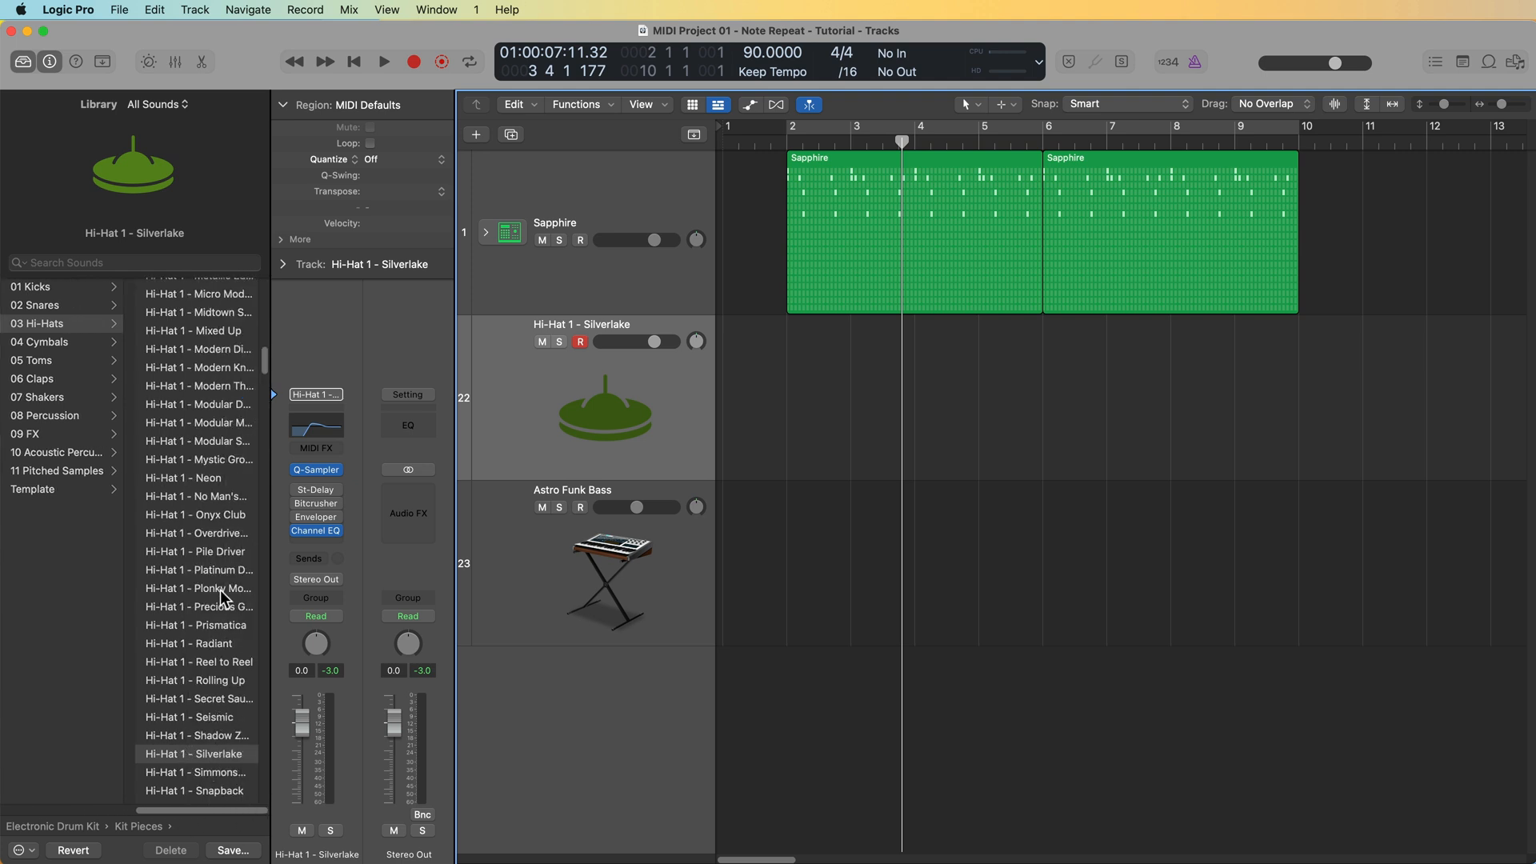
scroll("down", 3)
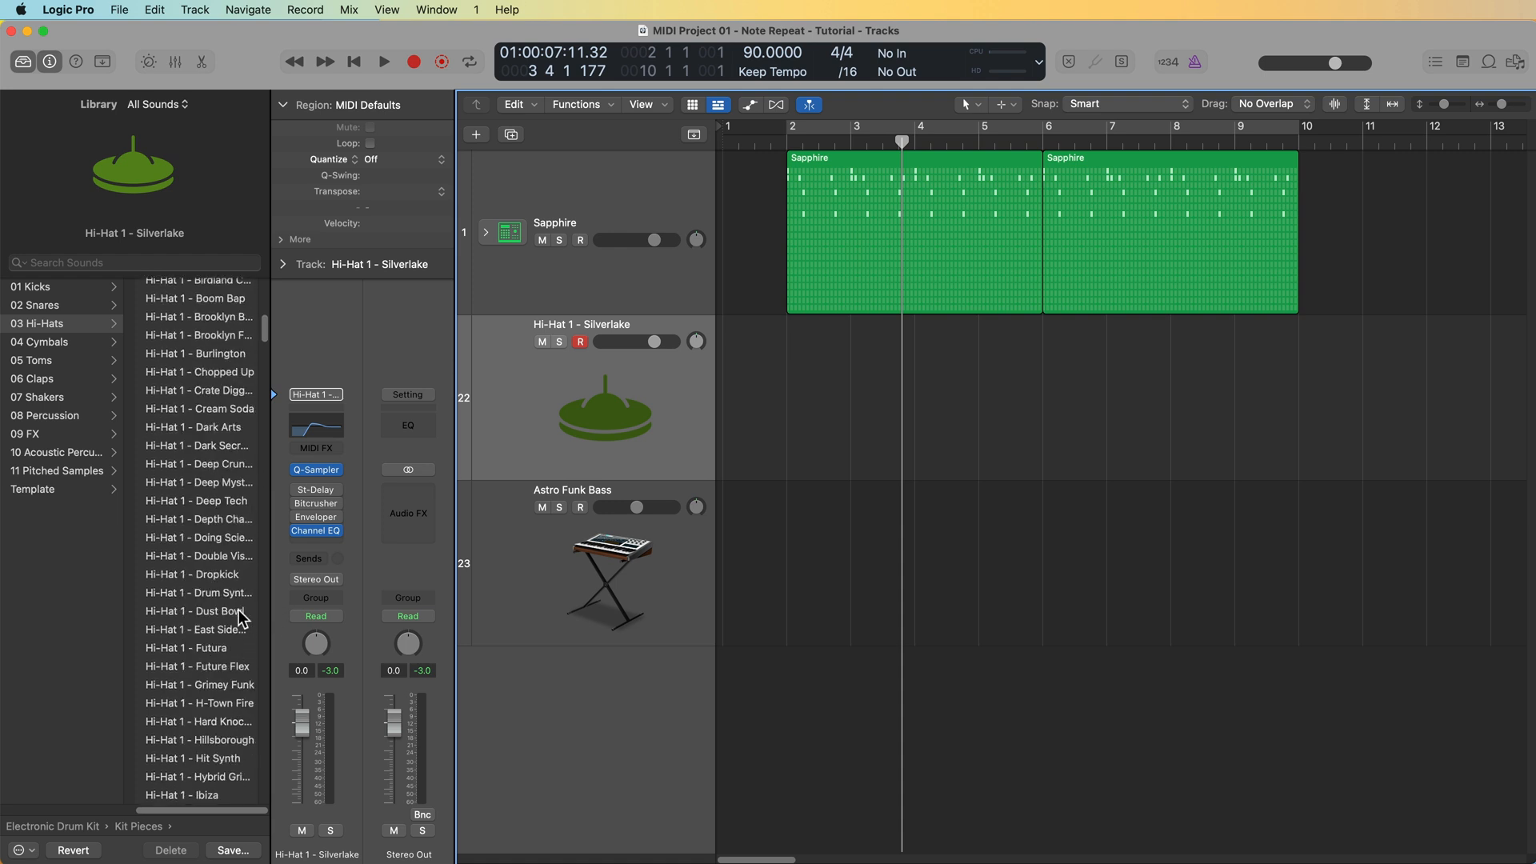
scroll("down", 3)
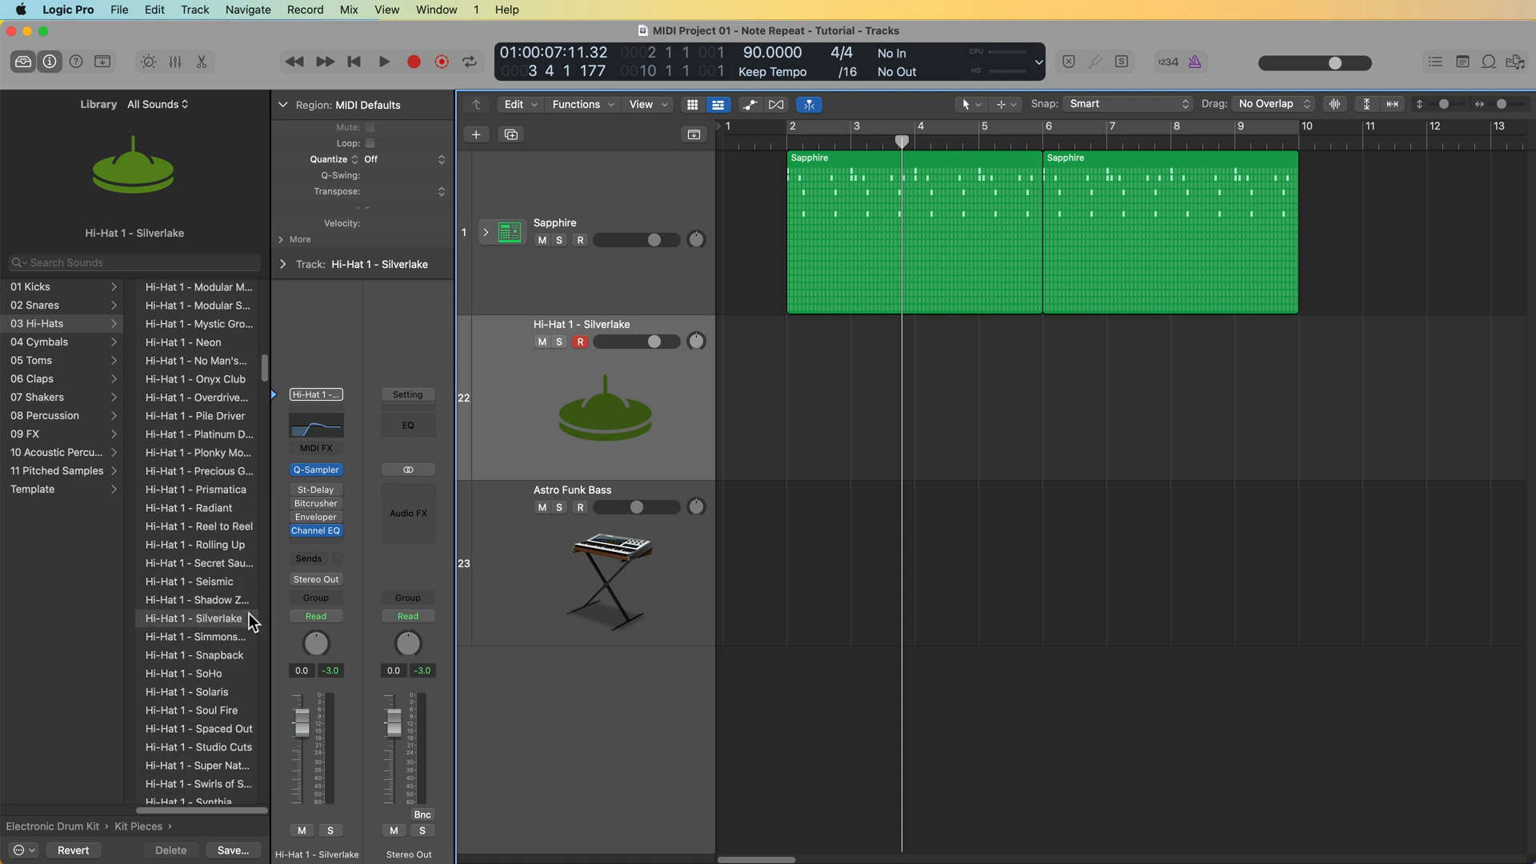
left_click(573, 564)
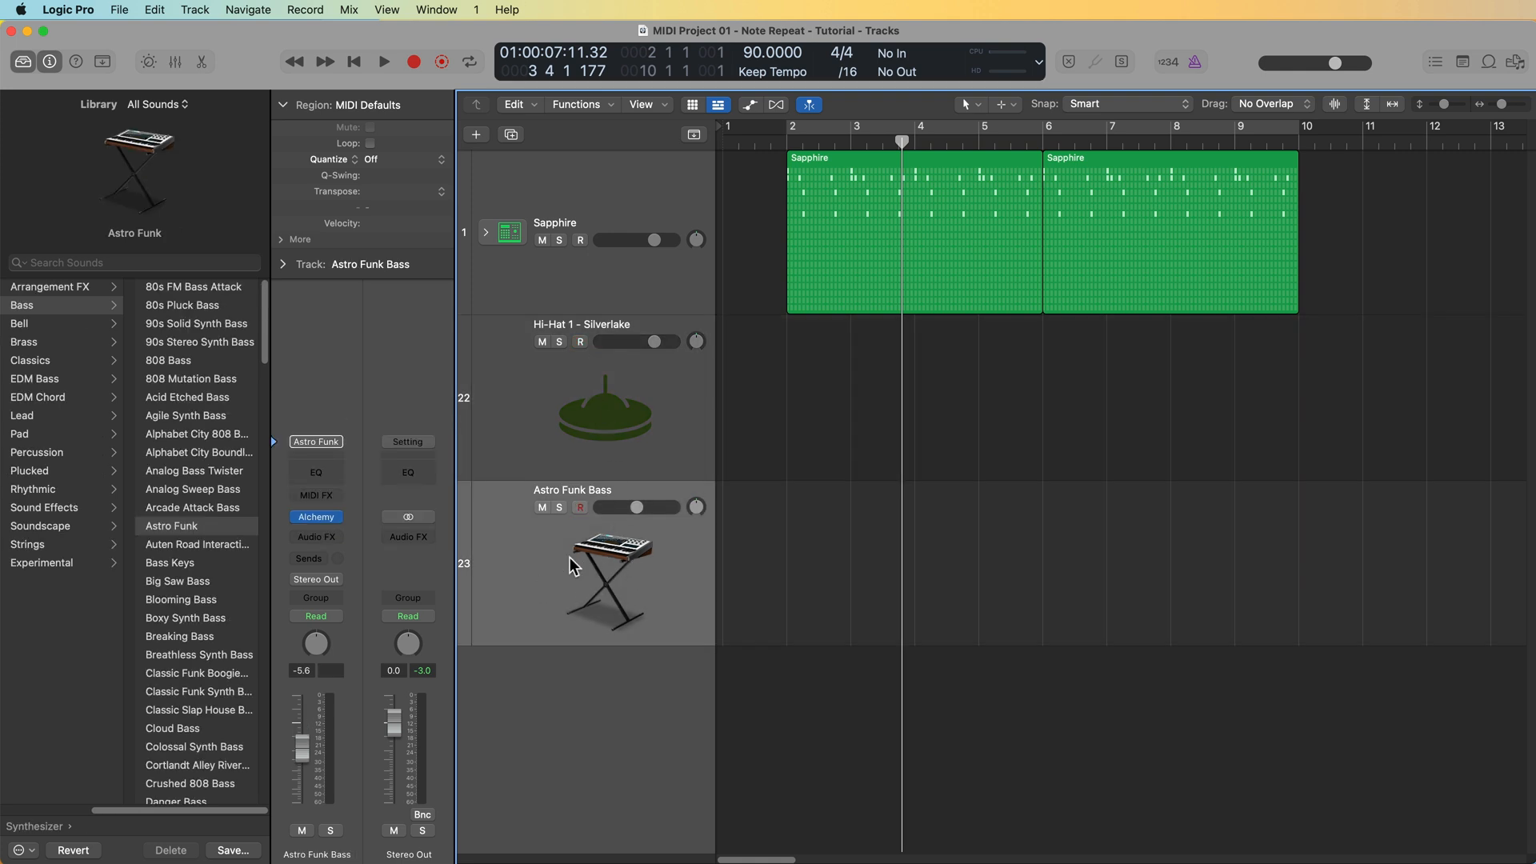
mouse_move(593, 593)
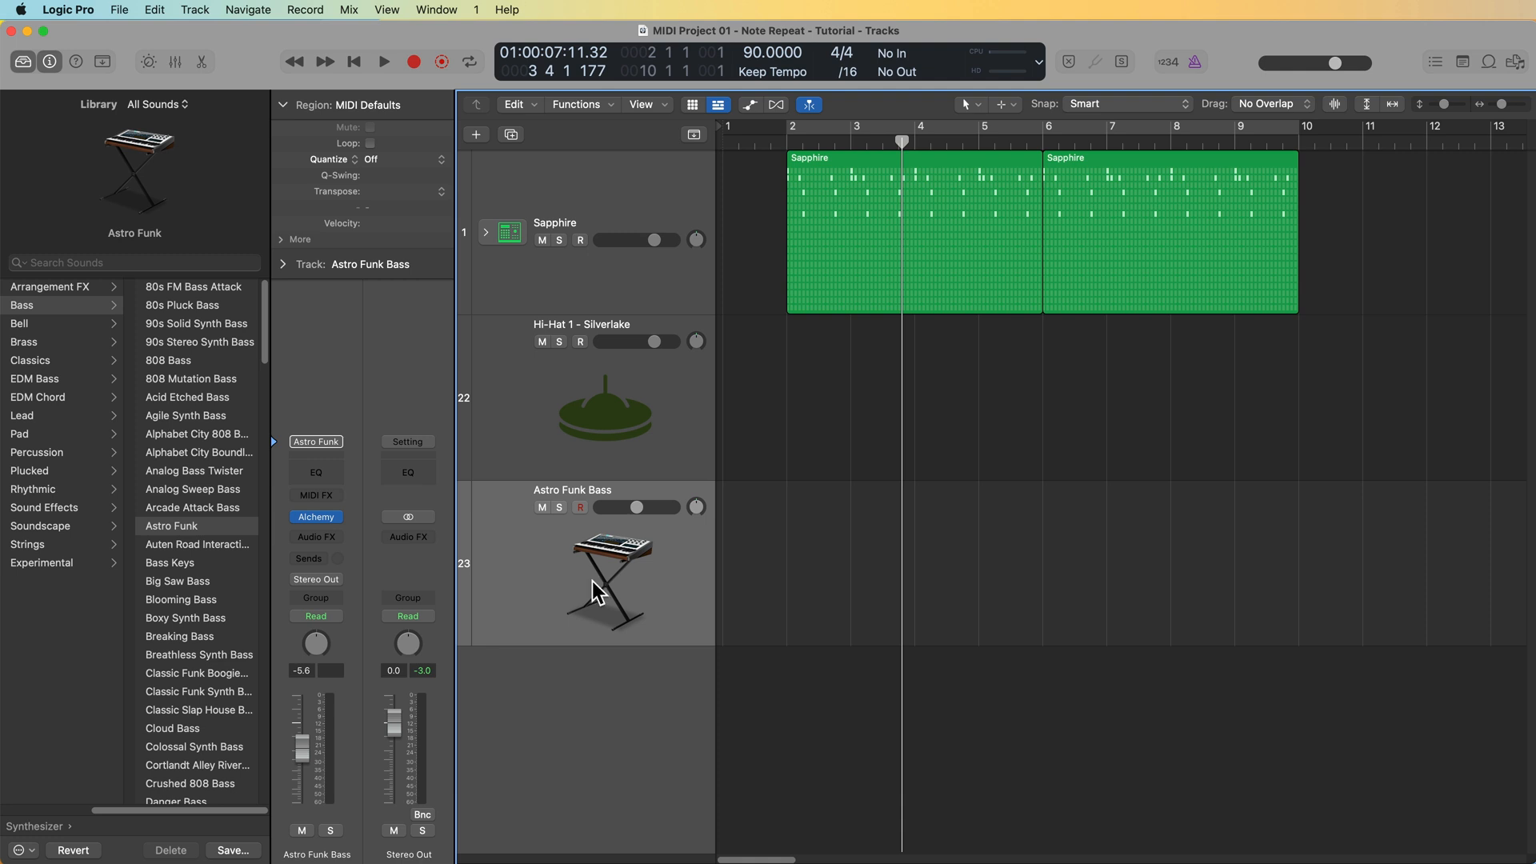
mouse_move(1242, 570)
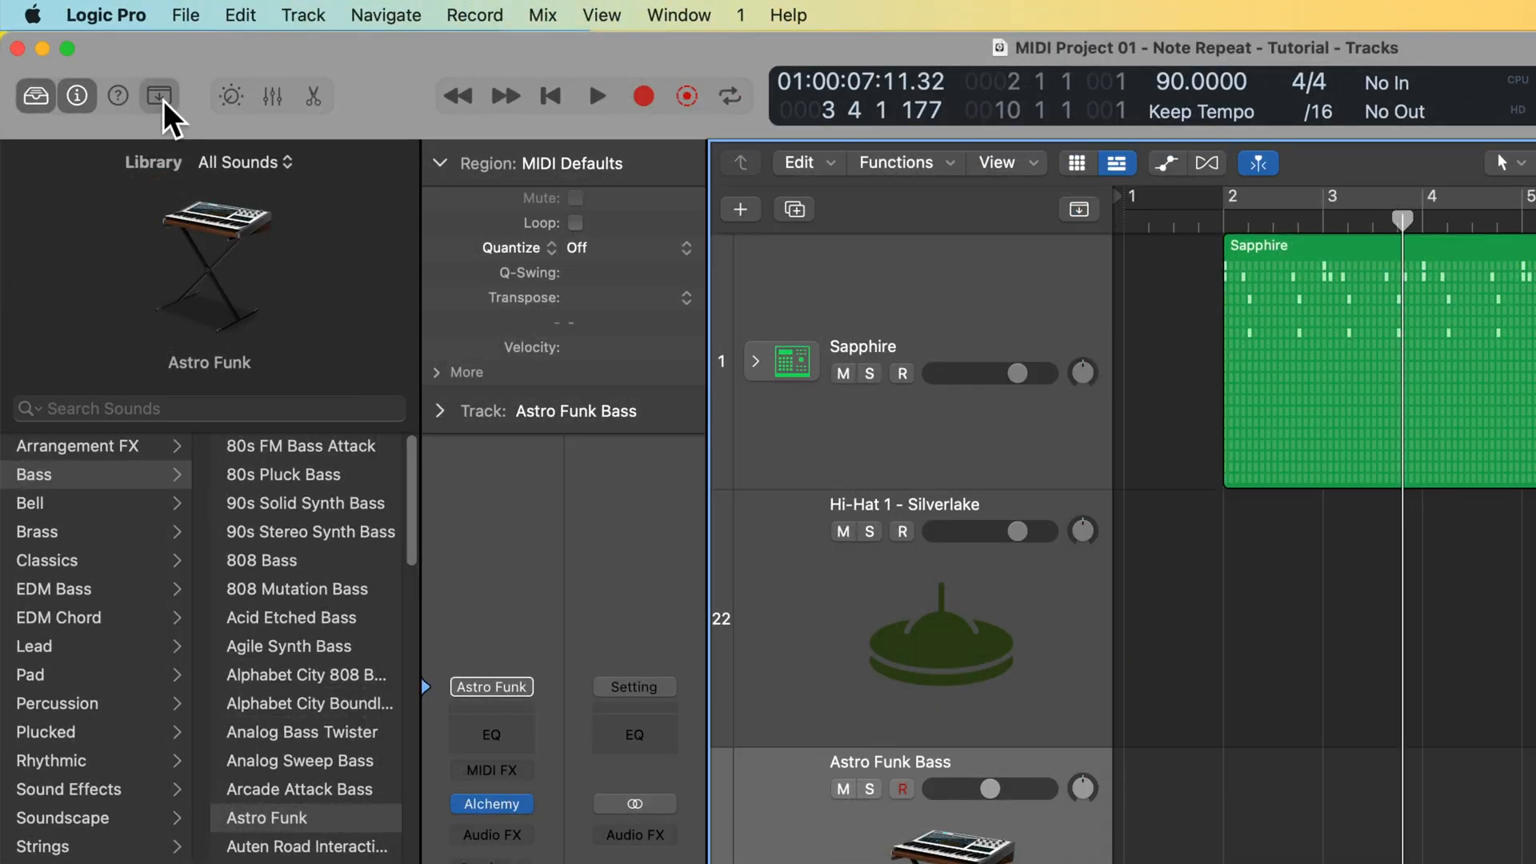
- Show the expanded toolbar and enable Note Repeat in its customization list
left_click(157, 96)
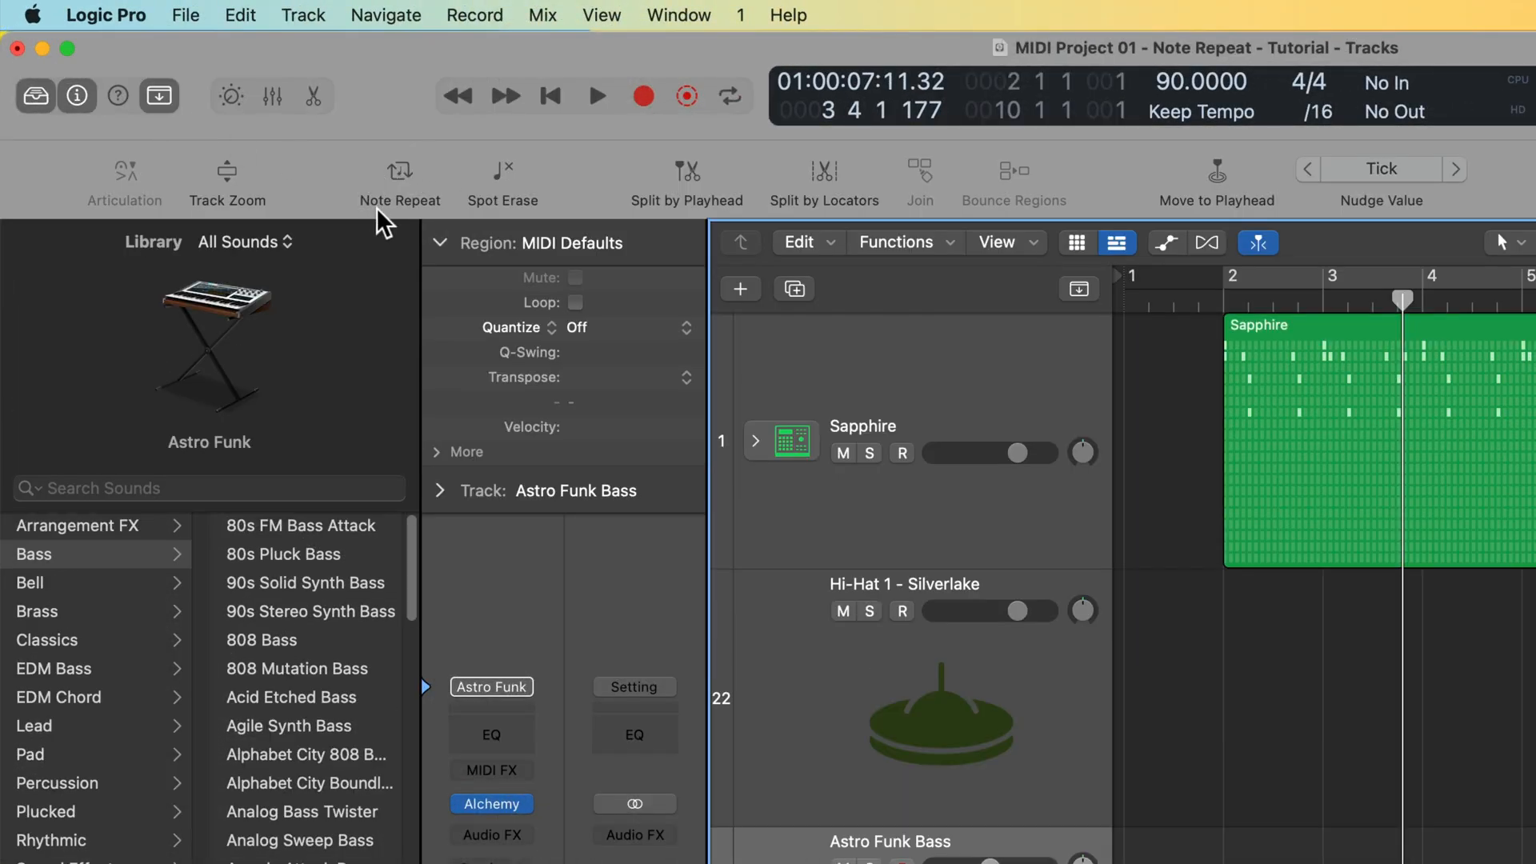
mouse_move(309, 188)
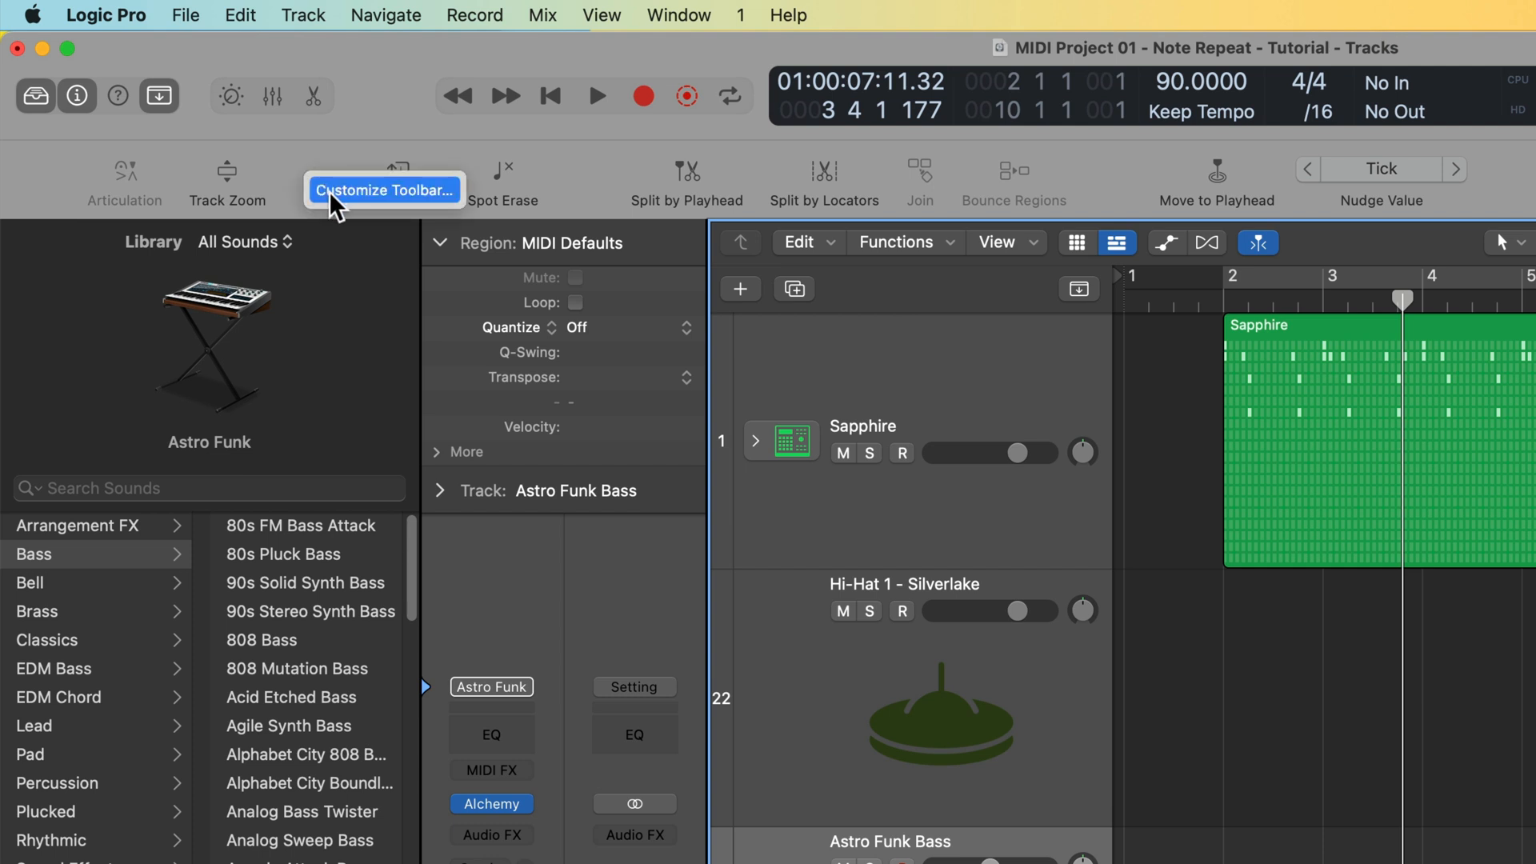
left_click(384, 188)
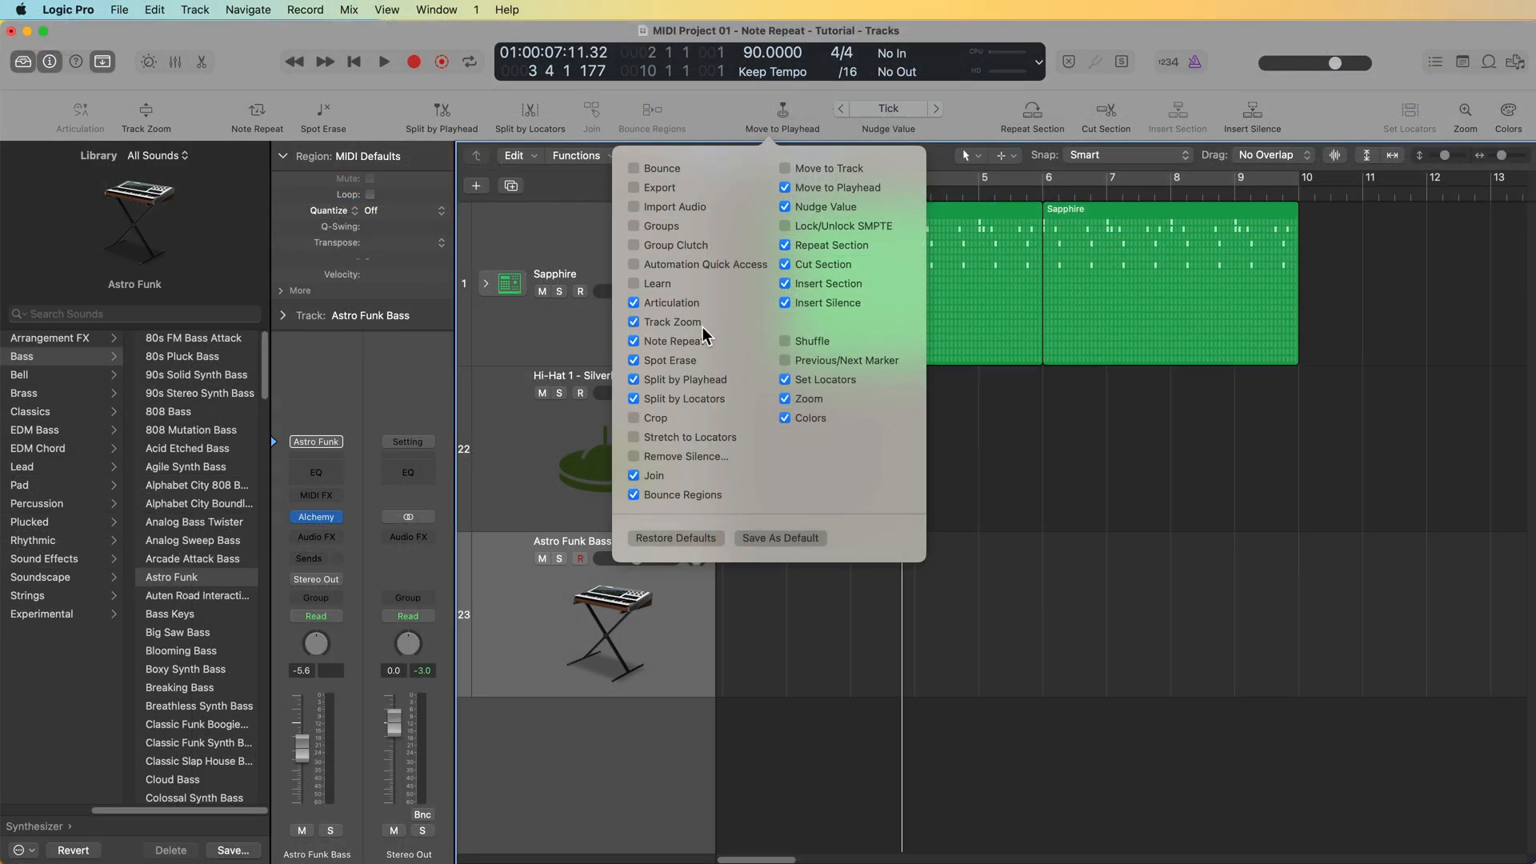
mouse_move(979, 461)
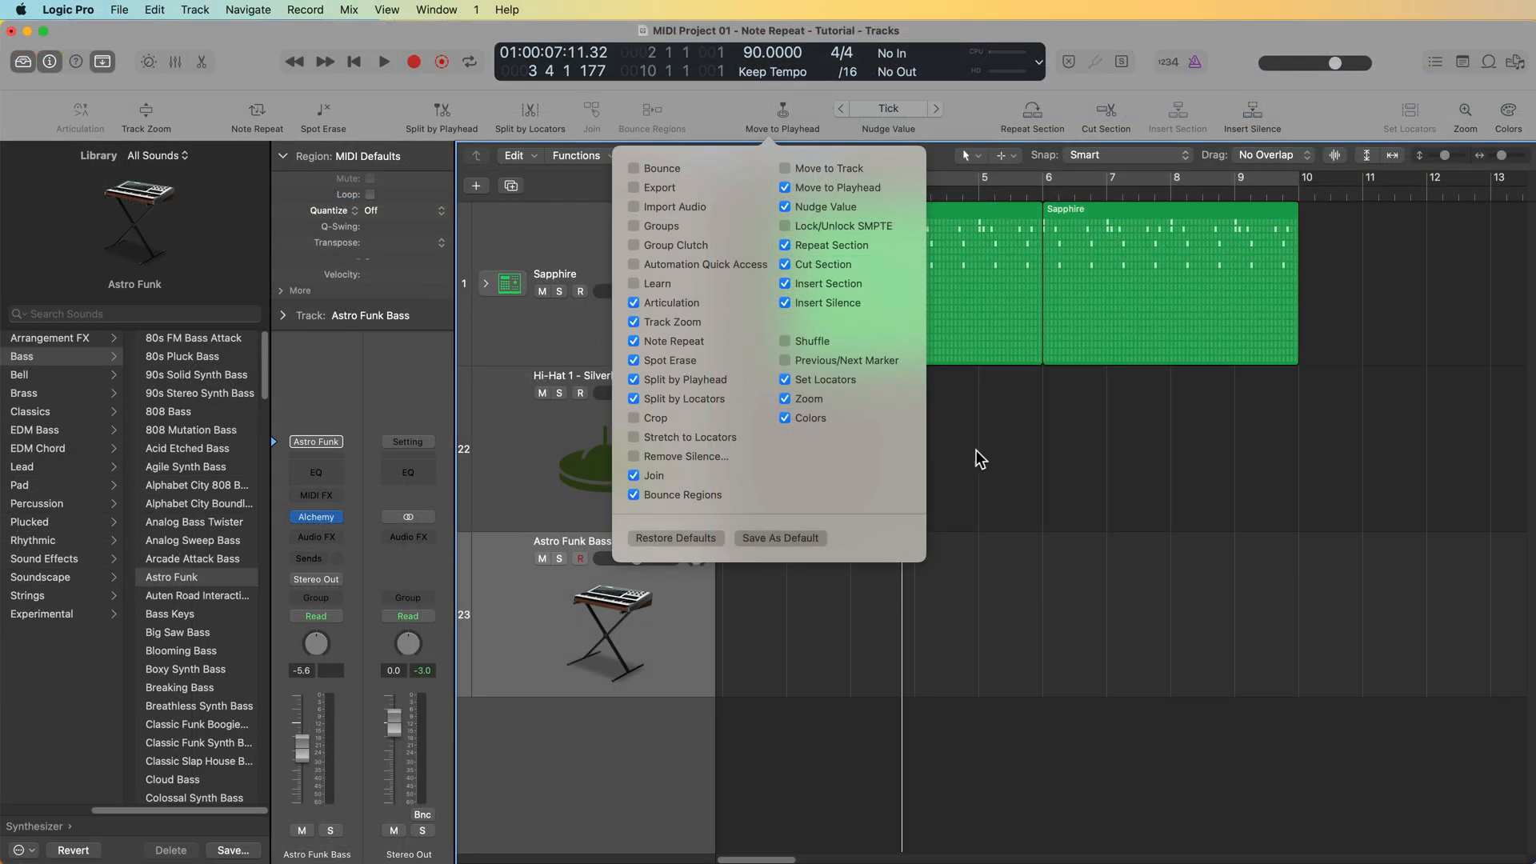
- Open Note Repeat, expand its options, toggle Key Remote on and off, then collapse
left_click(256, 115)
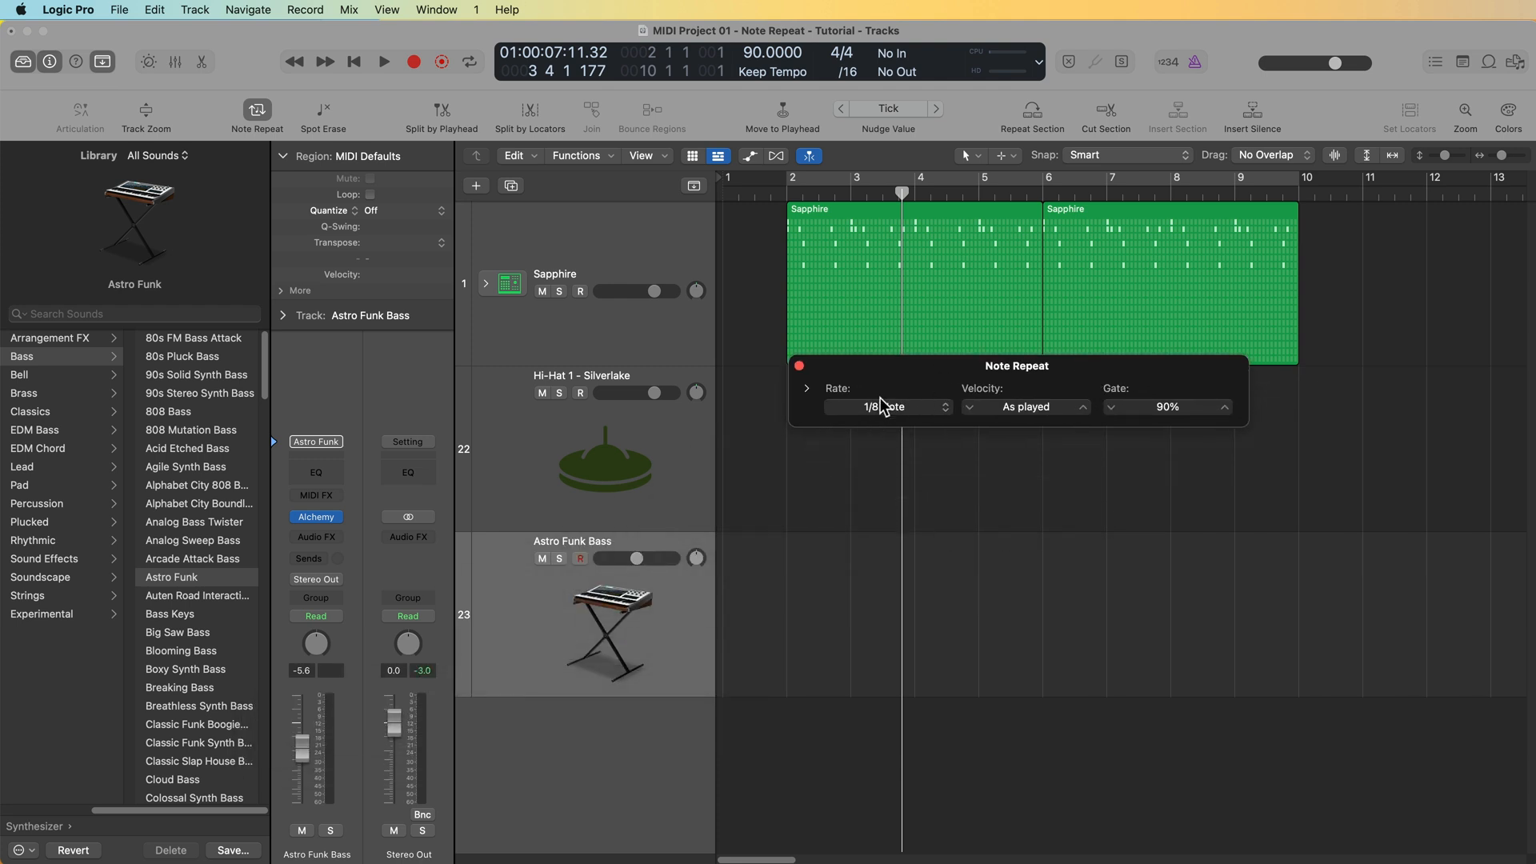
left_click(806, 387)
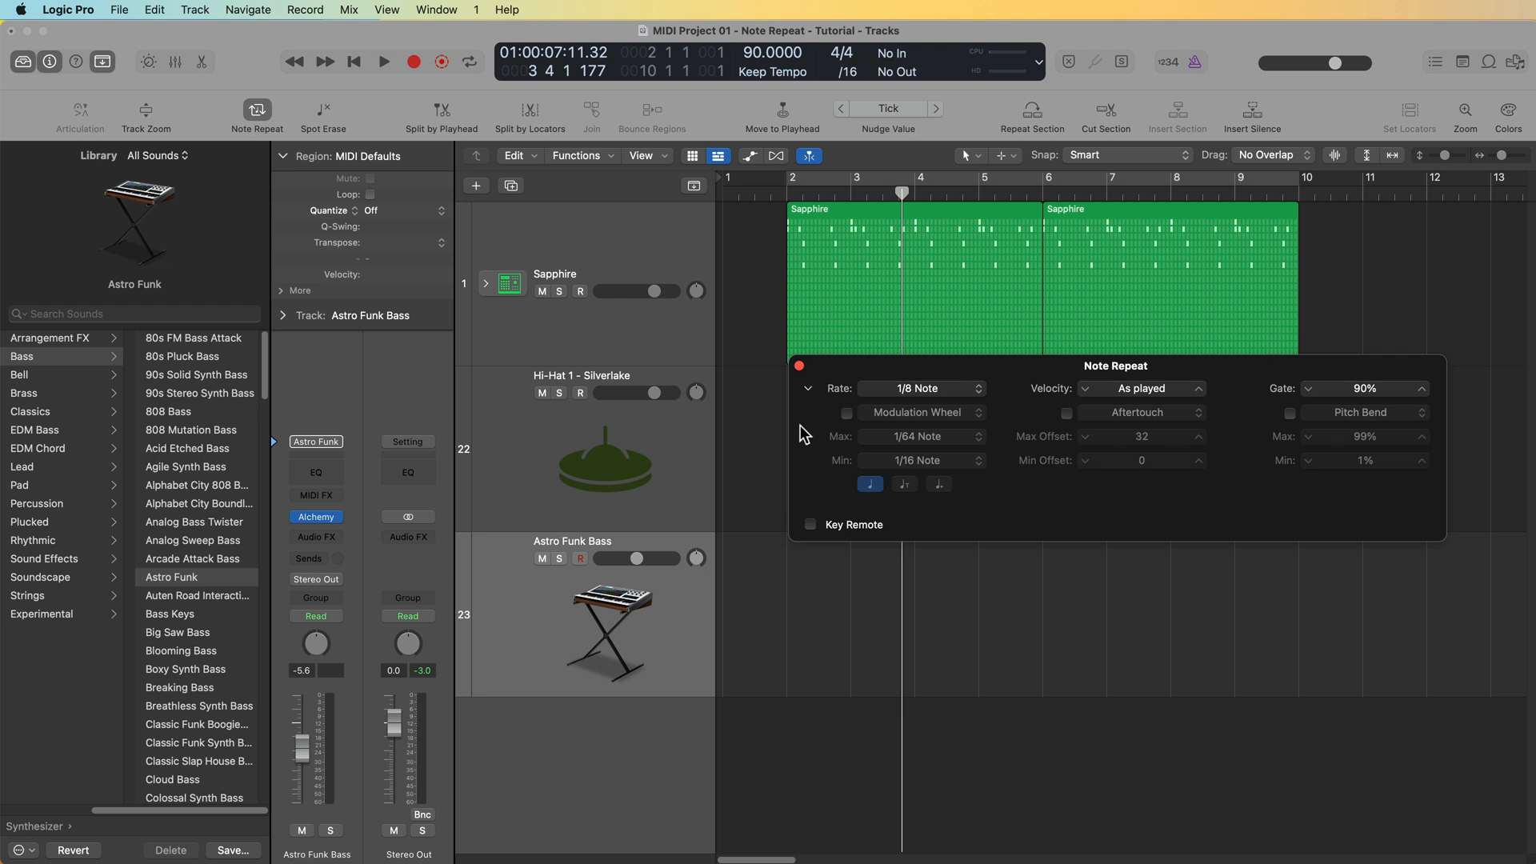
left_click(810, 523)
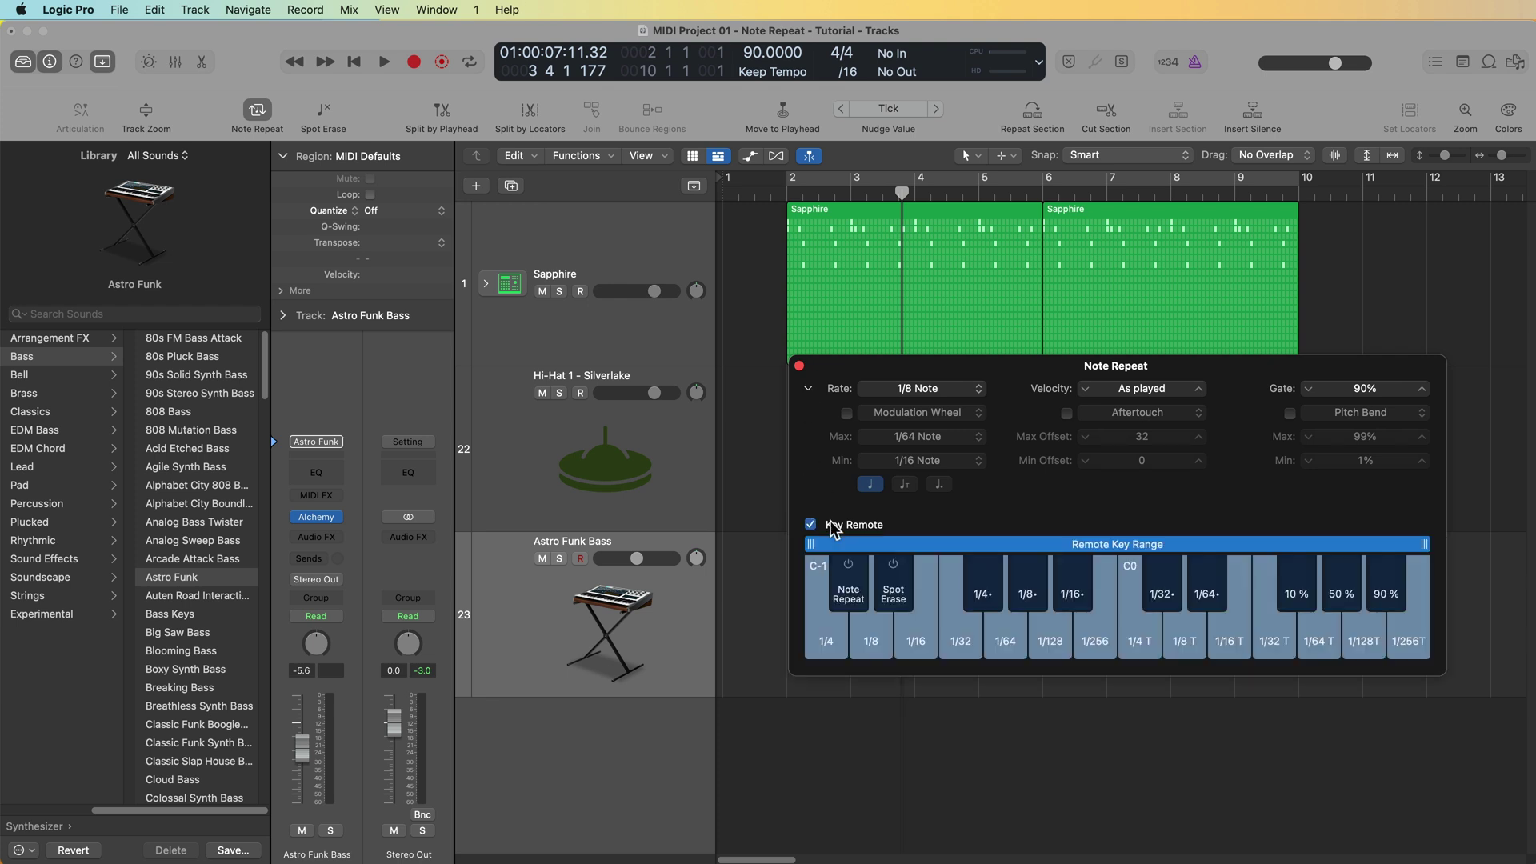
left_click(810, 525)
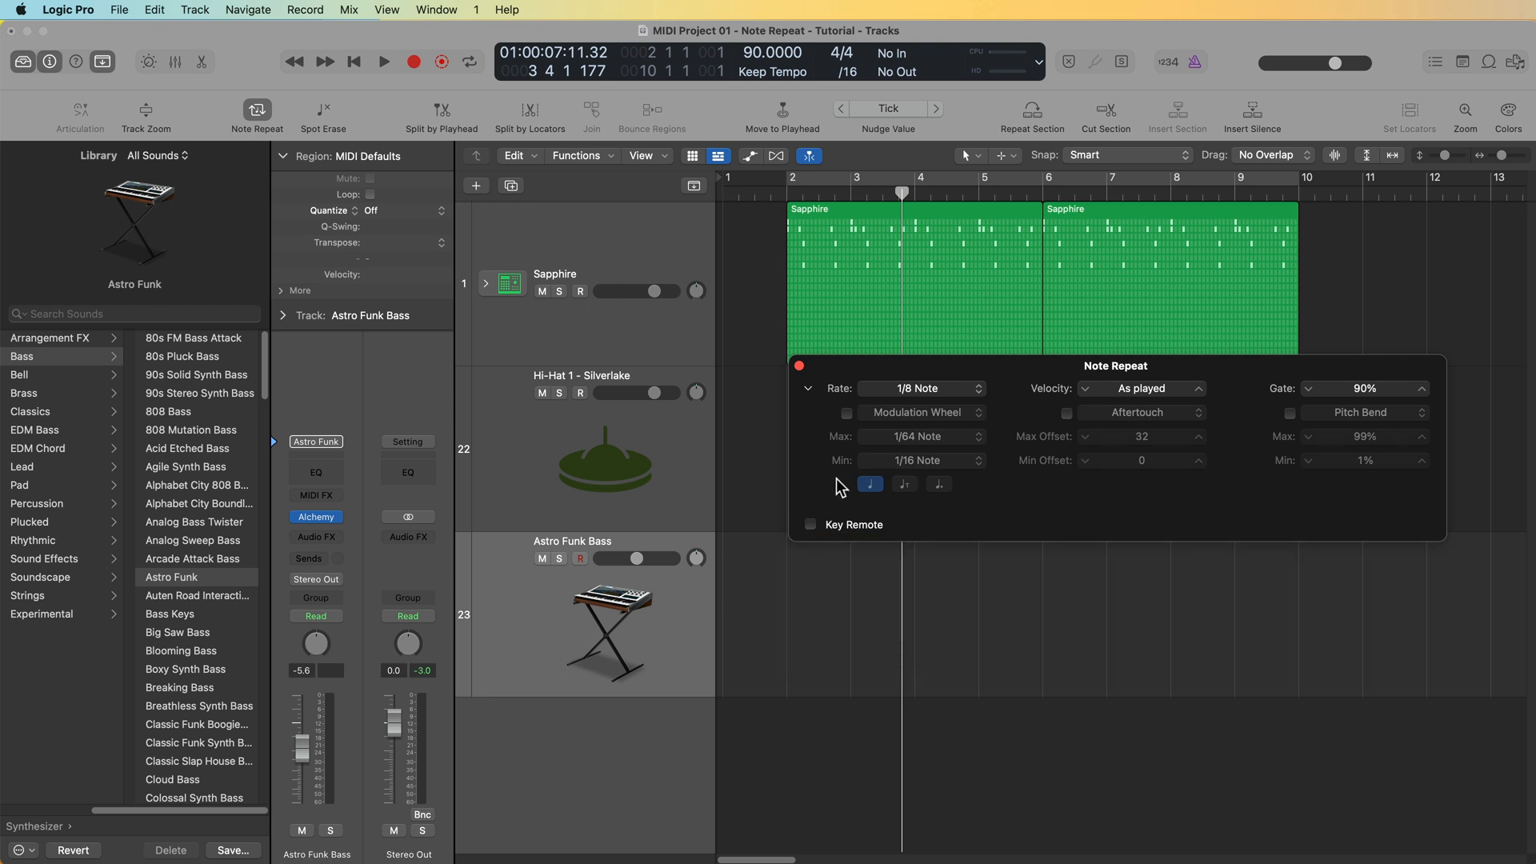
left_click(806, 388)
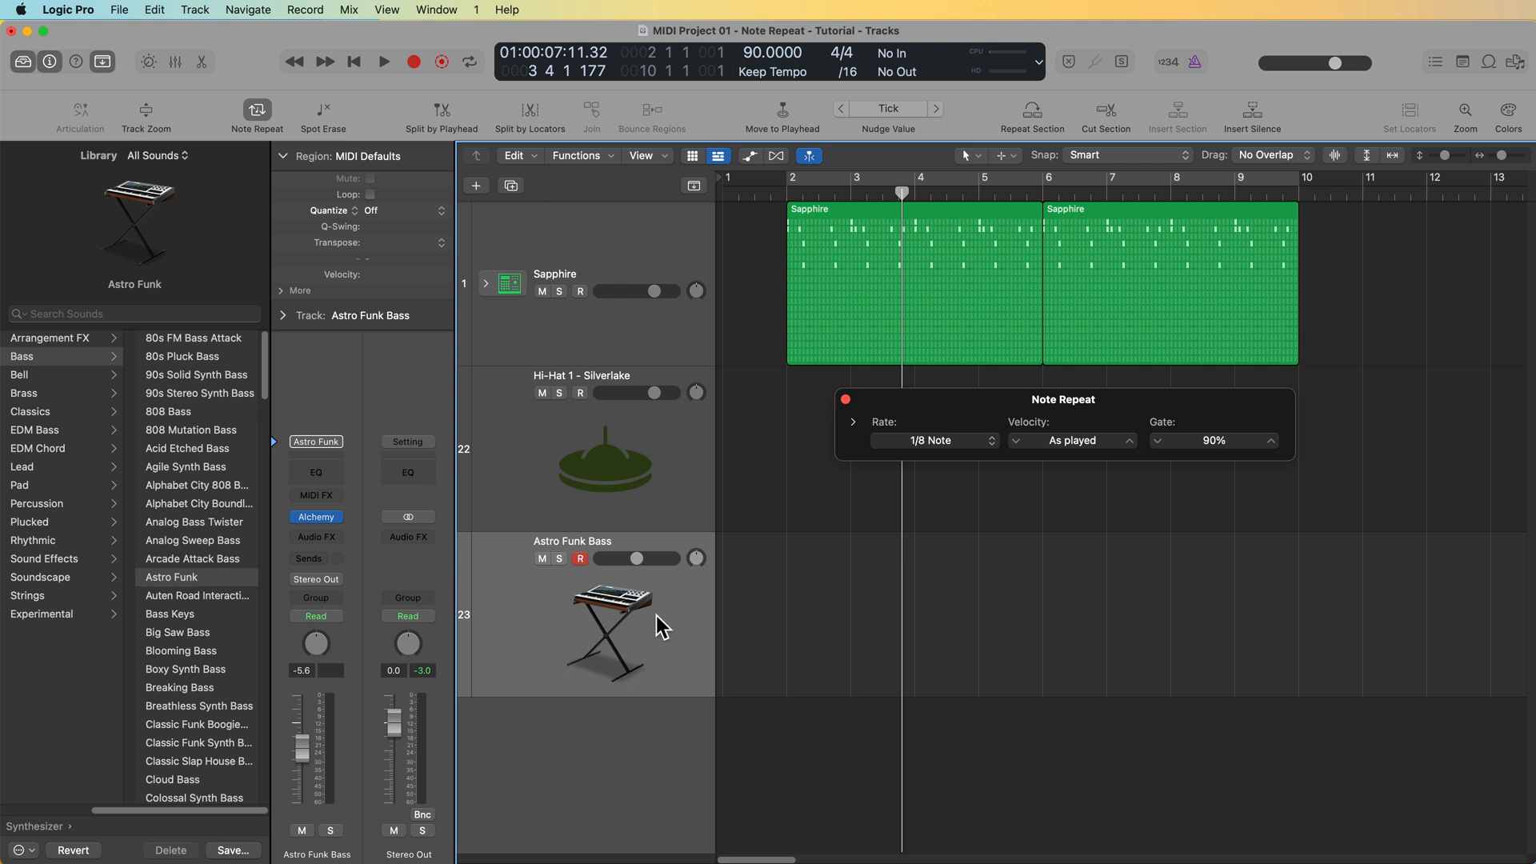
mouse_move(1127, 478)
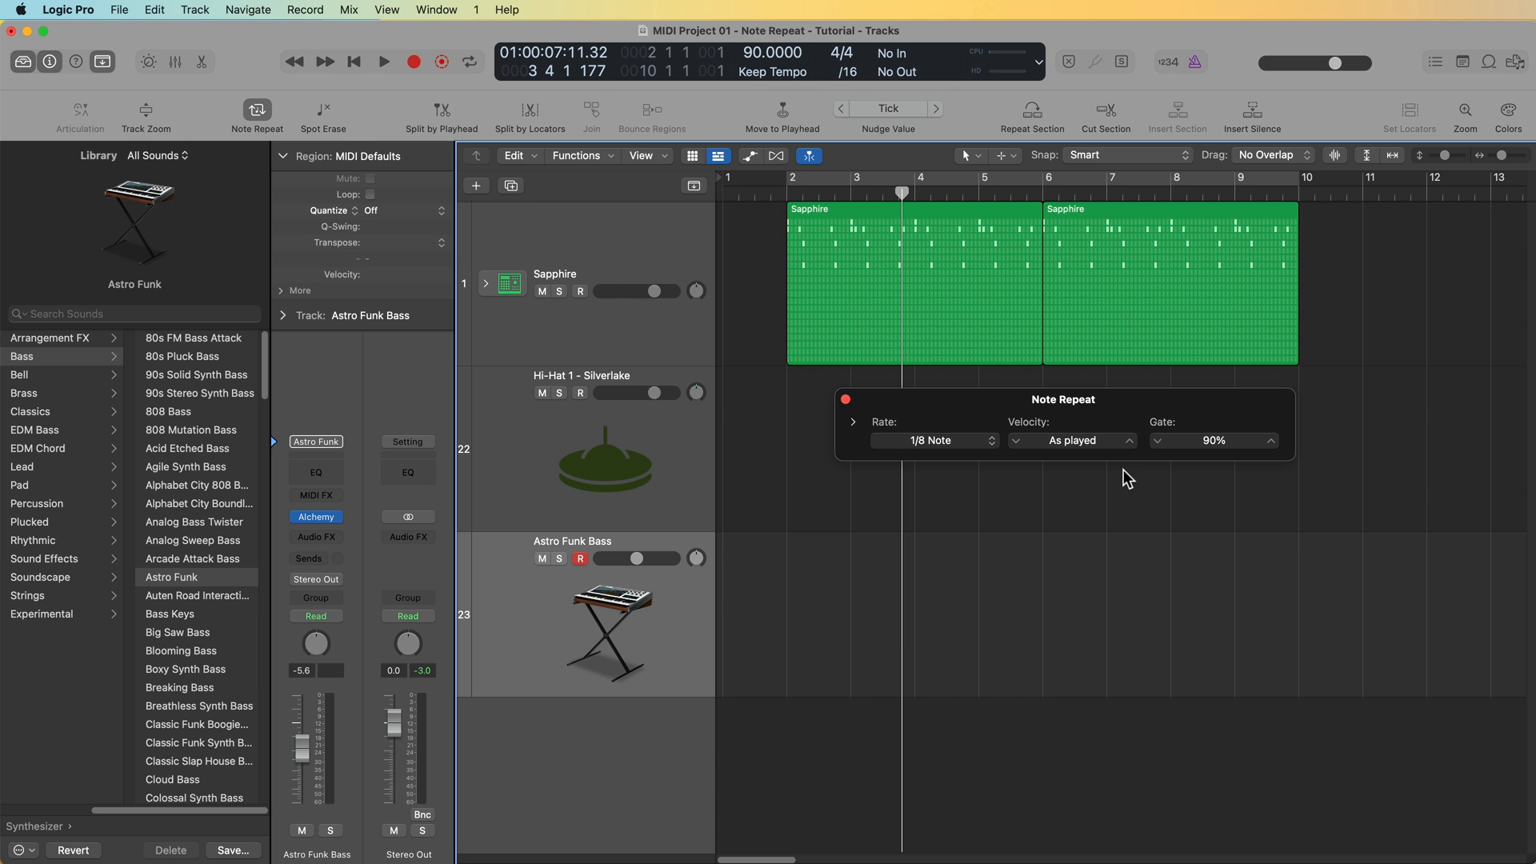
mouse_move(995, 486)
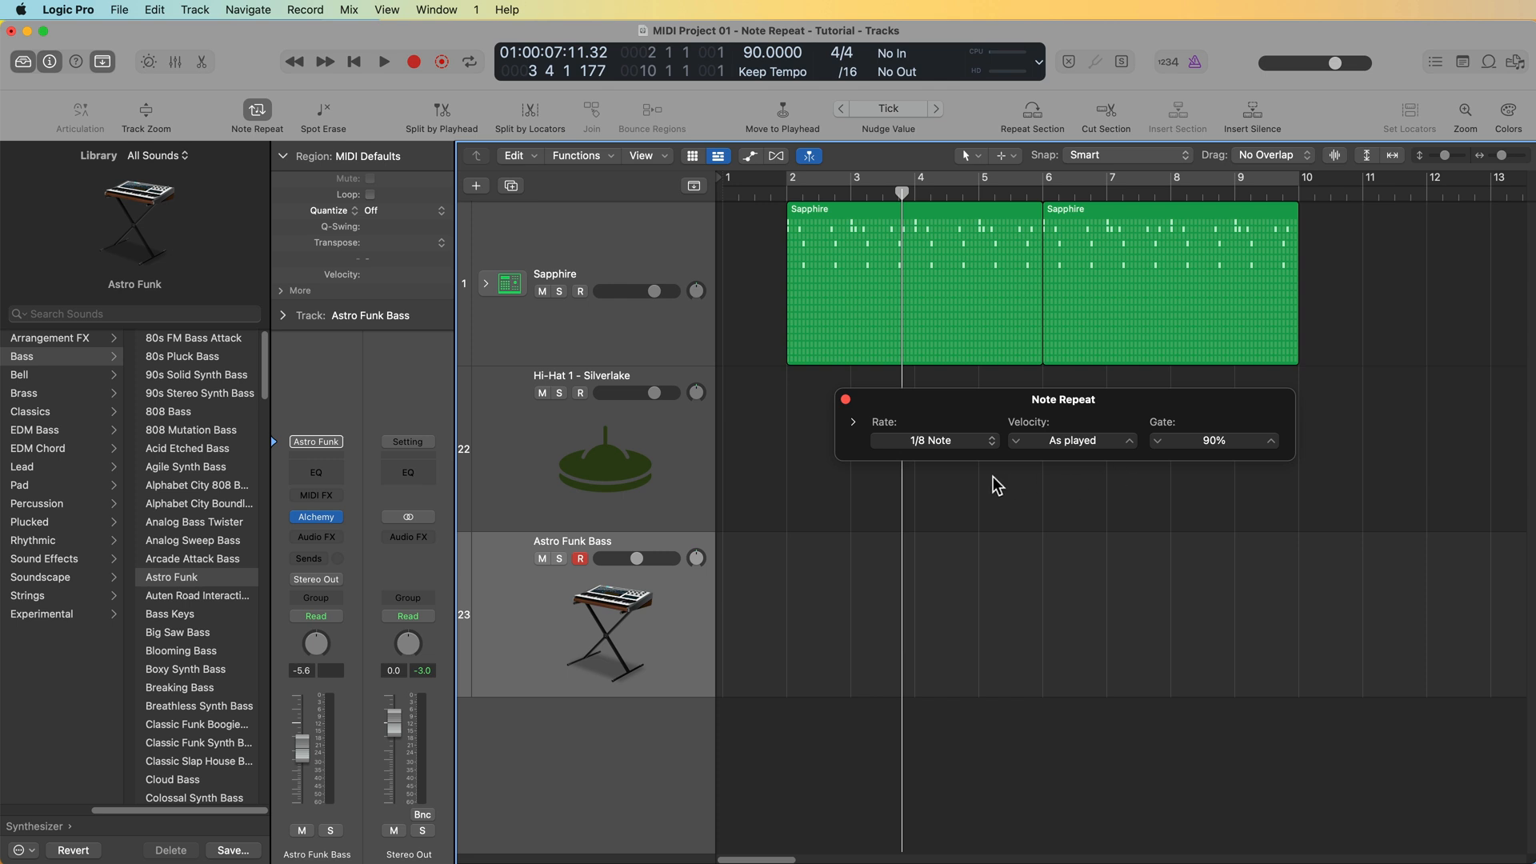
mouse_move(1088, 429)
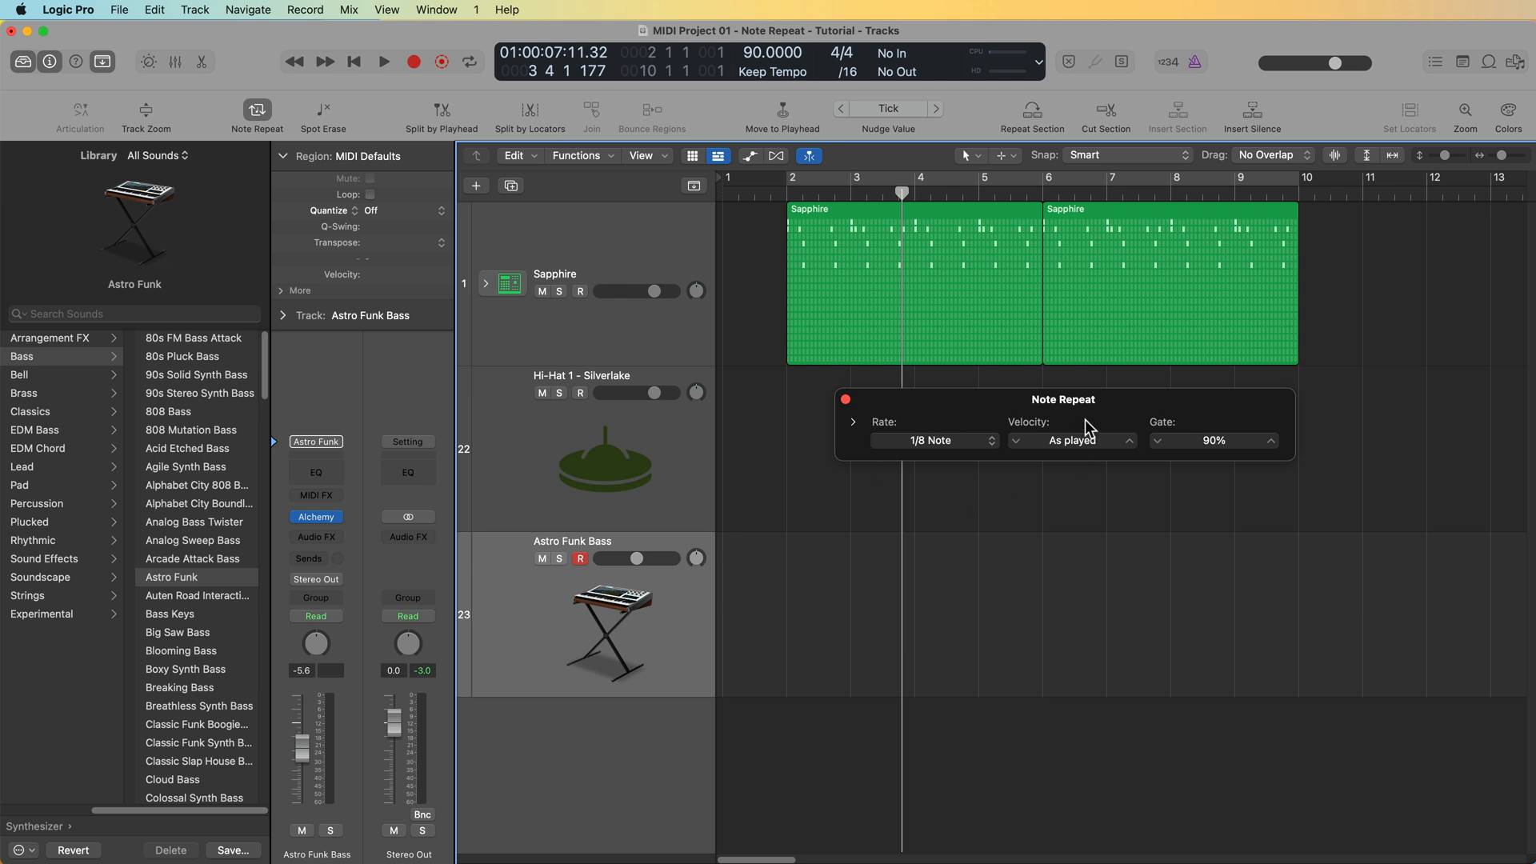
mouse_move(1265, 494)
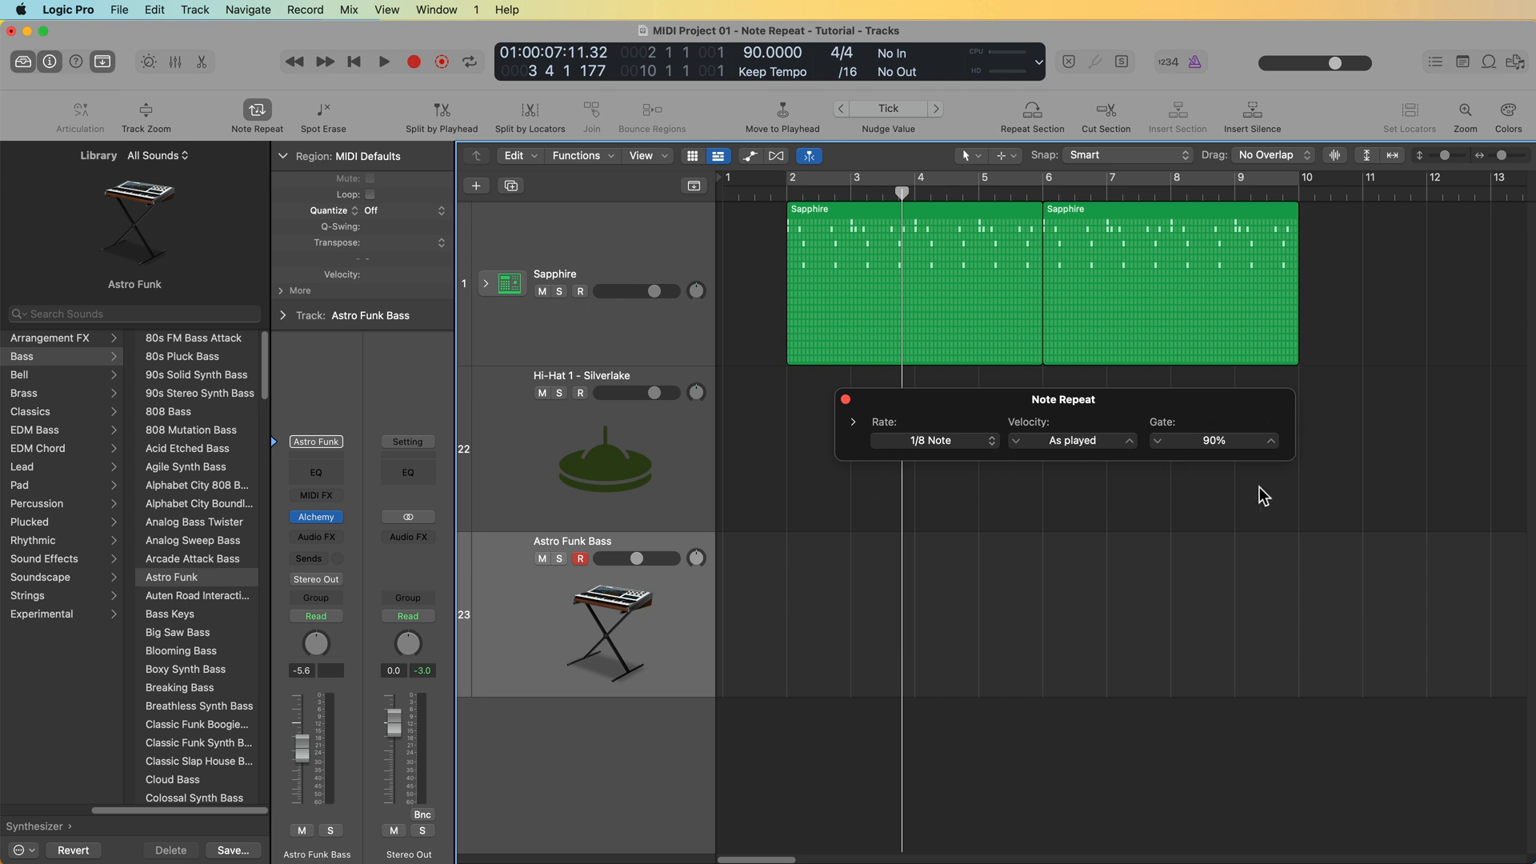
mouse_move(695, 611)
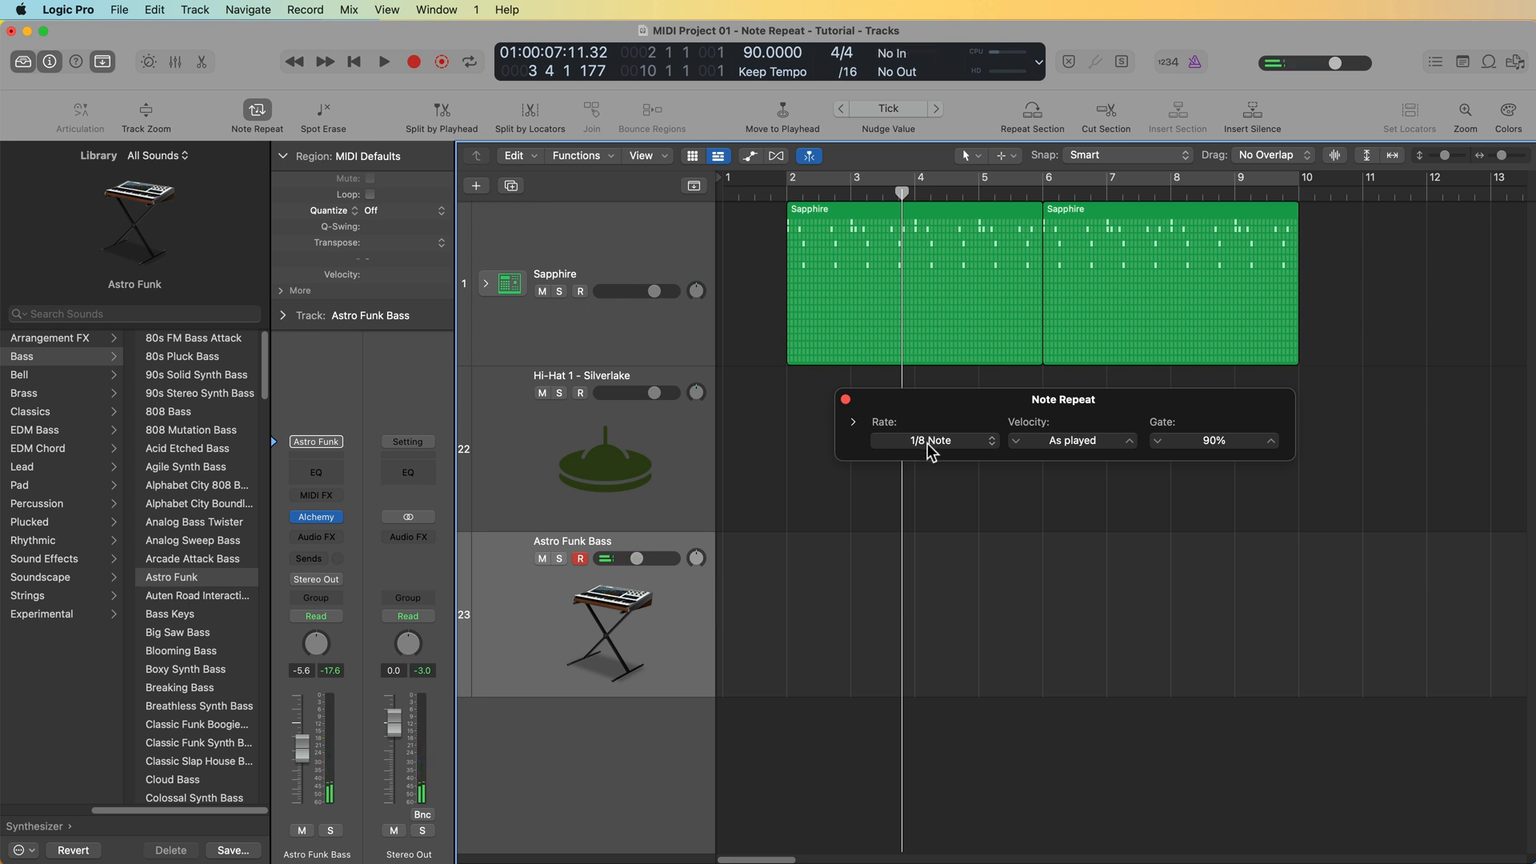
- Set Note Repeat rate to 1/16 Note and velocity to a fixed value of 100
left_click(932, 440)
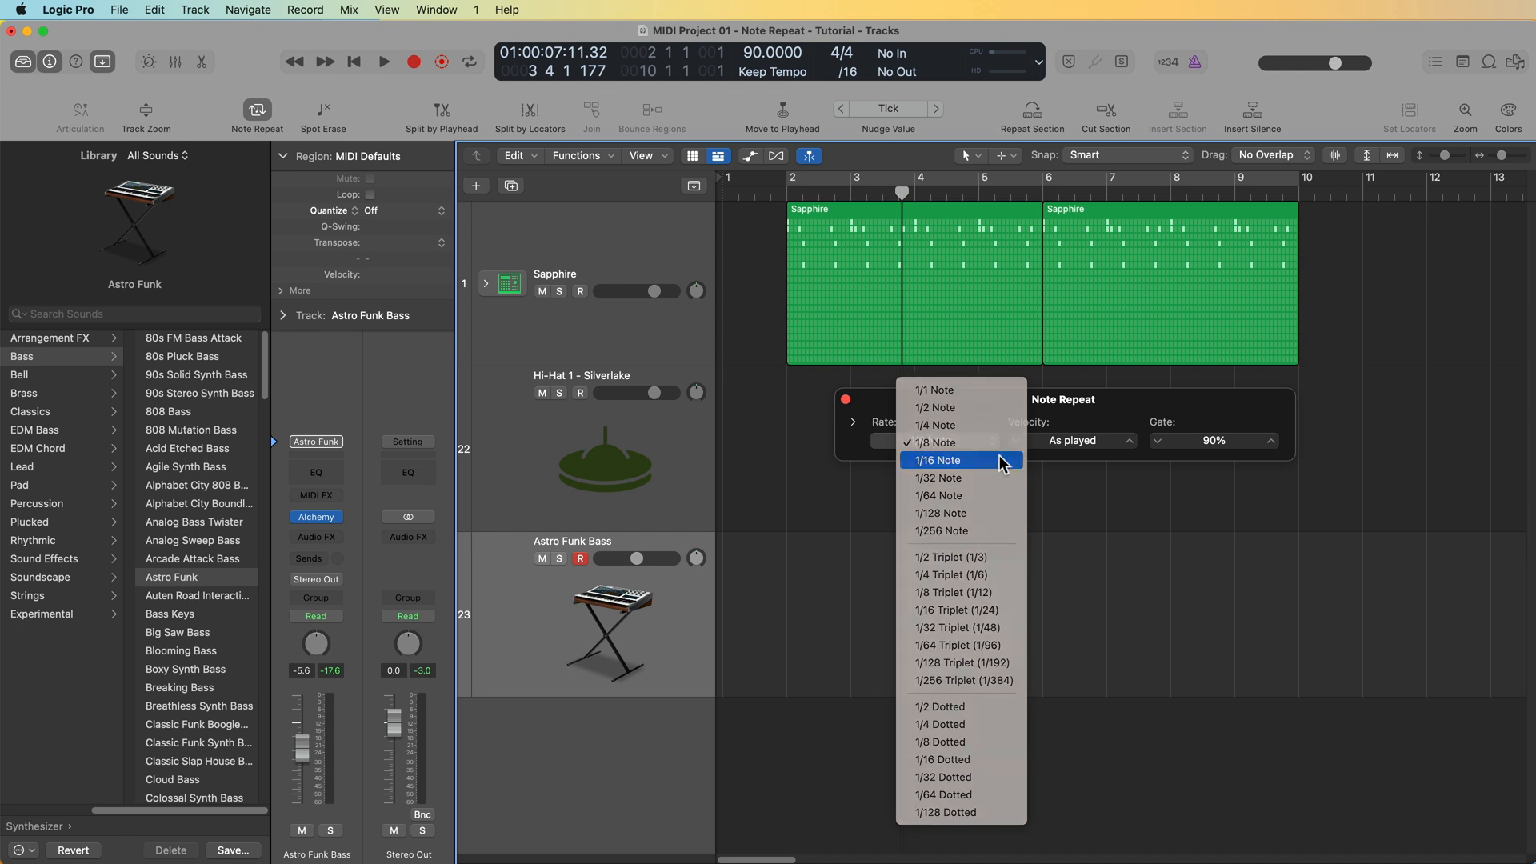
left_click(938, 461)
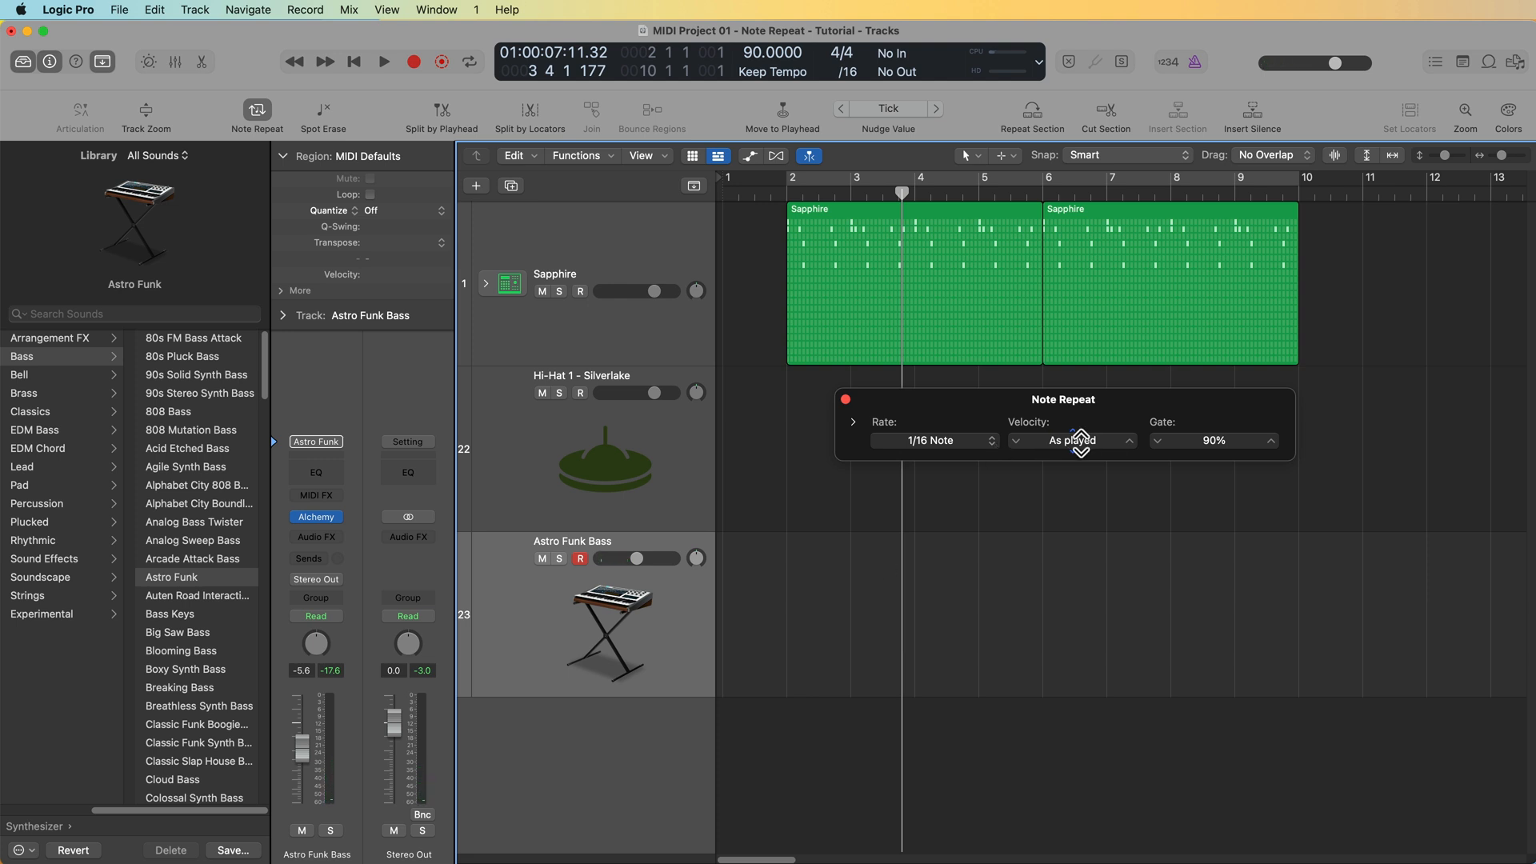
left_click(1072, 440)
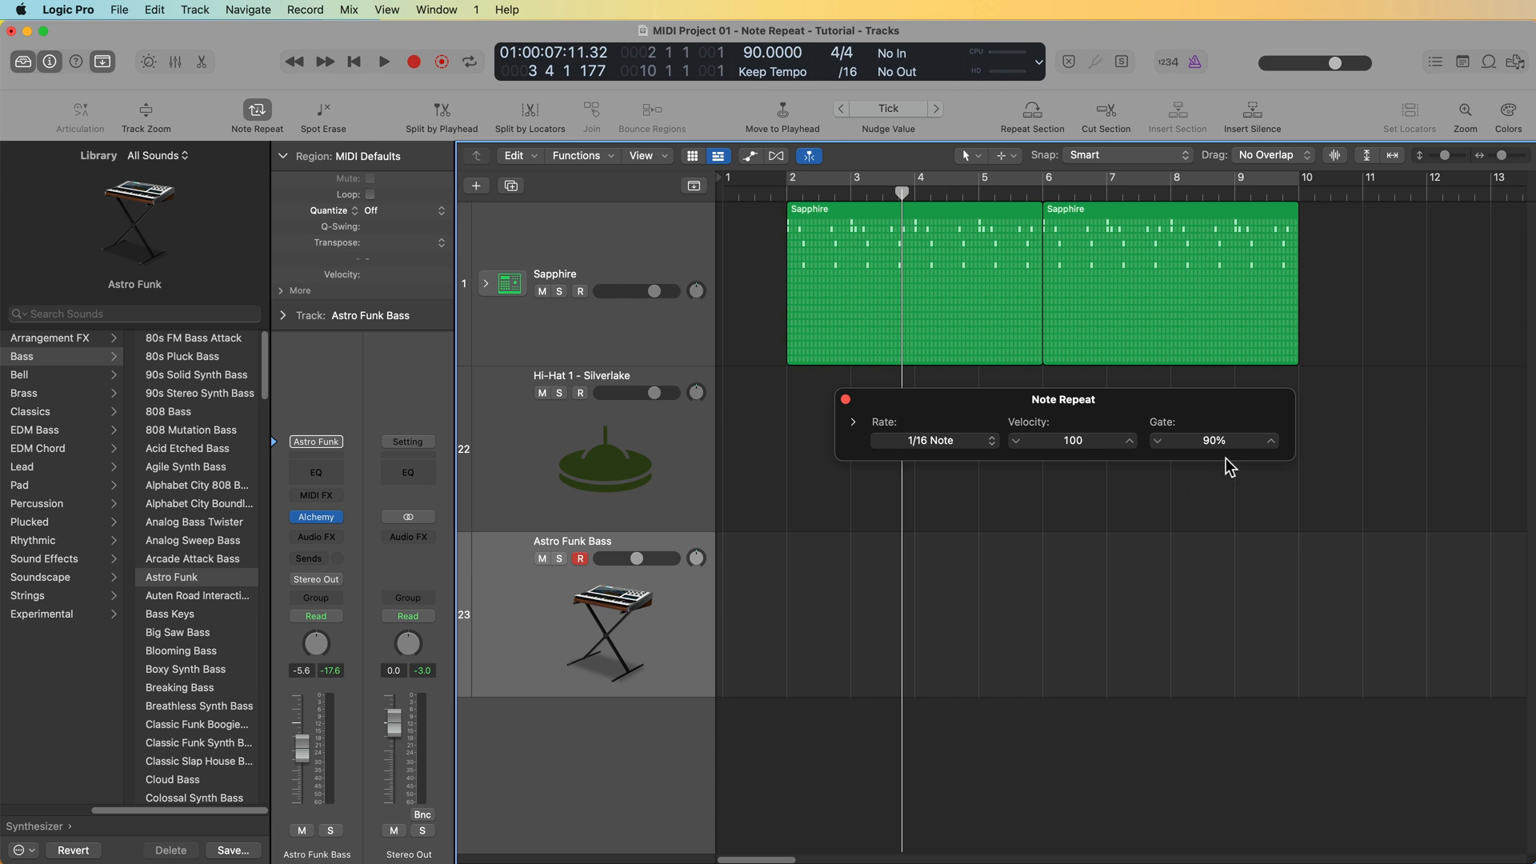
mouse_move(1255, 514)
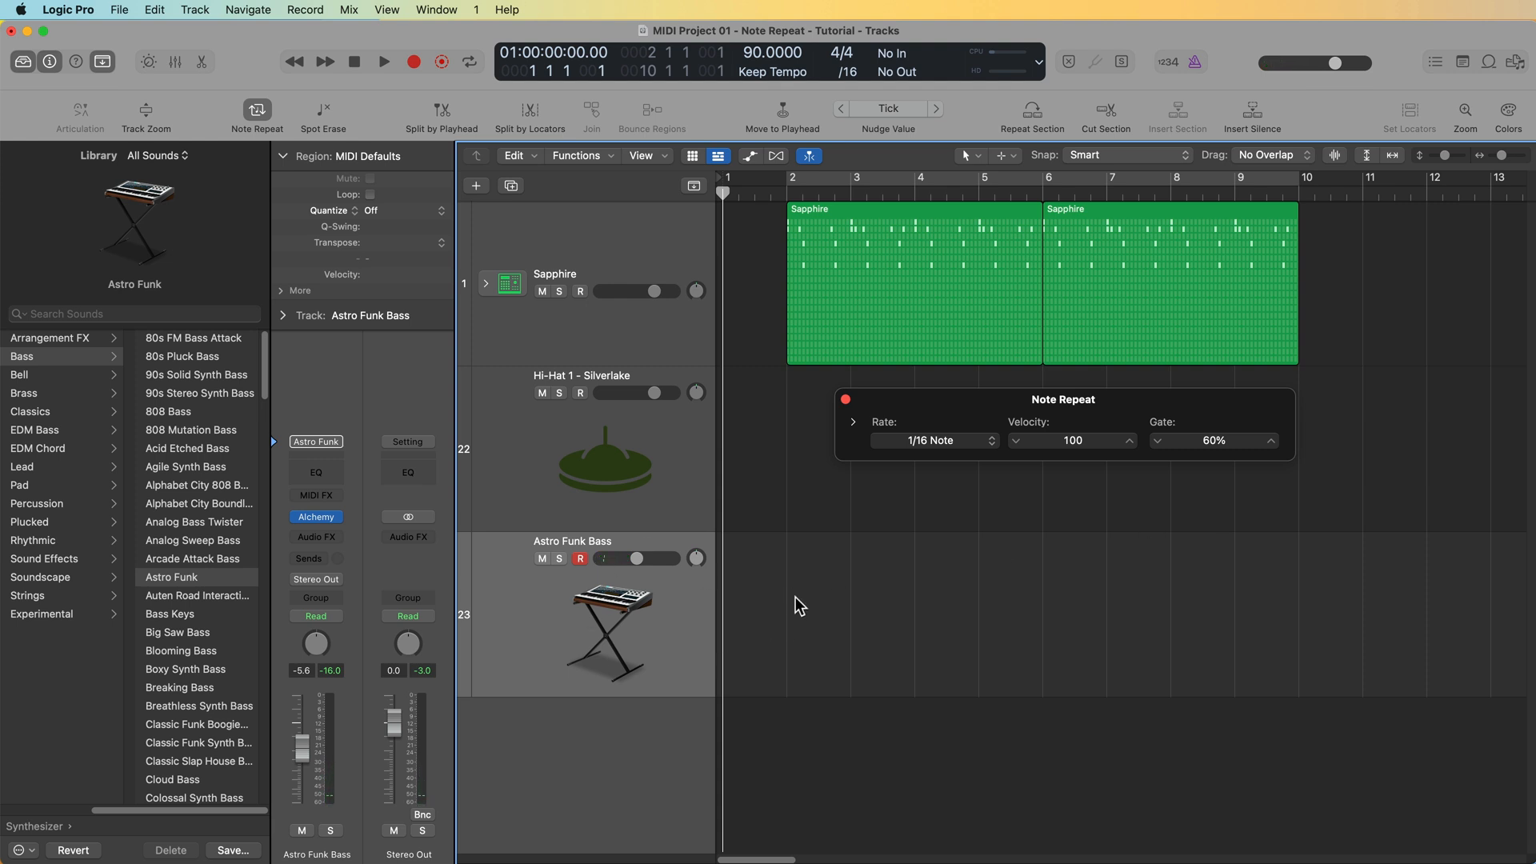
mouse_move(1219, 490)
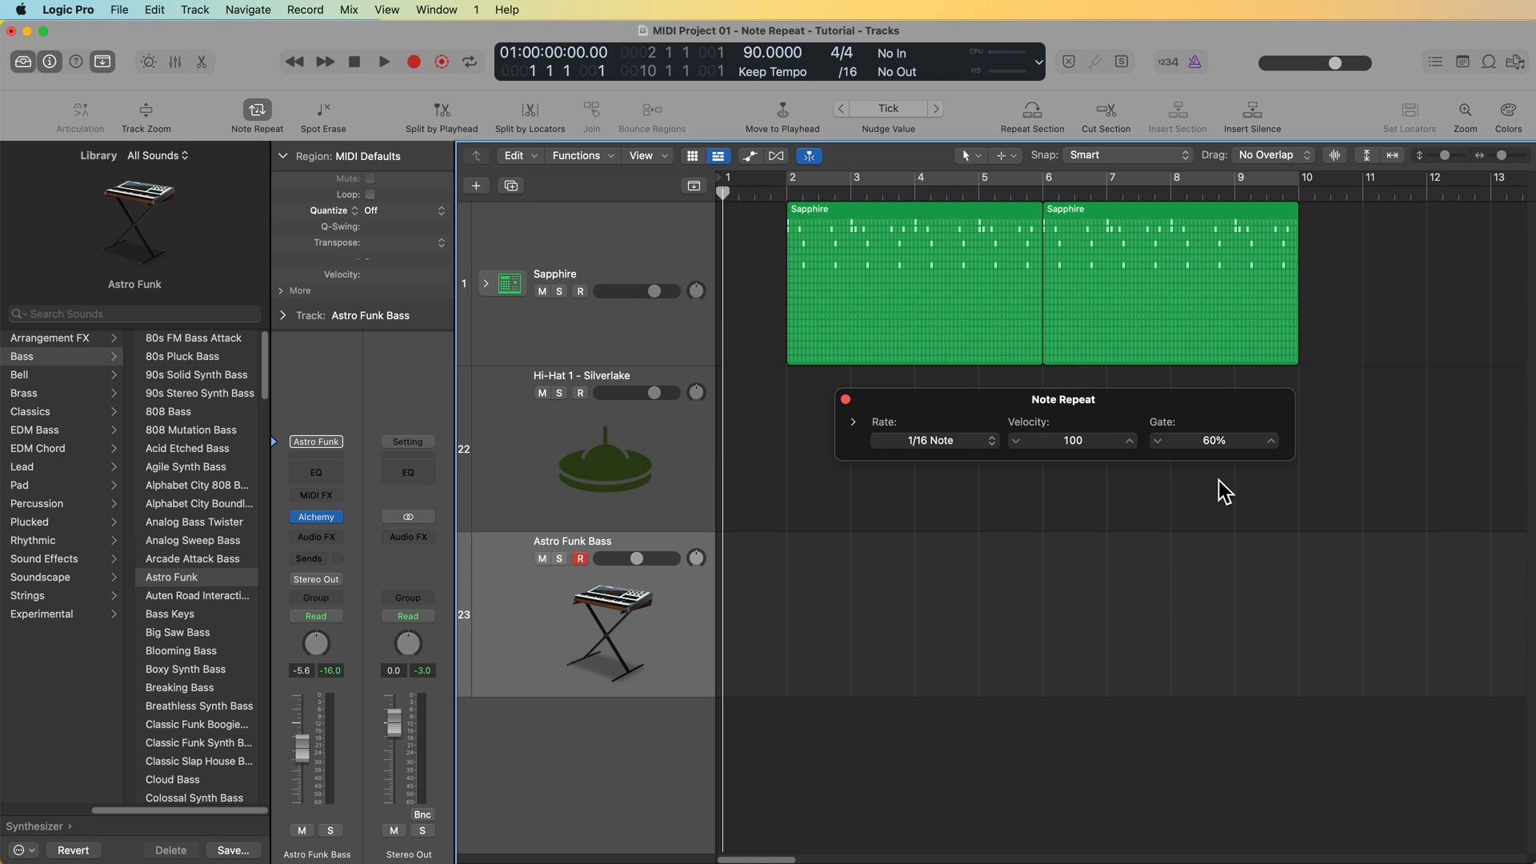
- Record an Astro Funk Bass take of Note Repeat 16th notes across bars 2–10
left_click(413, 60)
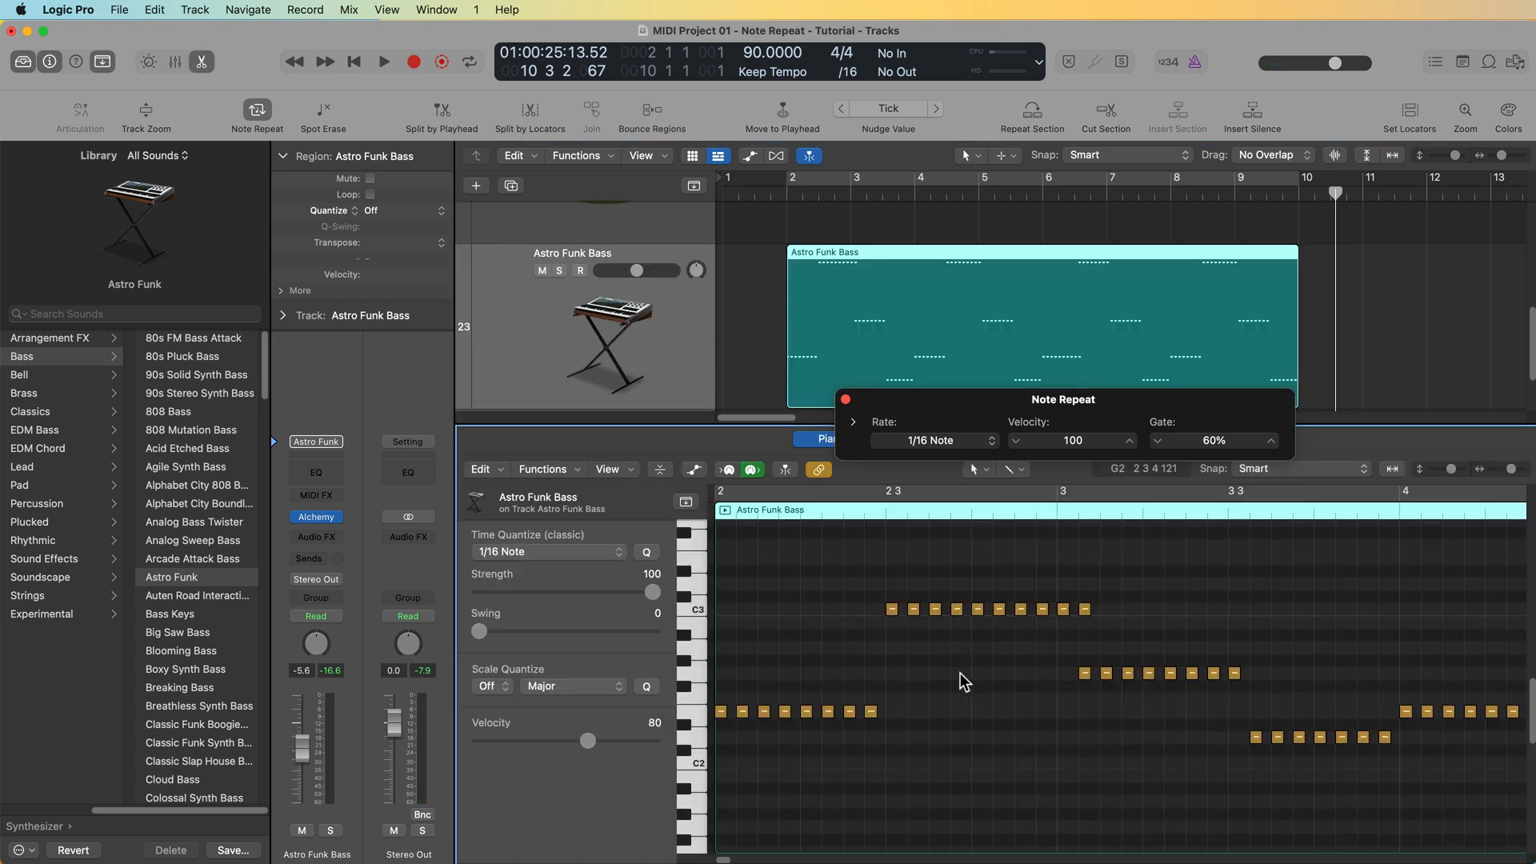
- Switch the Piano Roll tool to the Brush and play back the bass regions with the Sapphire pattern
scroll("right", 3)
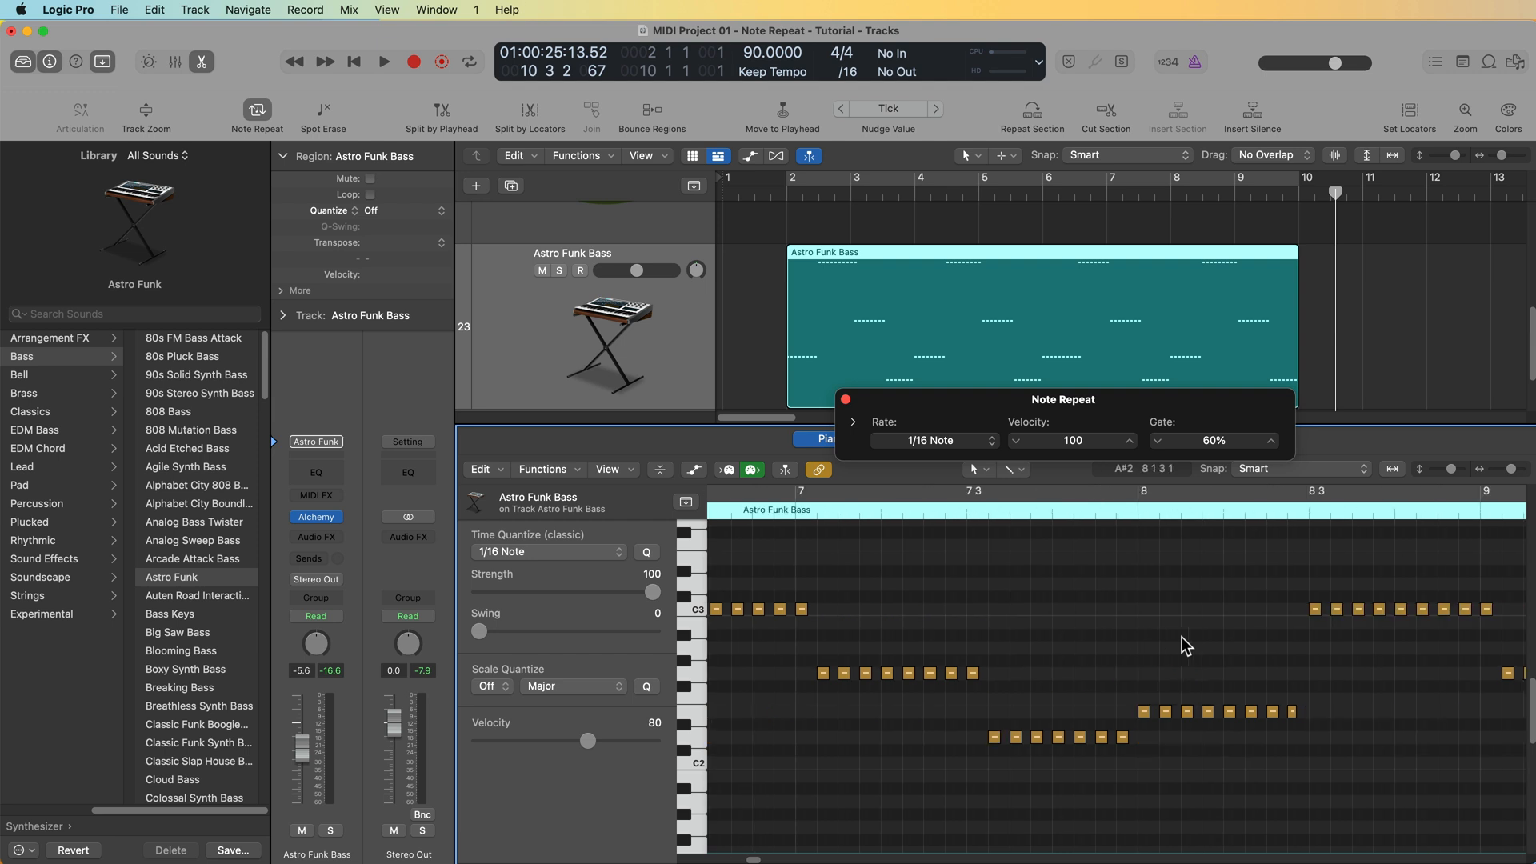
scroll("right", 3)
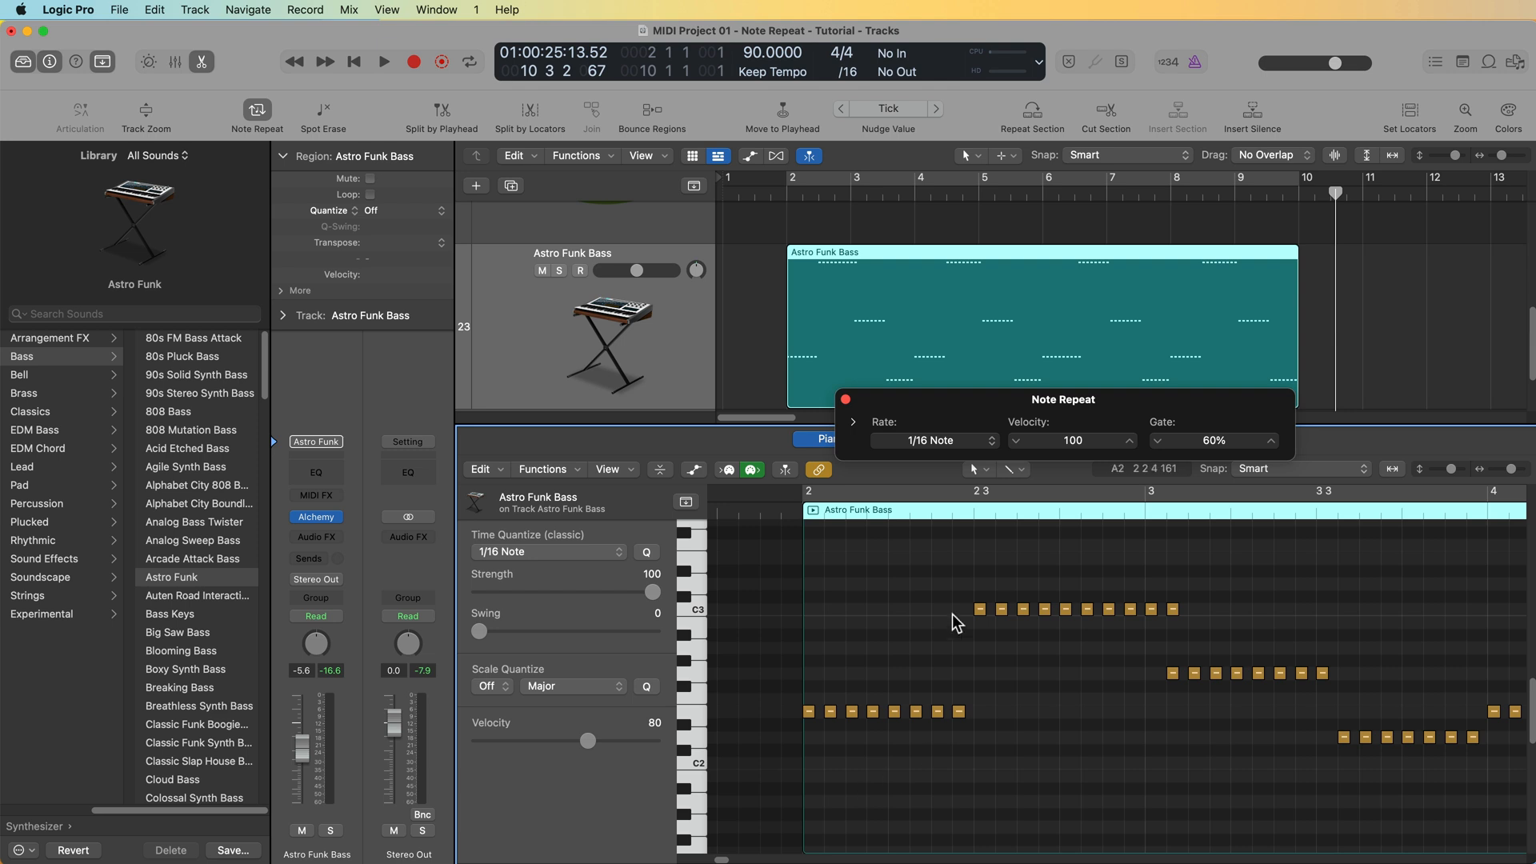
left_click(1021, 470)
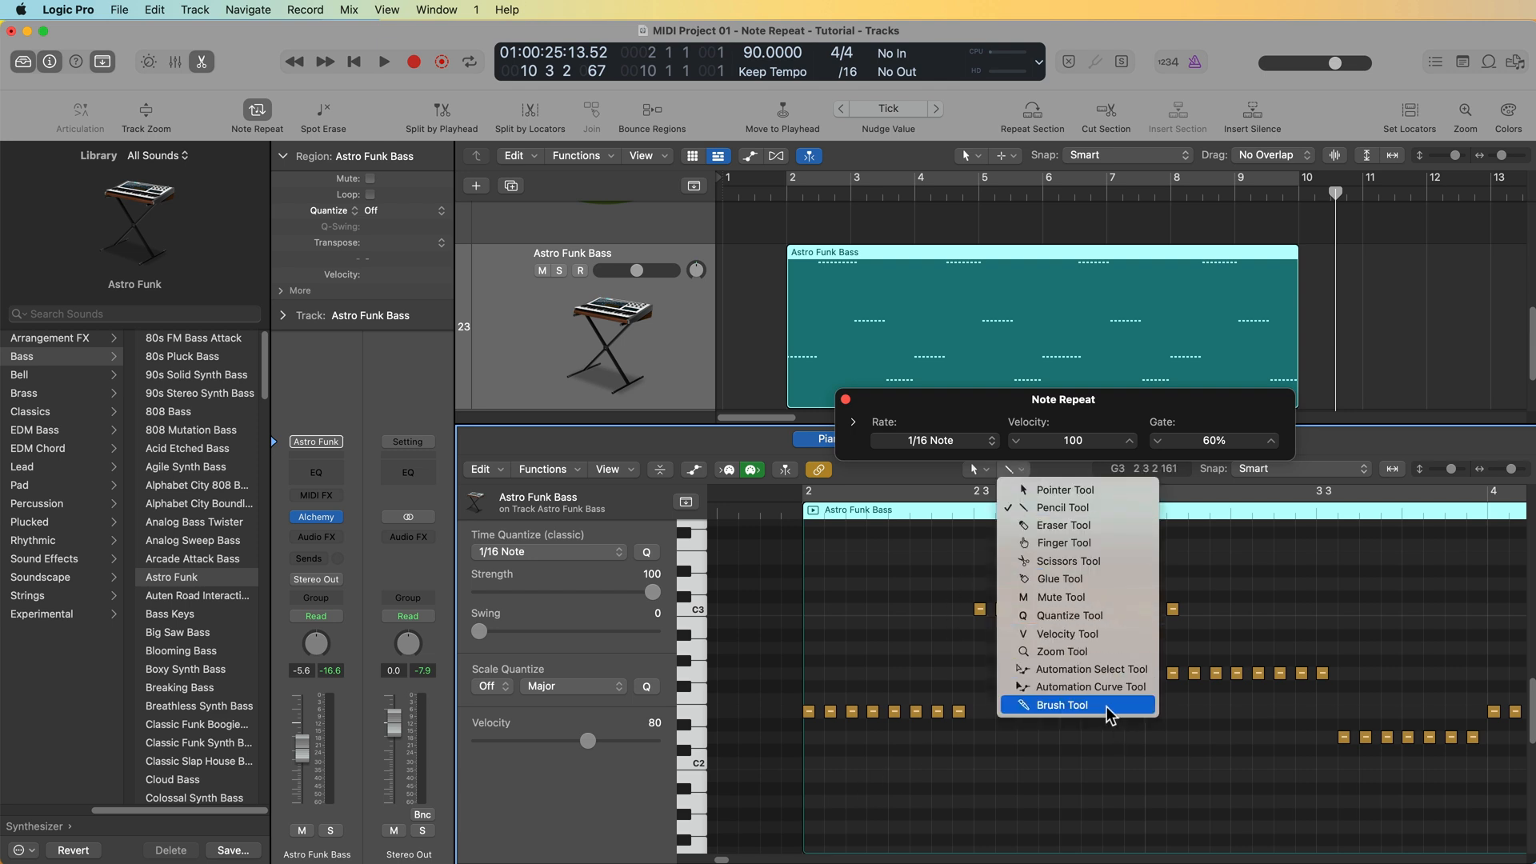
left_click(1063, 704)
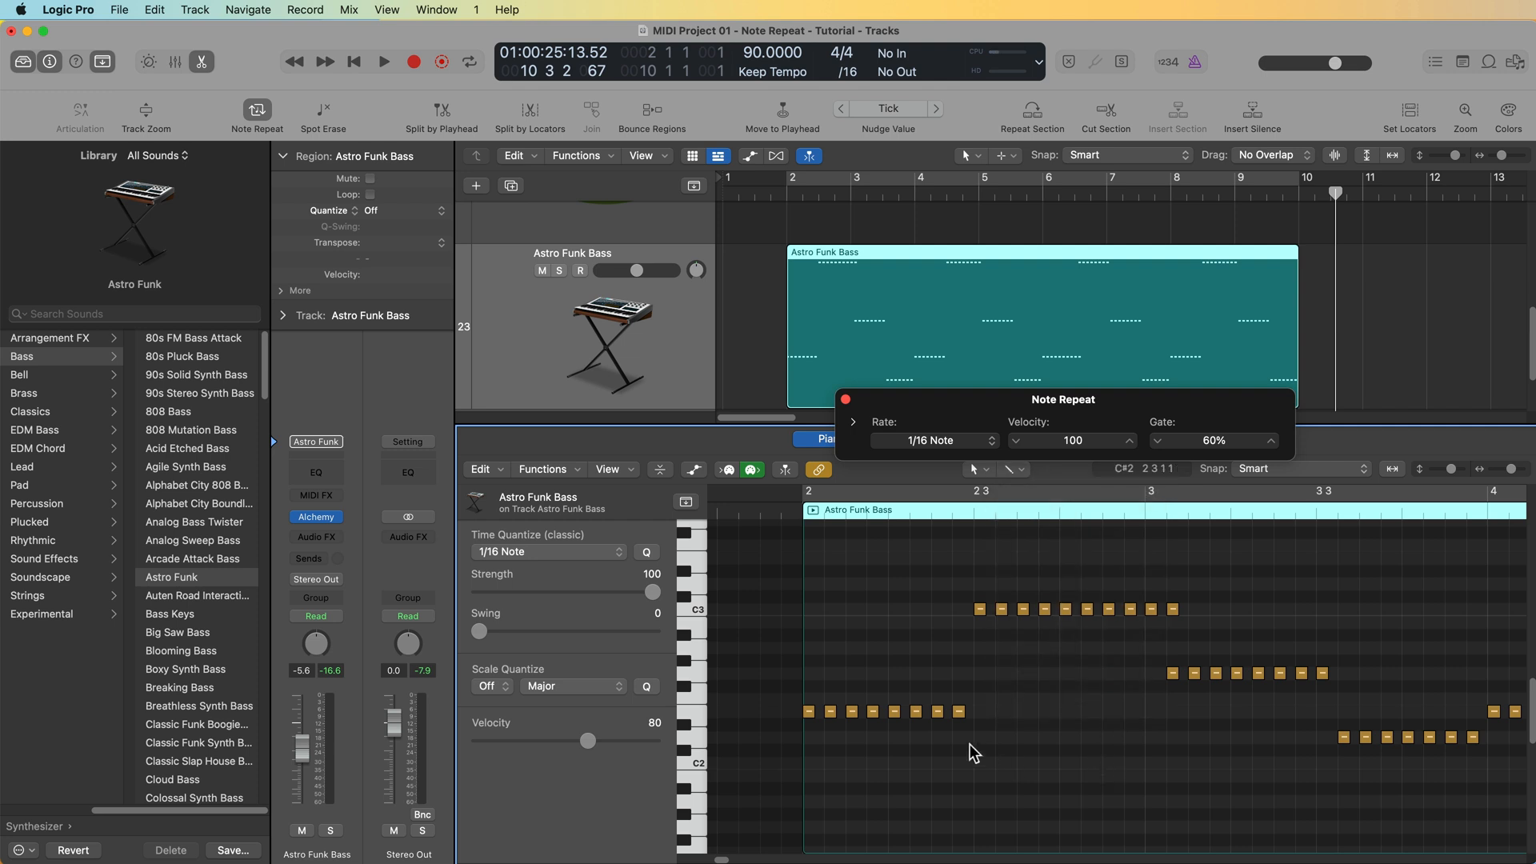
mouse_move(1184, 645)
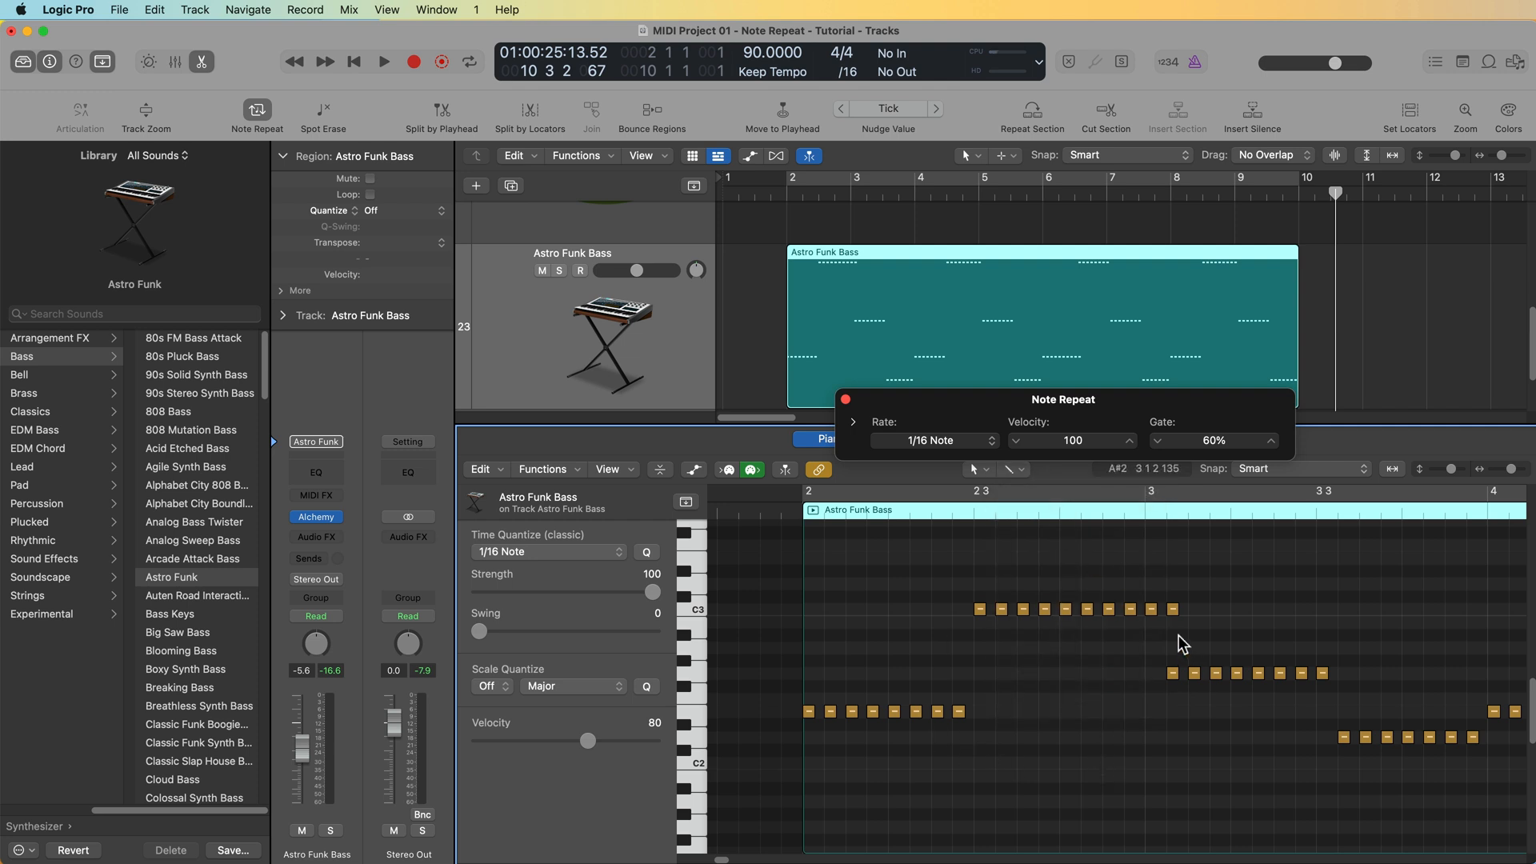
mouse_move(1202, 591)
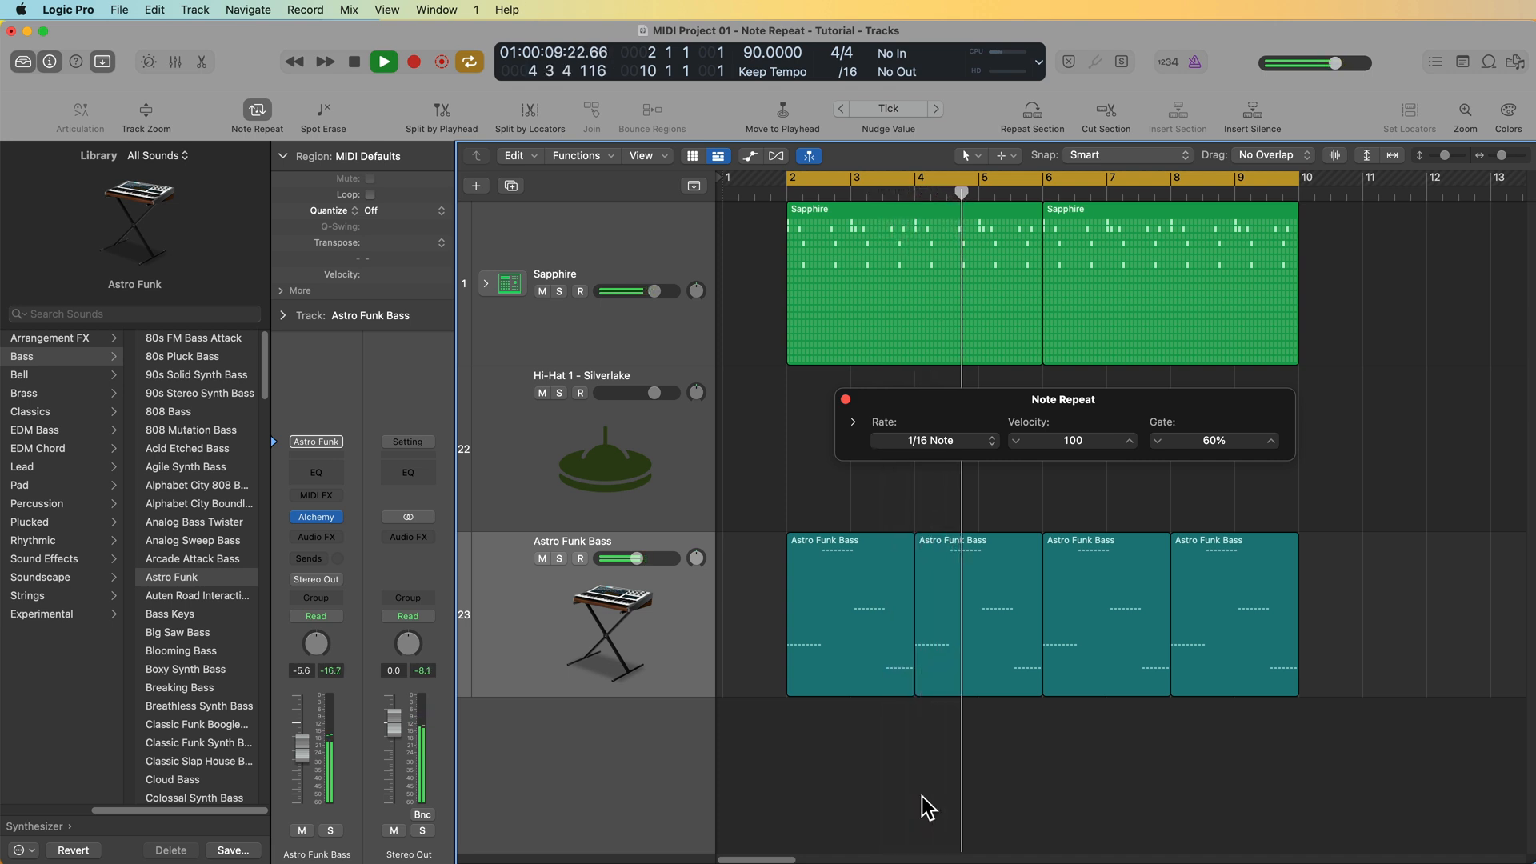
left_click(384, 62)
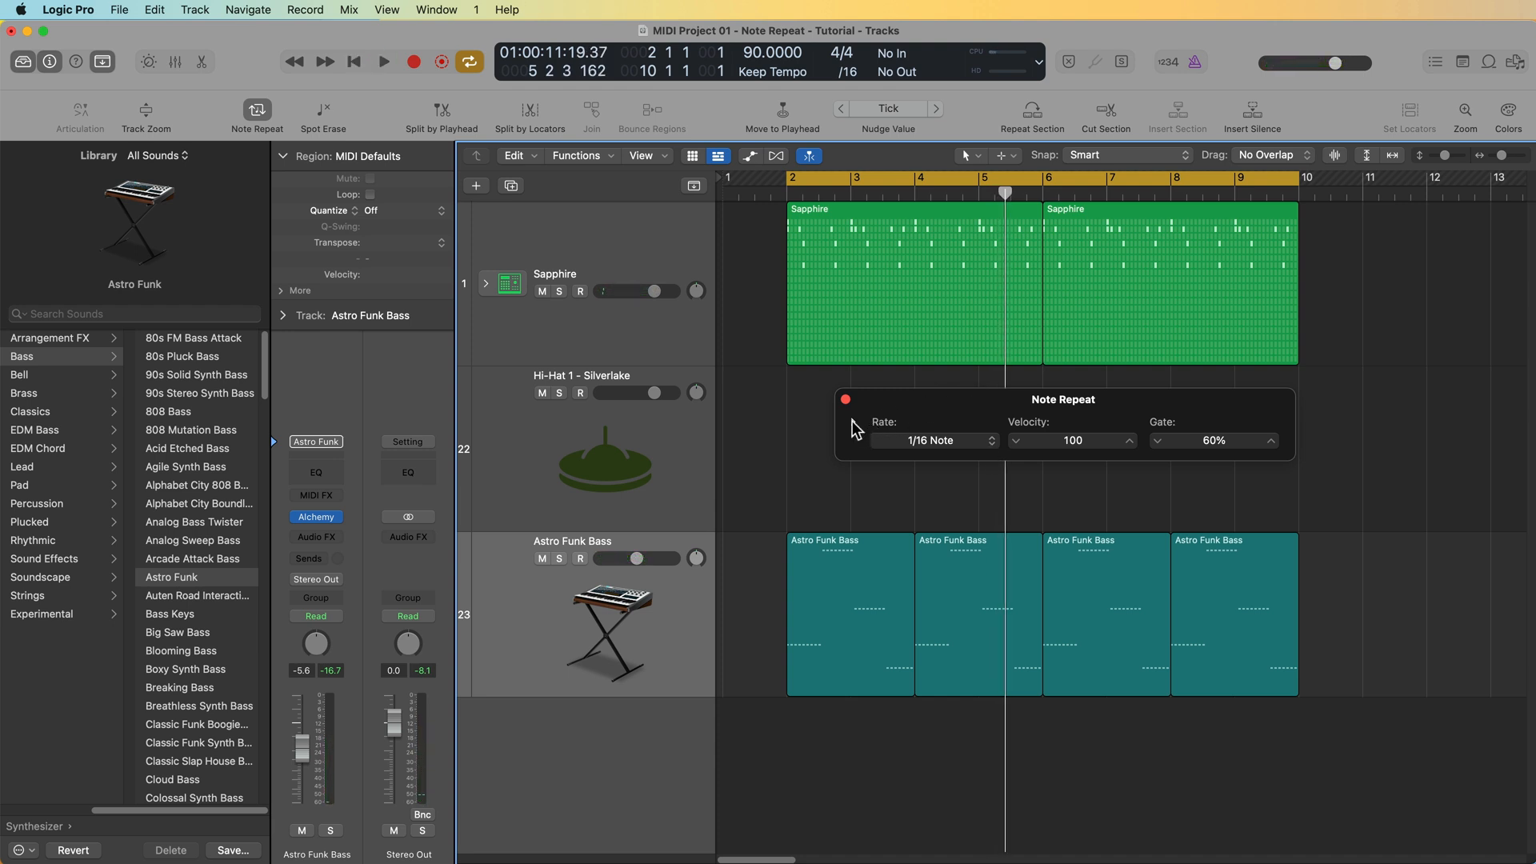
- Expand the Note Repeat options and turn on Key Remote to show its rate key map
left_click(719, 381)
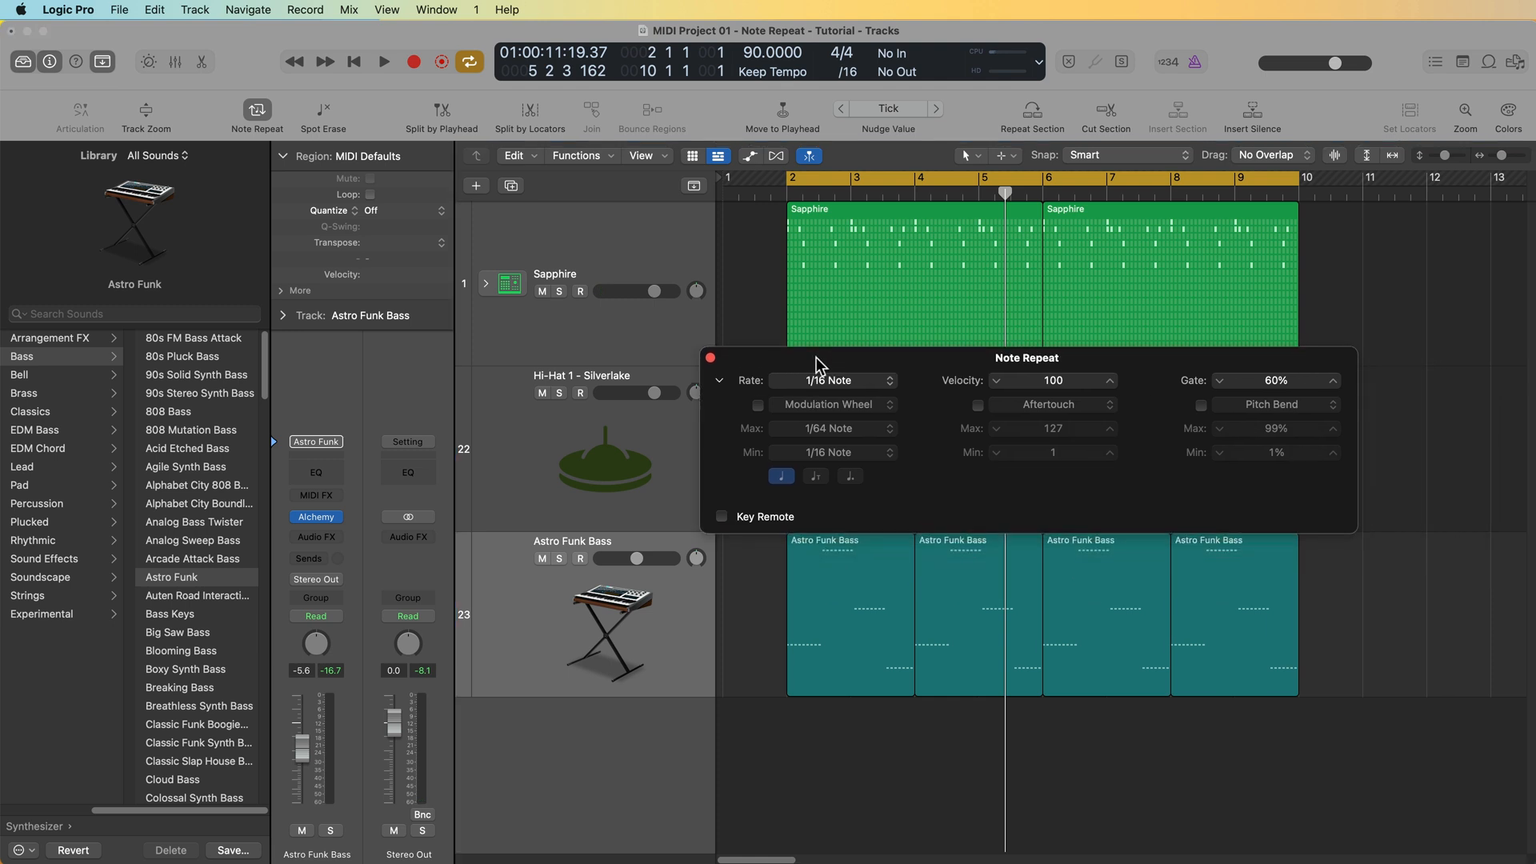
left_click(720, 516)
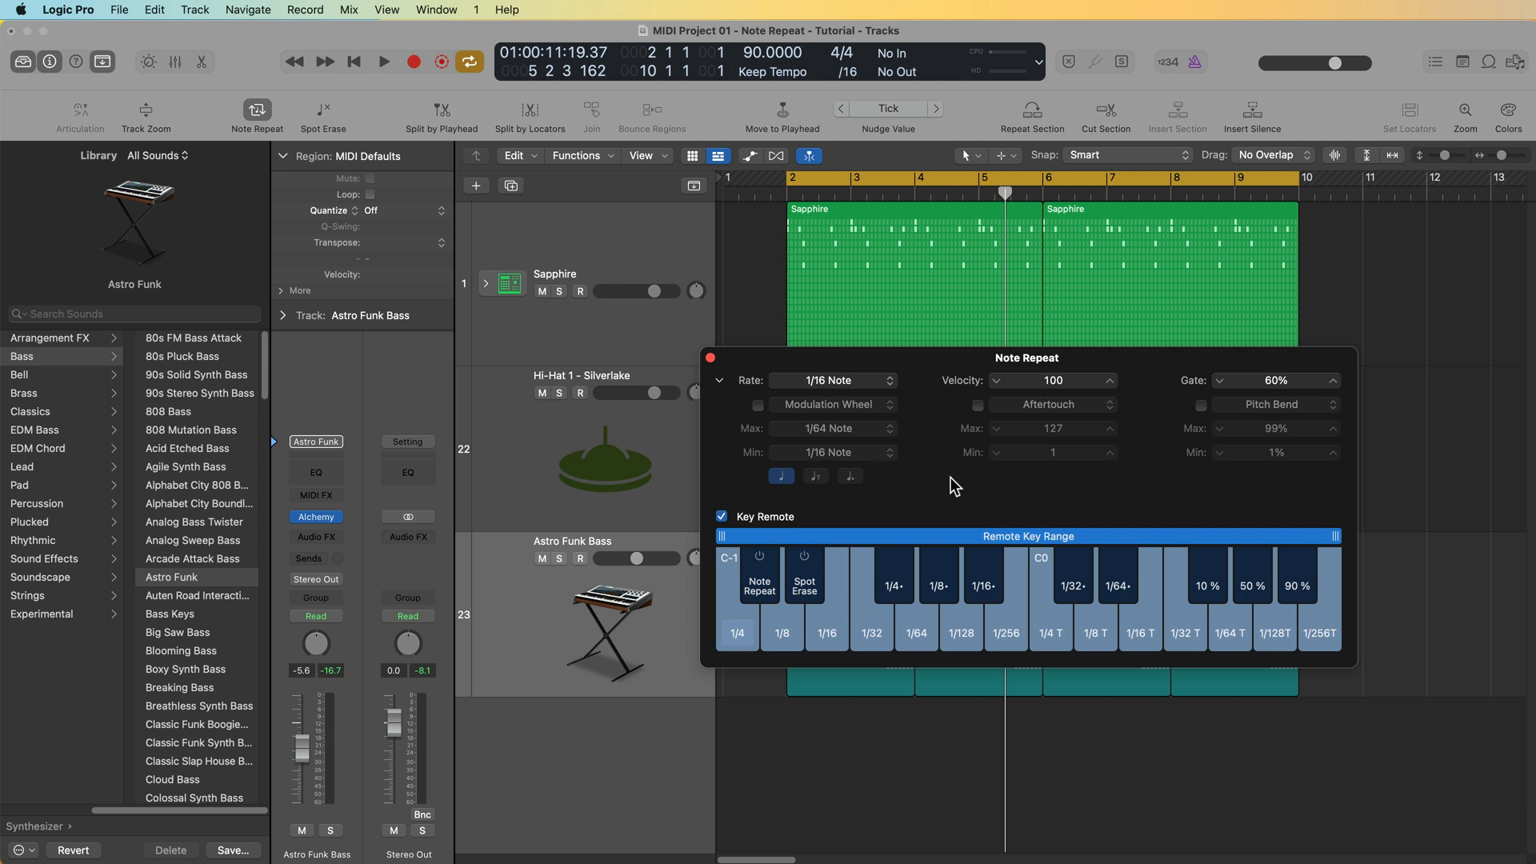
mouse_move(1058, 496)
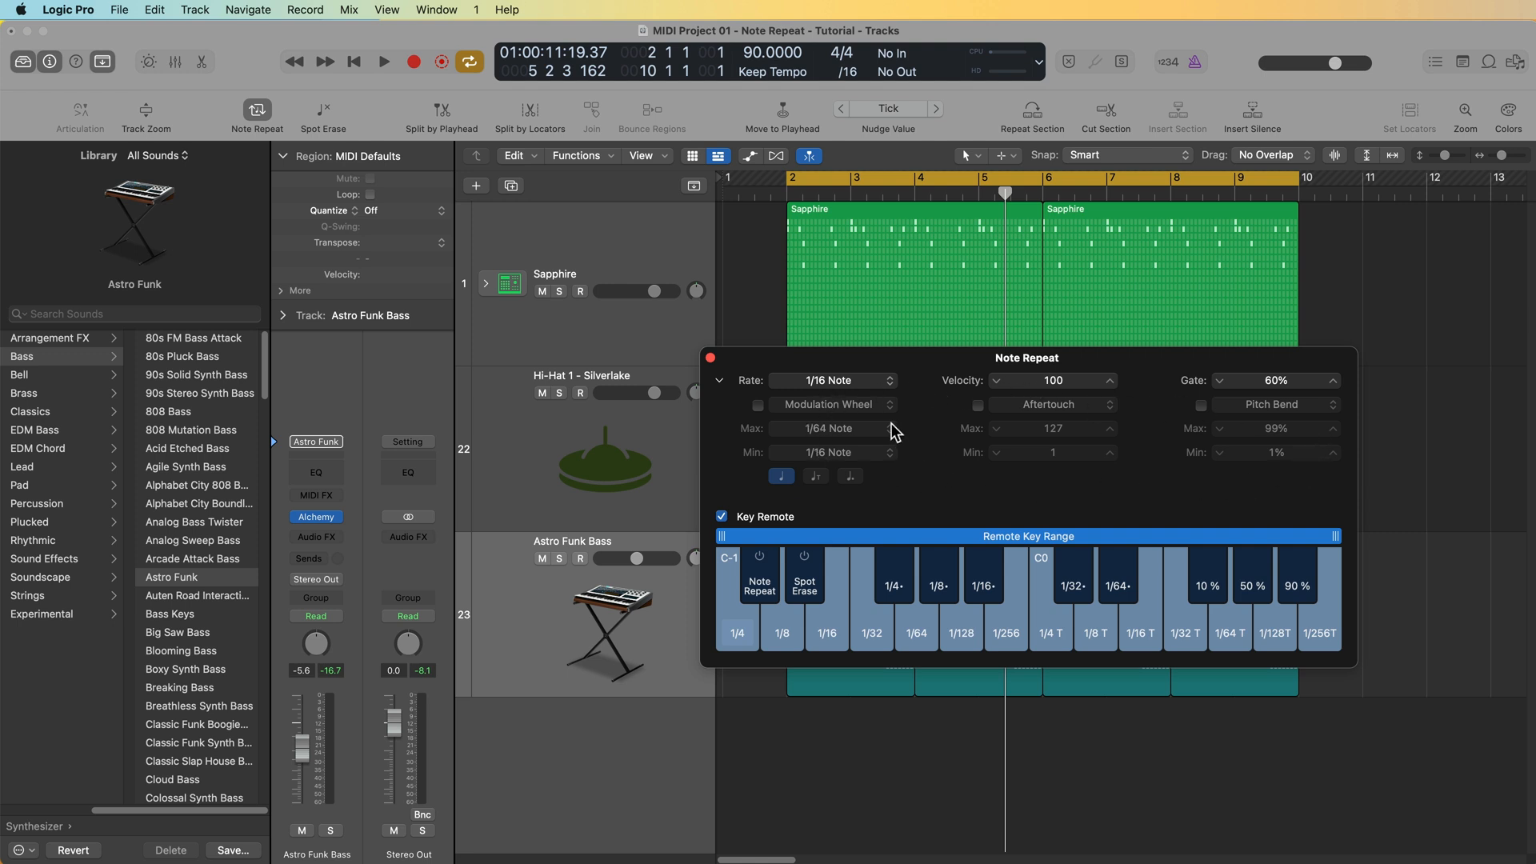
mouse_move(1197, 482)
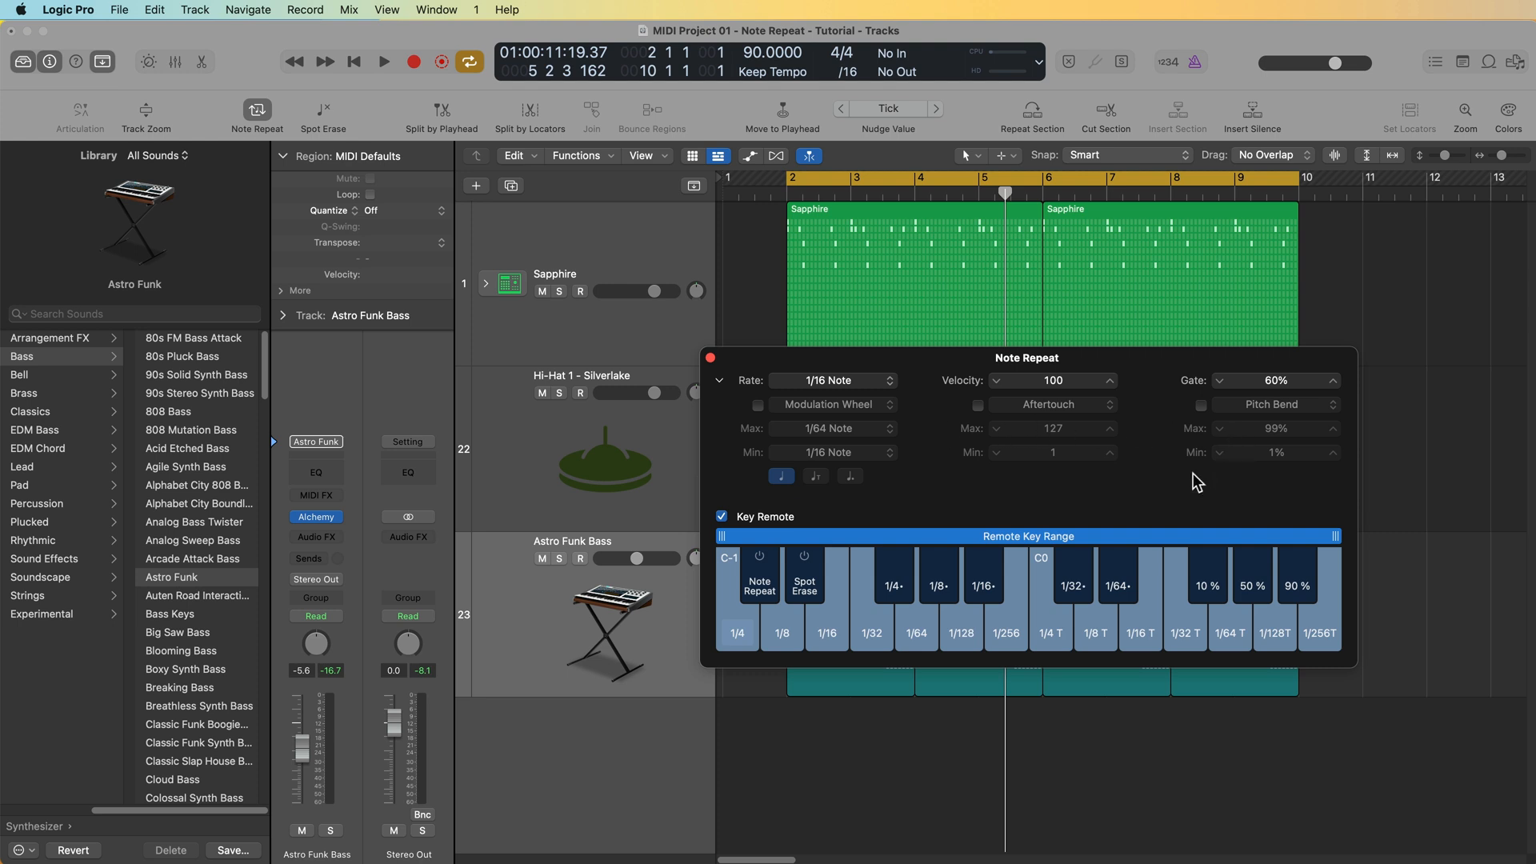
mouse_move(1273, 474)
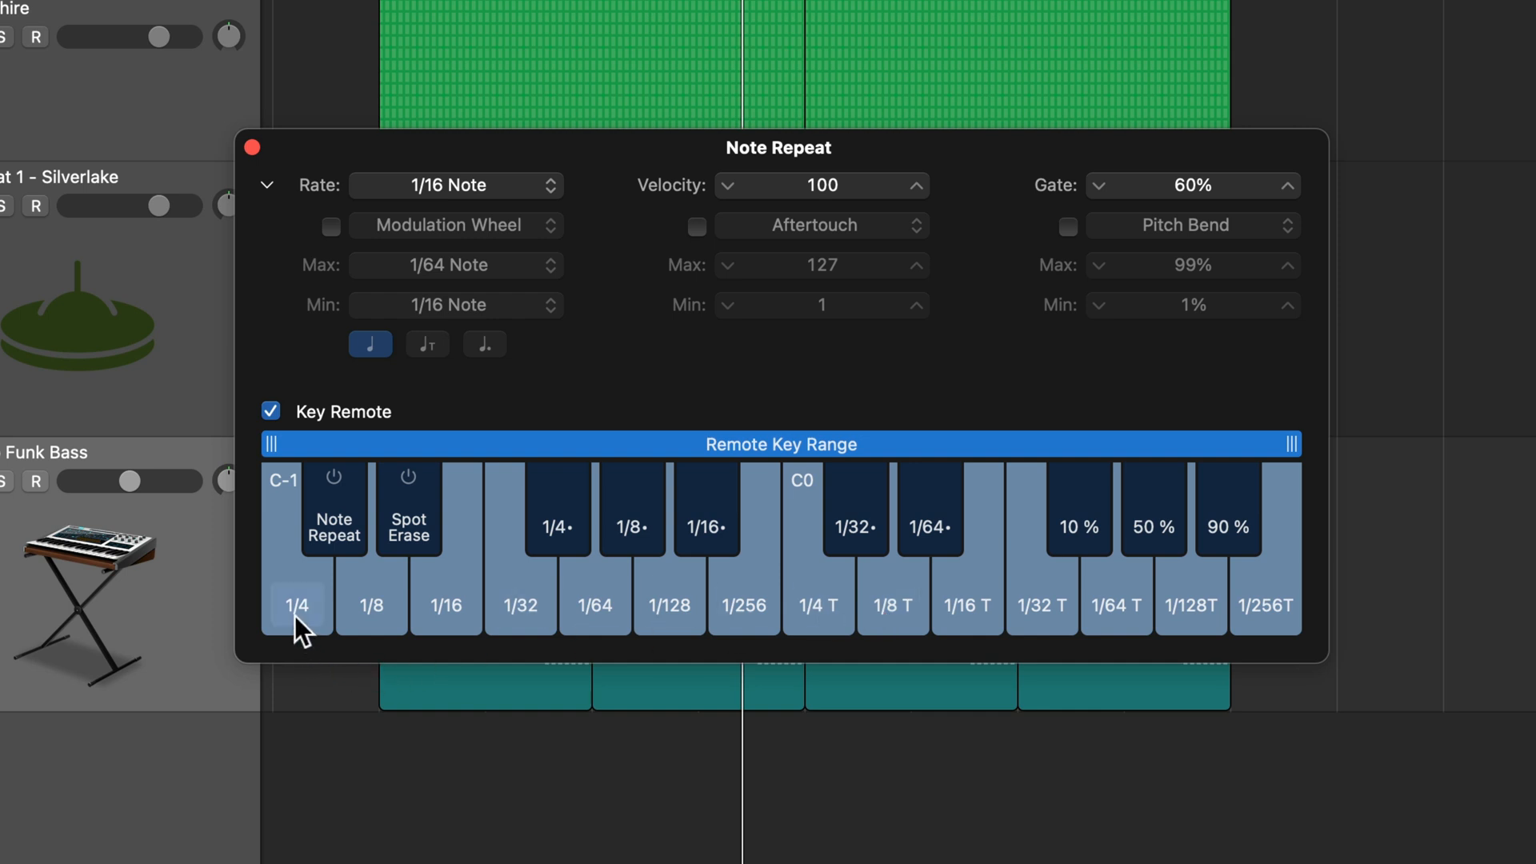
mouse_move(285, 509)
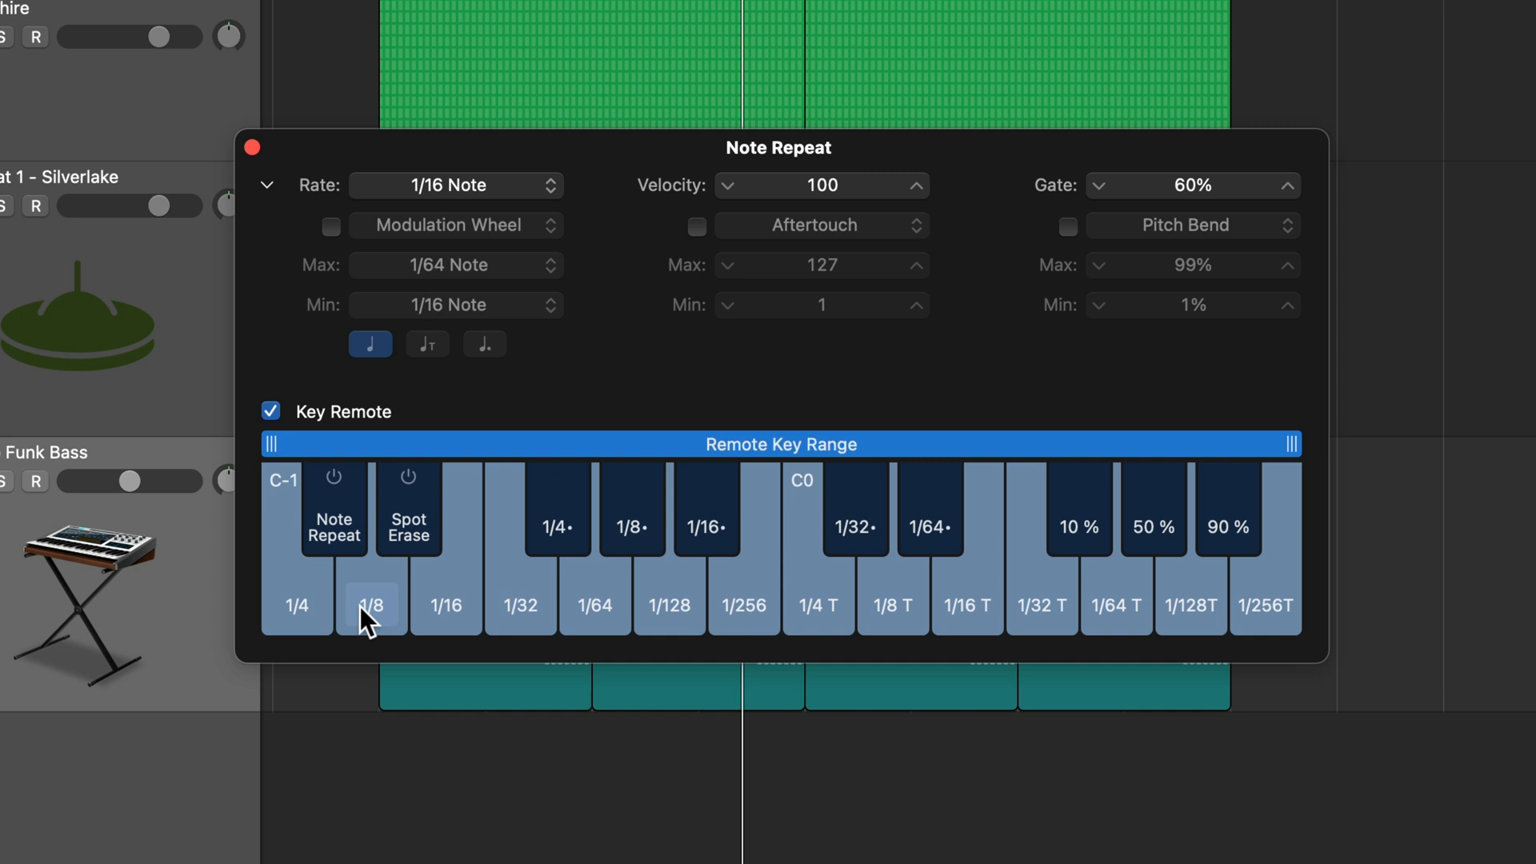
mouse_move(686, 618)
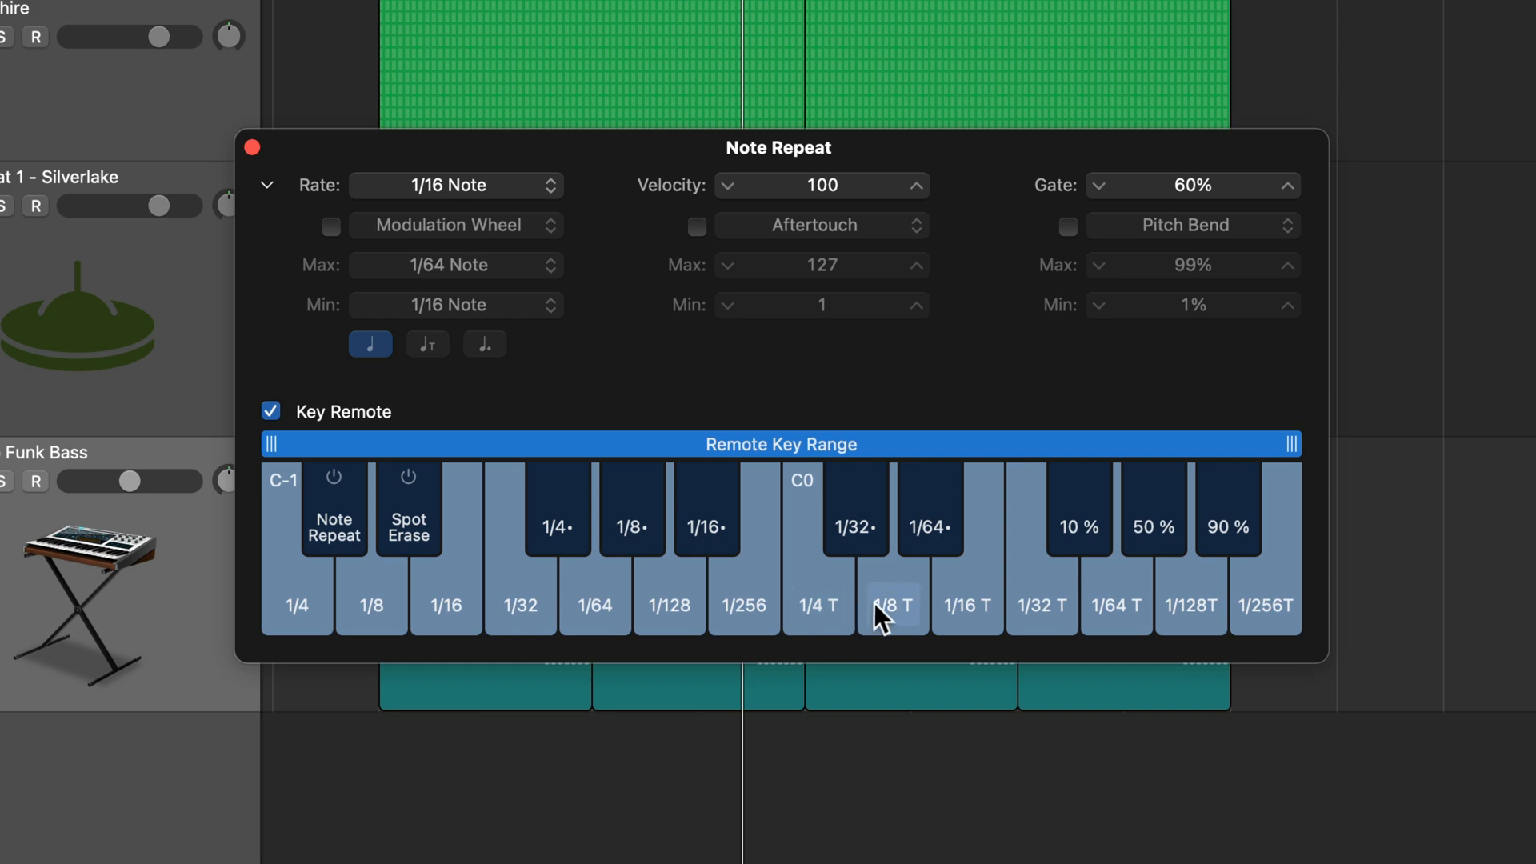
mouse_move(1047, 633)
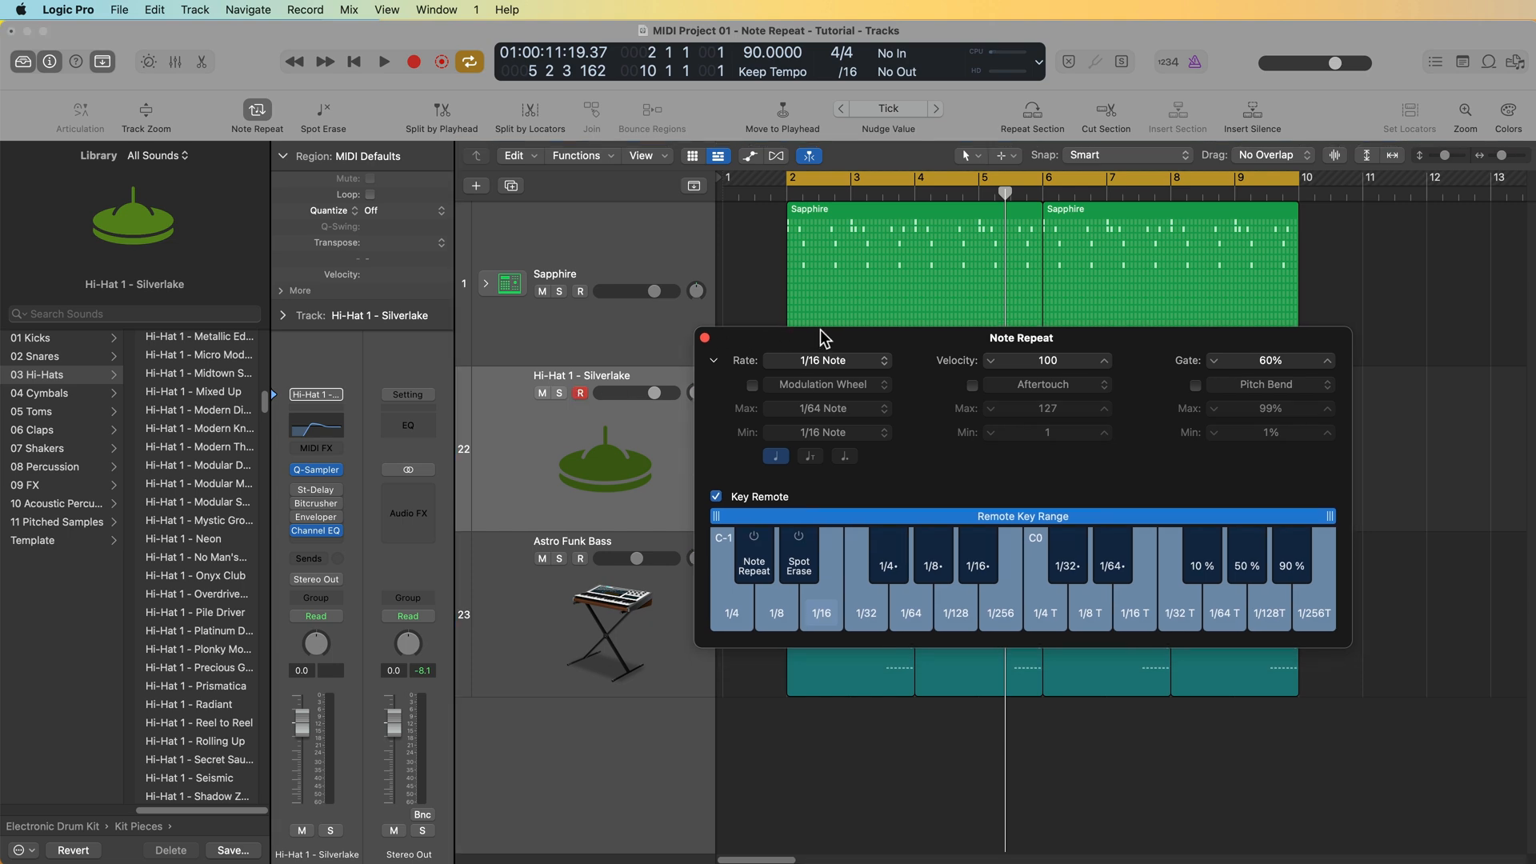
- Show the on-screen Keyboard window and place it below the Note Repeat settings
left_click(436, 8)
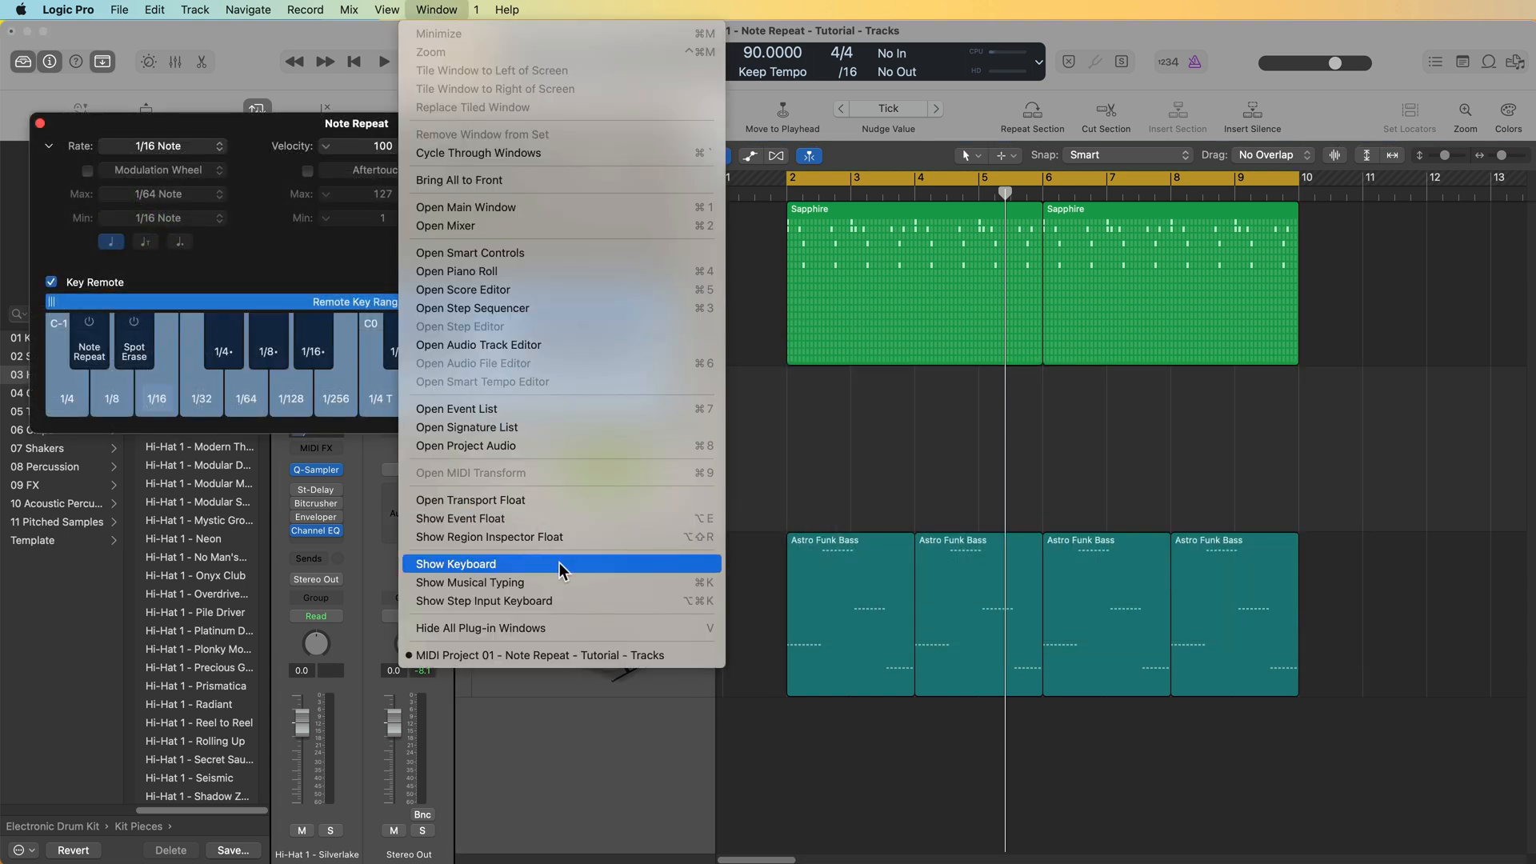
left_click(454, 564)
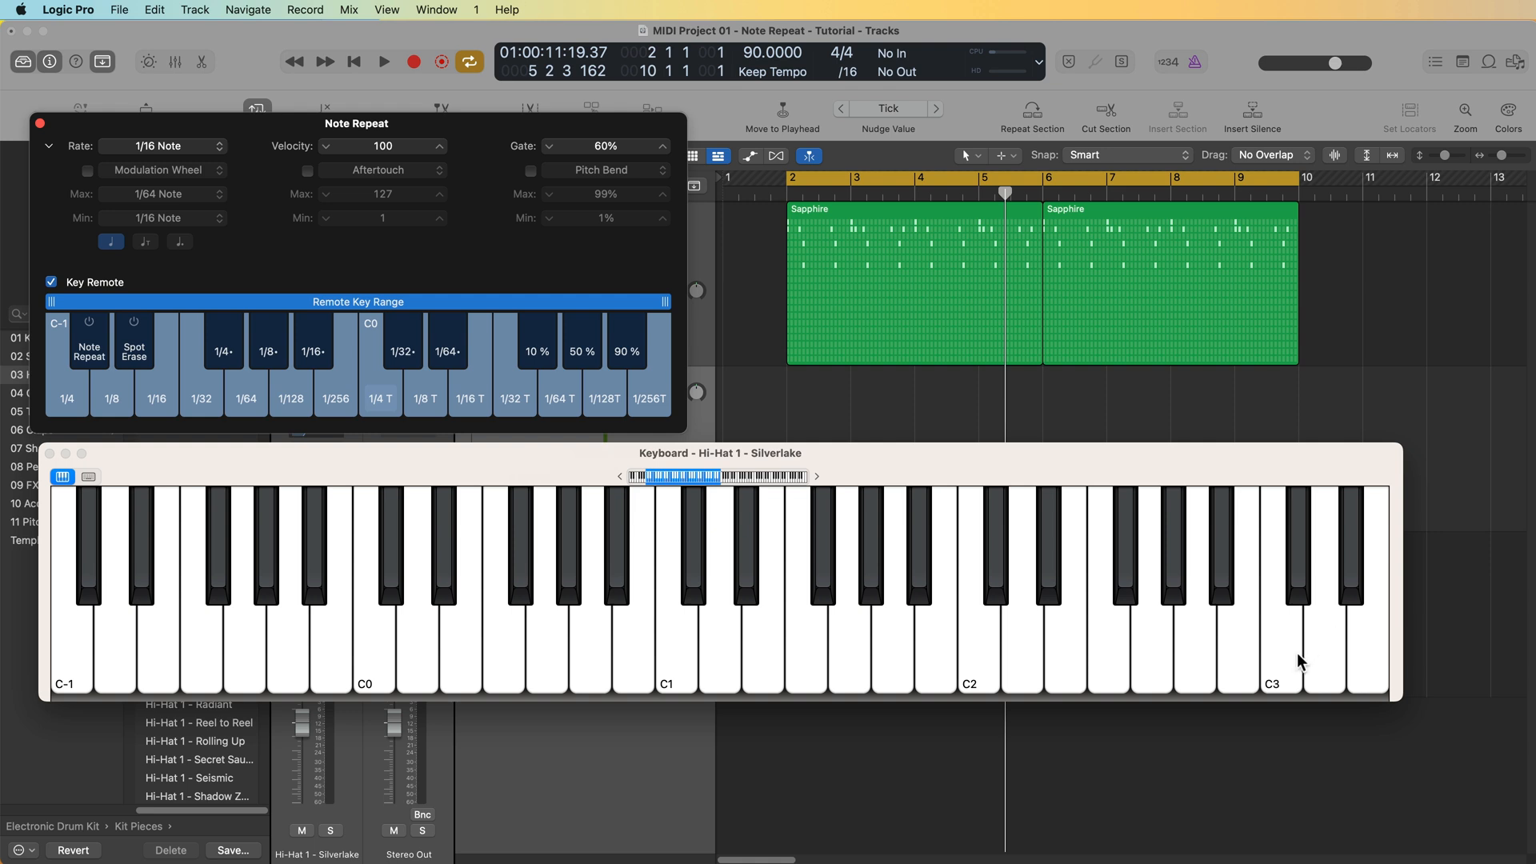
left_click(1282, 675)
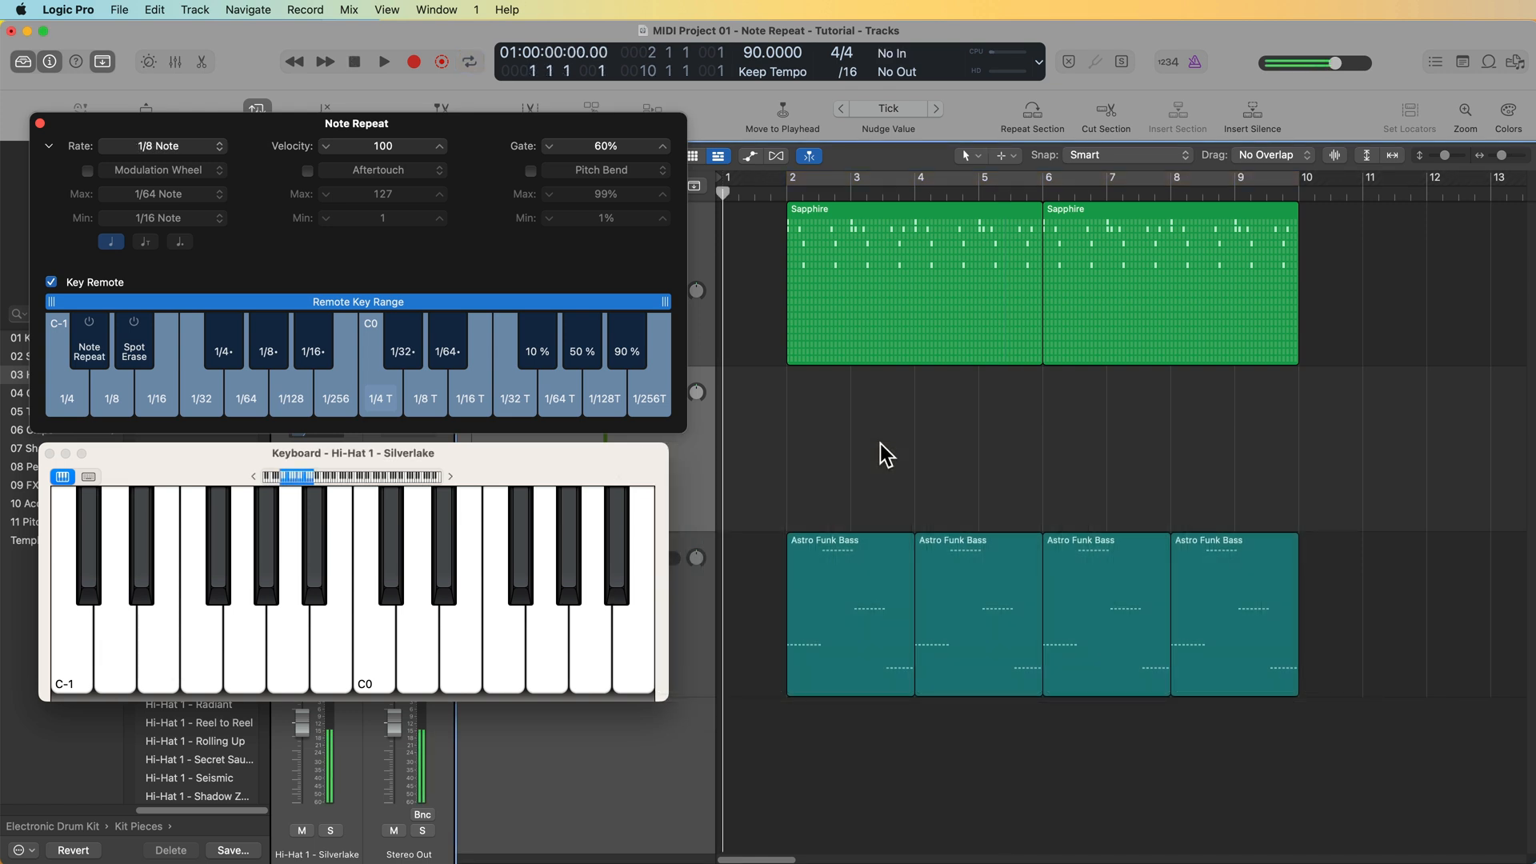
- Record a Hi-Hat Silverlake region over bars 2–11, switching rates via Key Remote, then stop
left_click(163, 146)
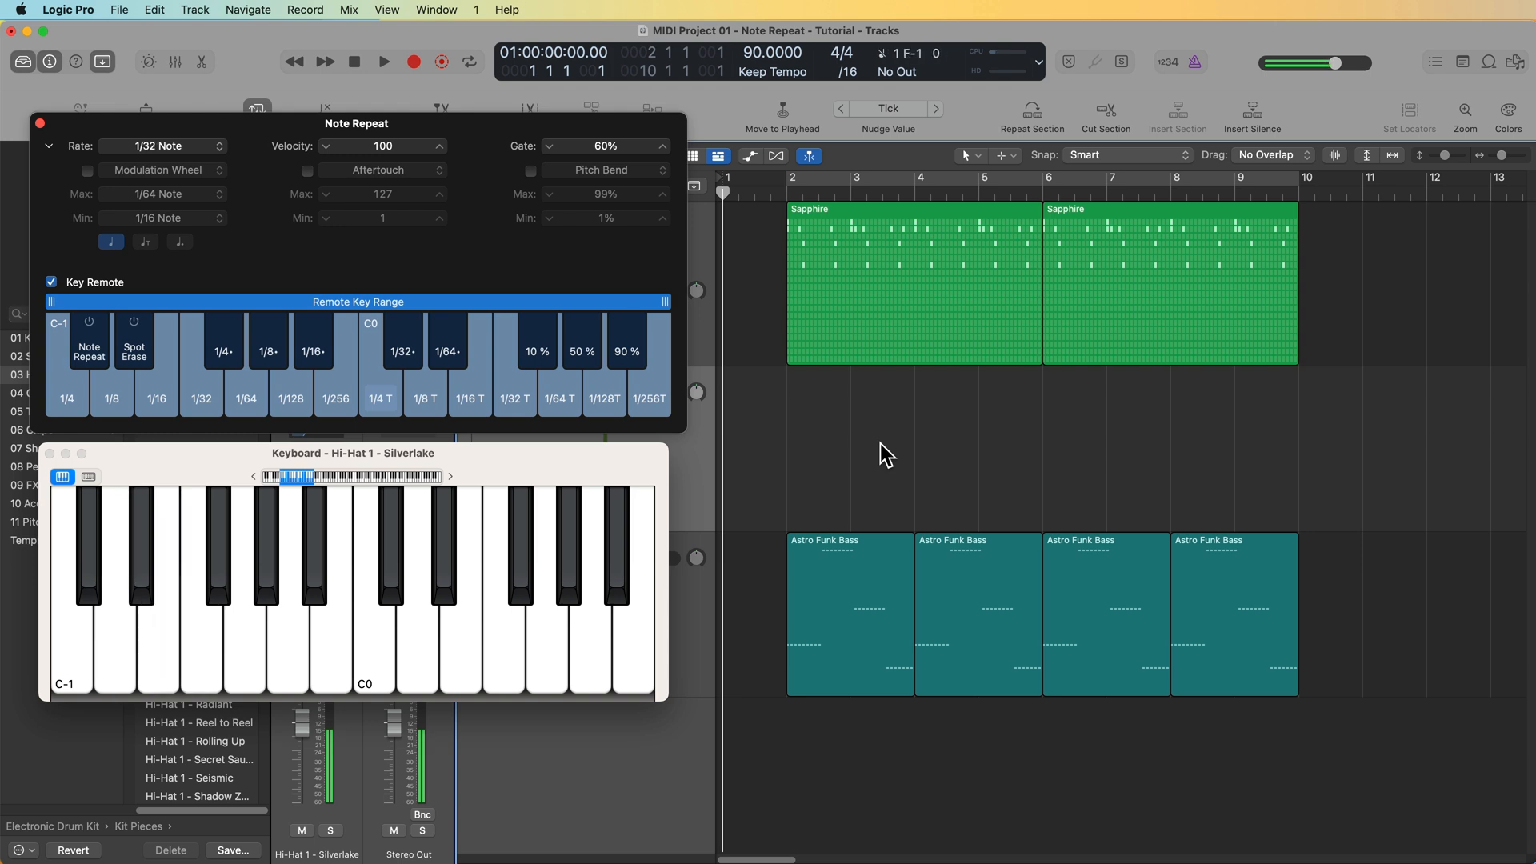
left_click(164, 145)
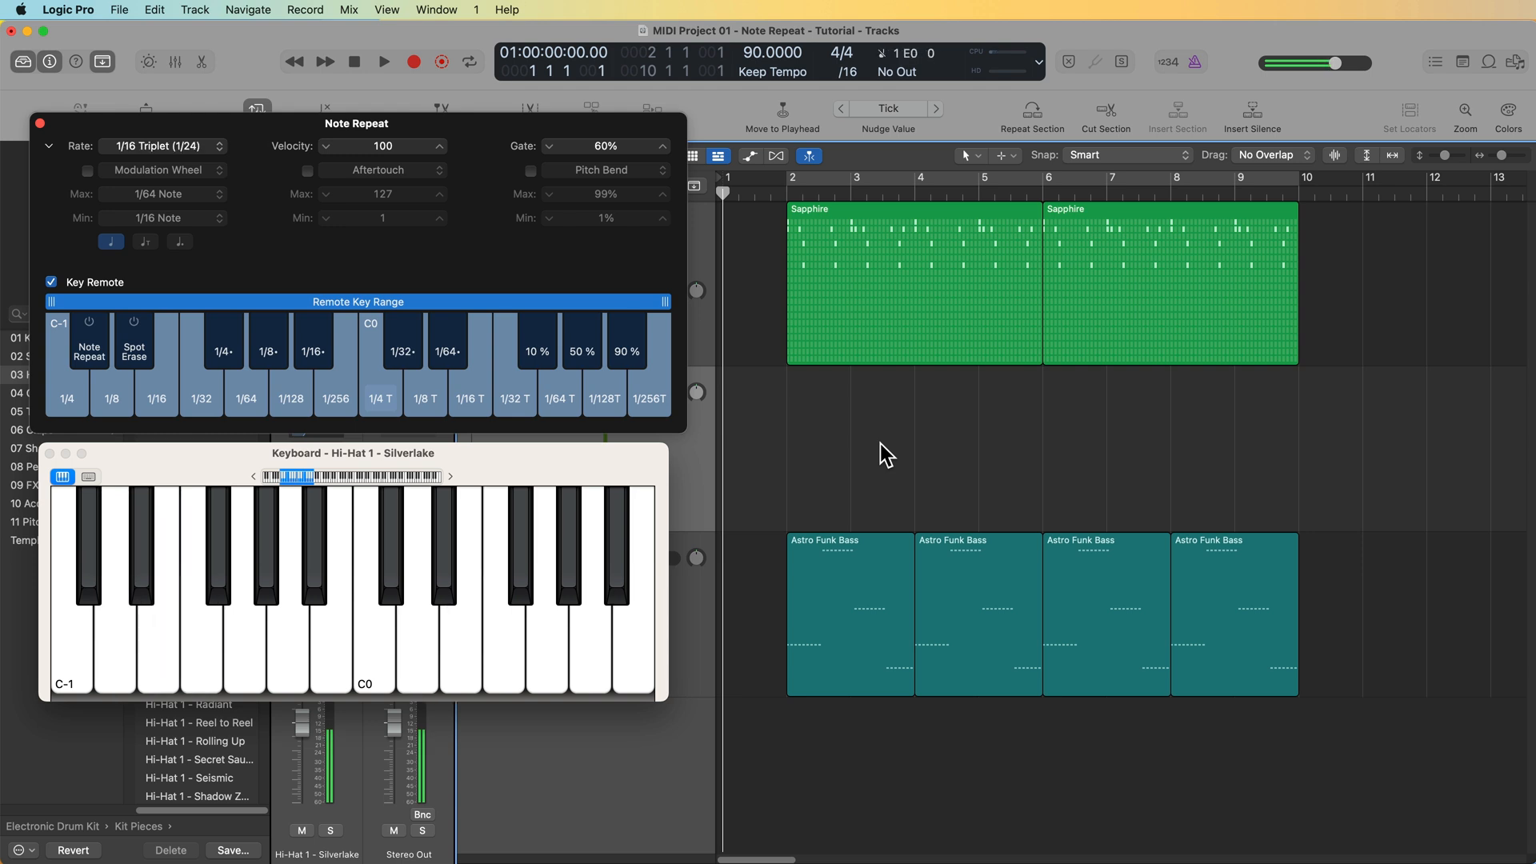
left_click(217, 146)
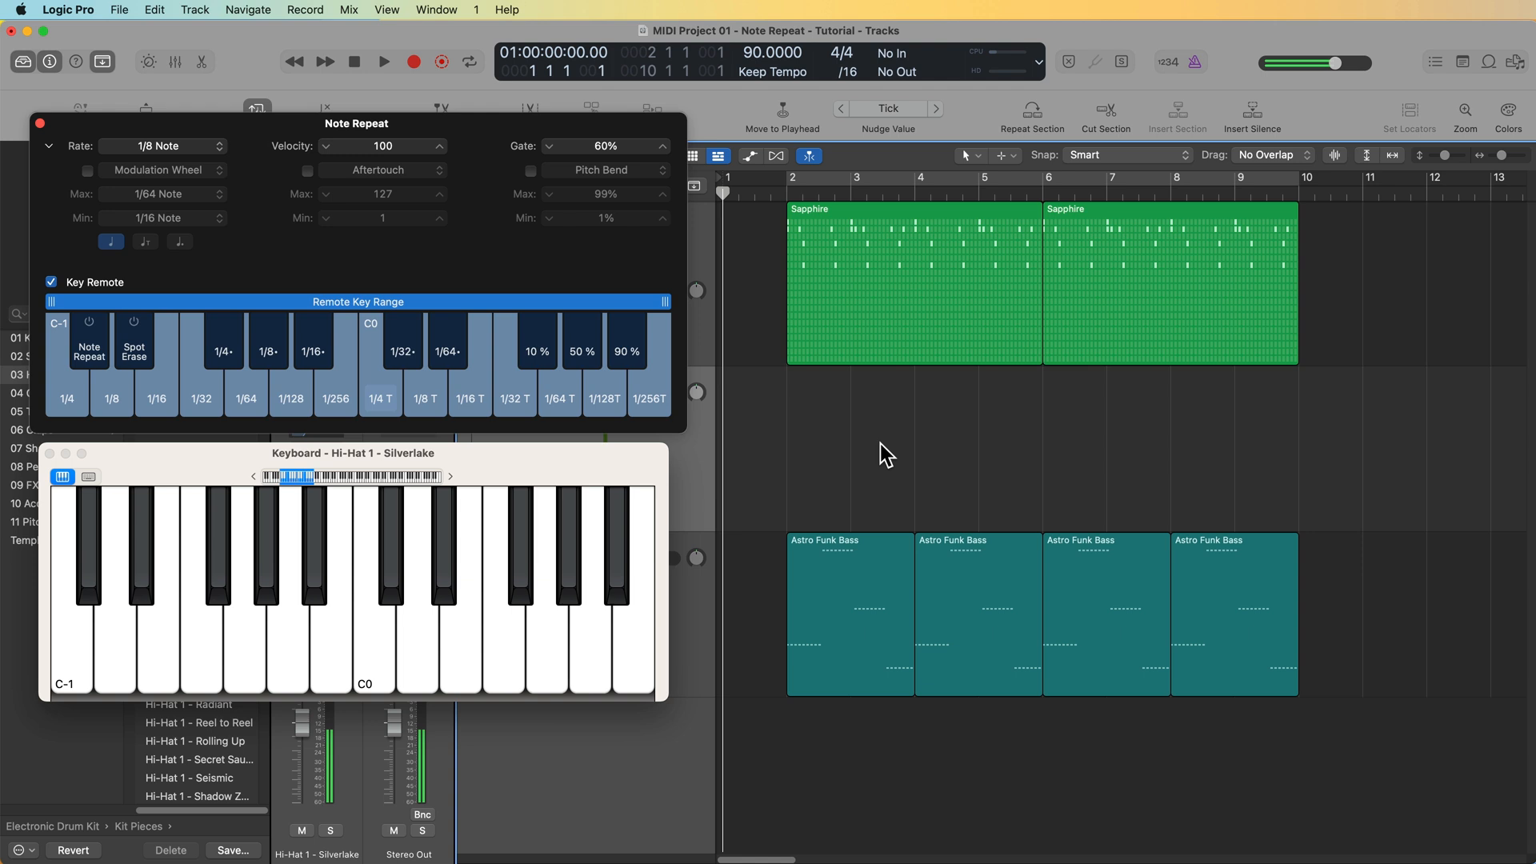
mouse_move(765, 461)
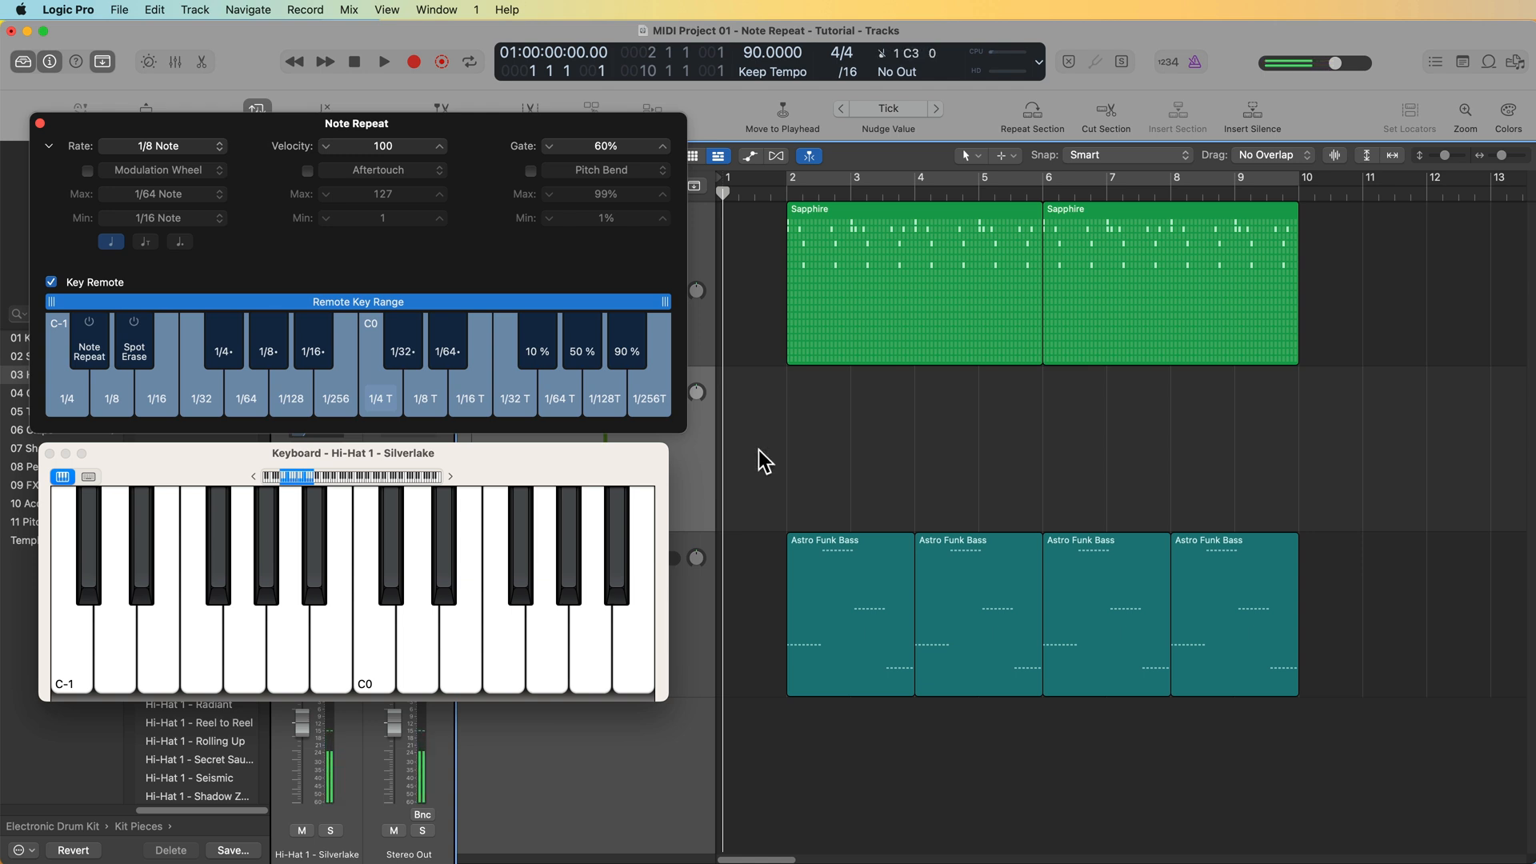
left_click(385, 63)
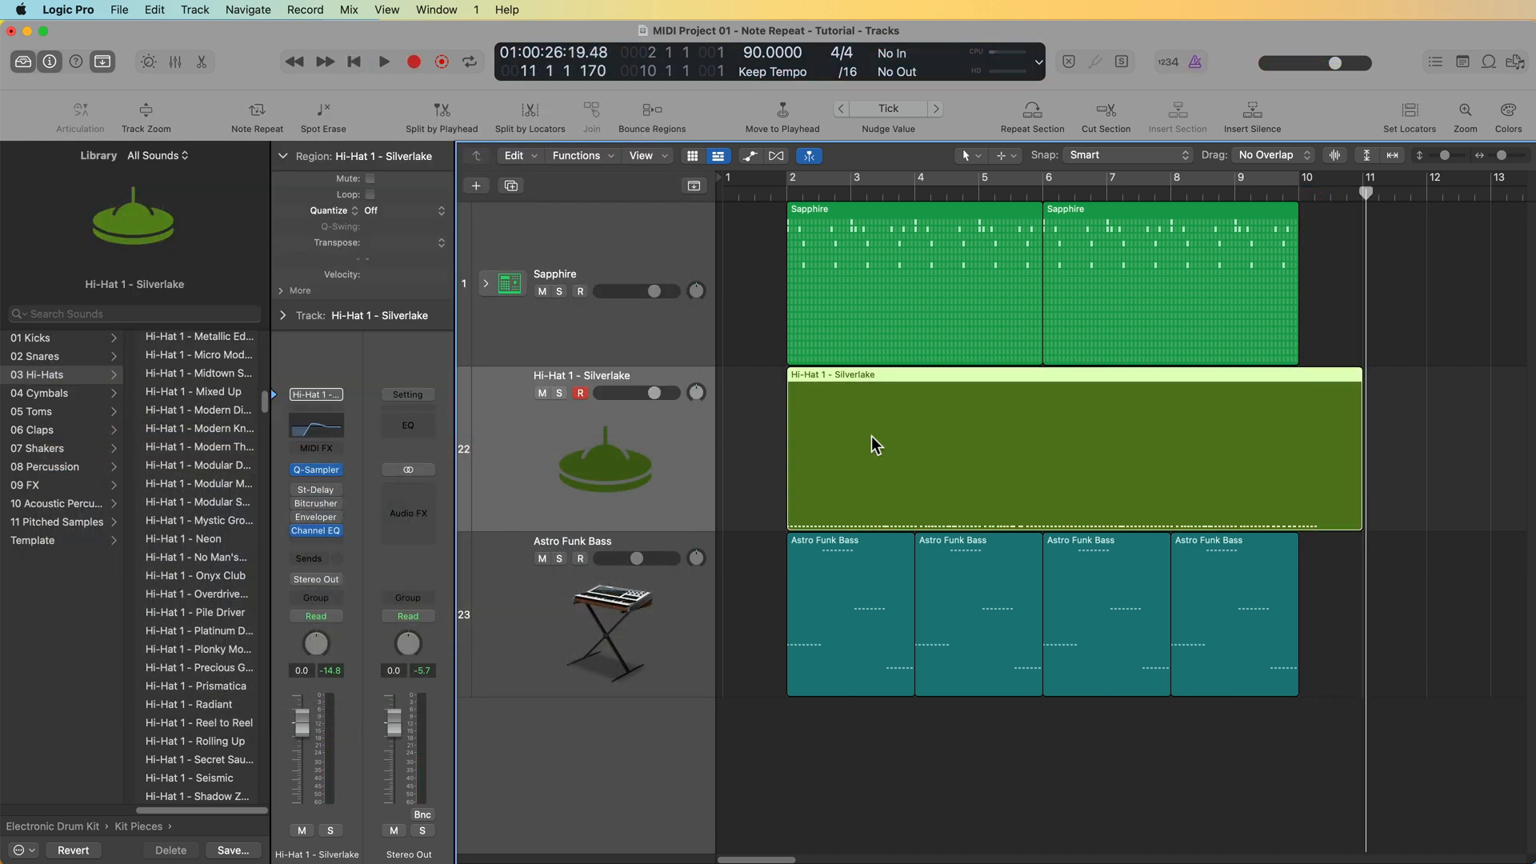
mouse_move(900, 440)
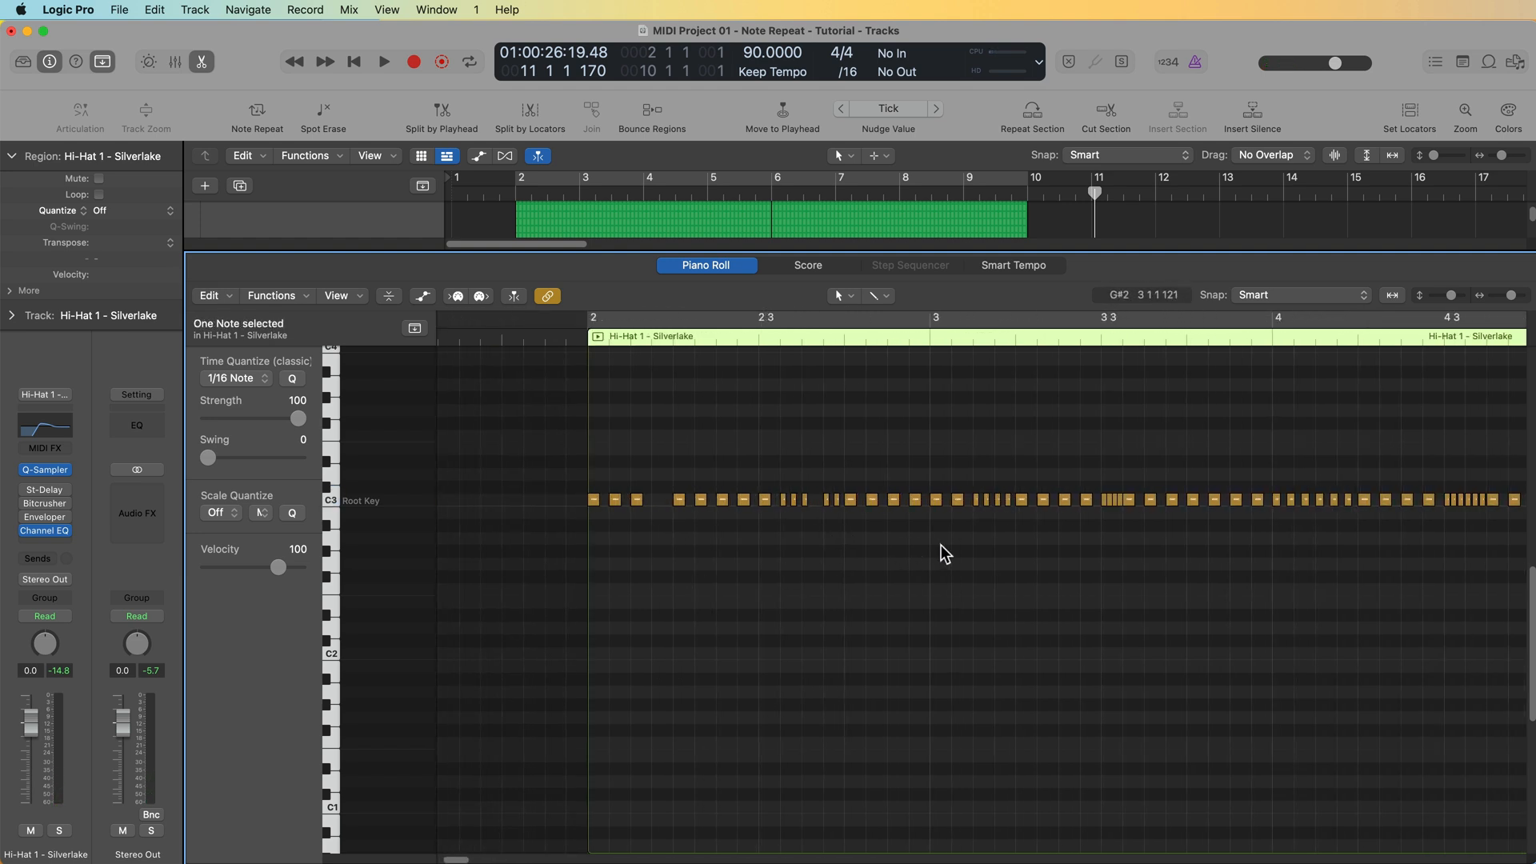
- Review the recorded hi-hat notes and trim the Hi-Hat region to end at bar 10
left_click(382, 61)
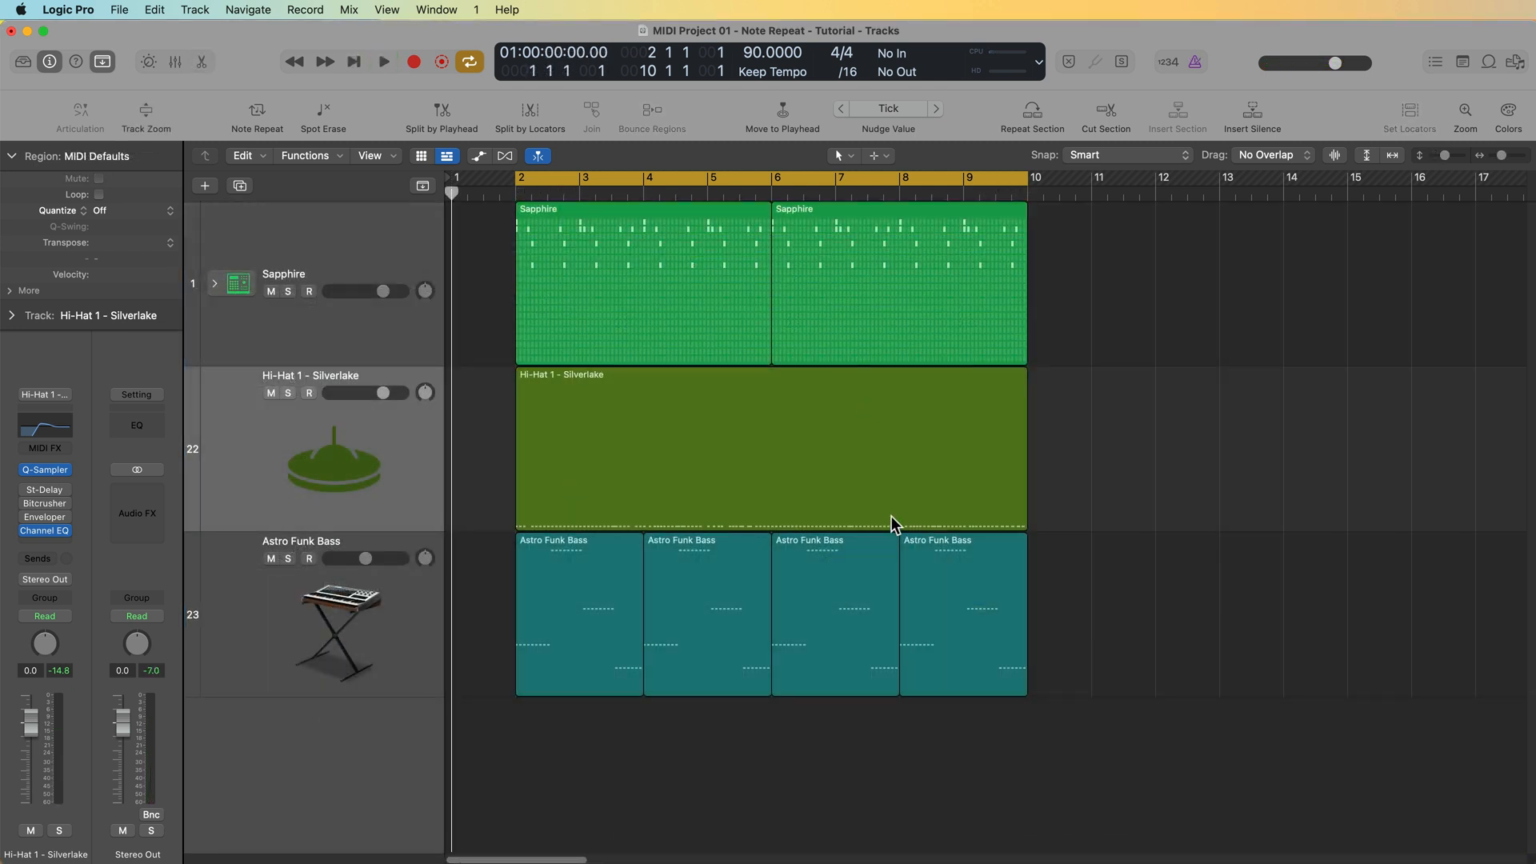
mouse_move(690, 438)
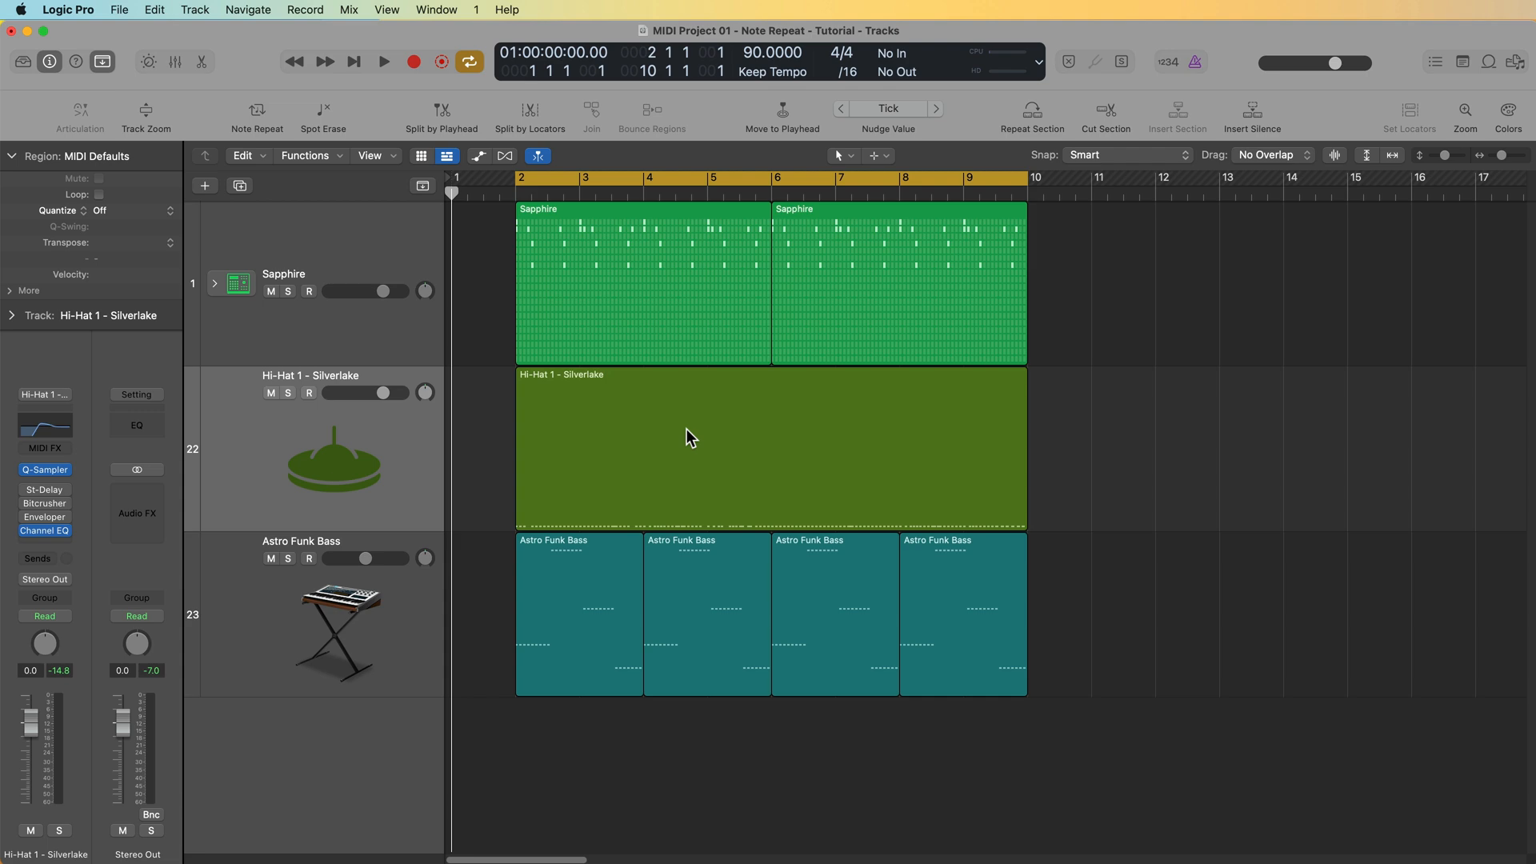
mouse_move(285, 176)
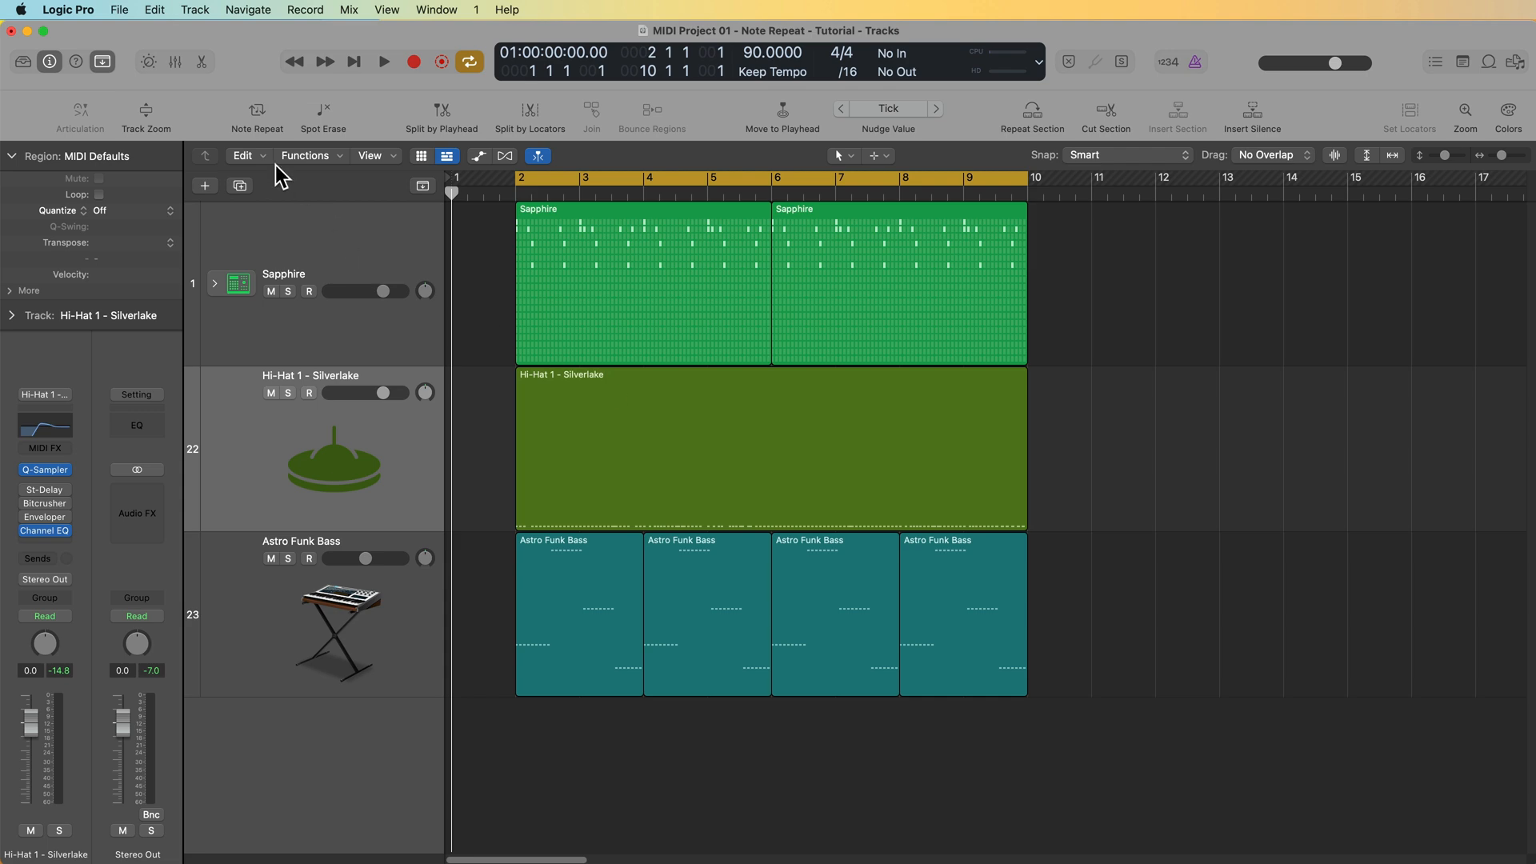